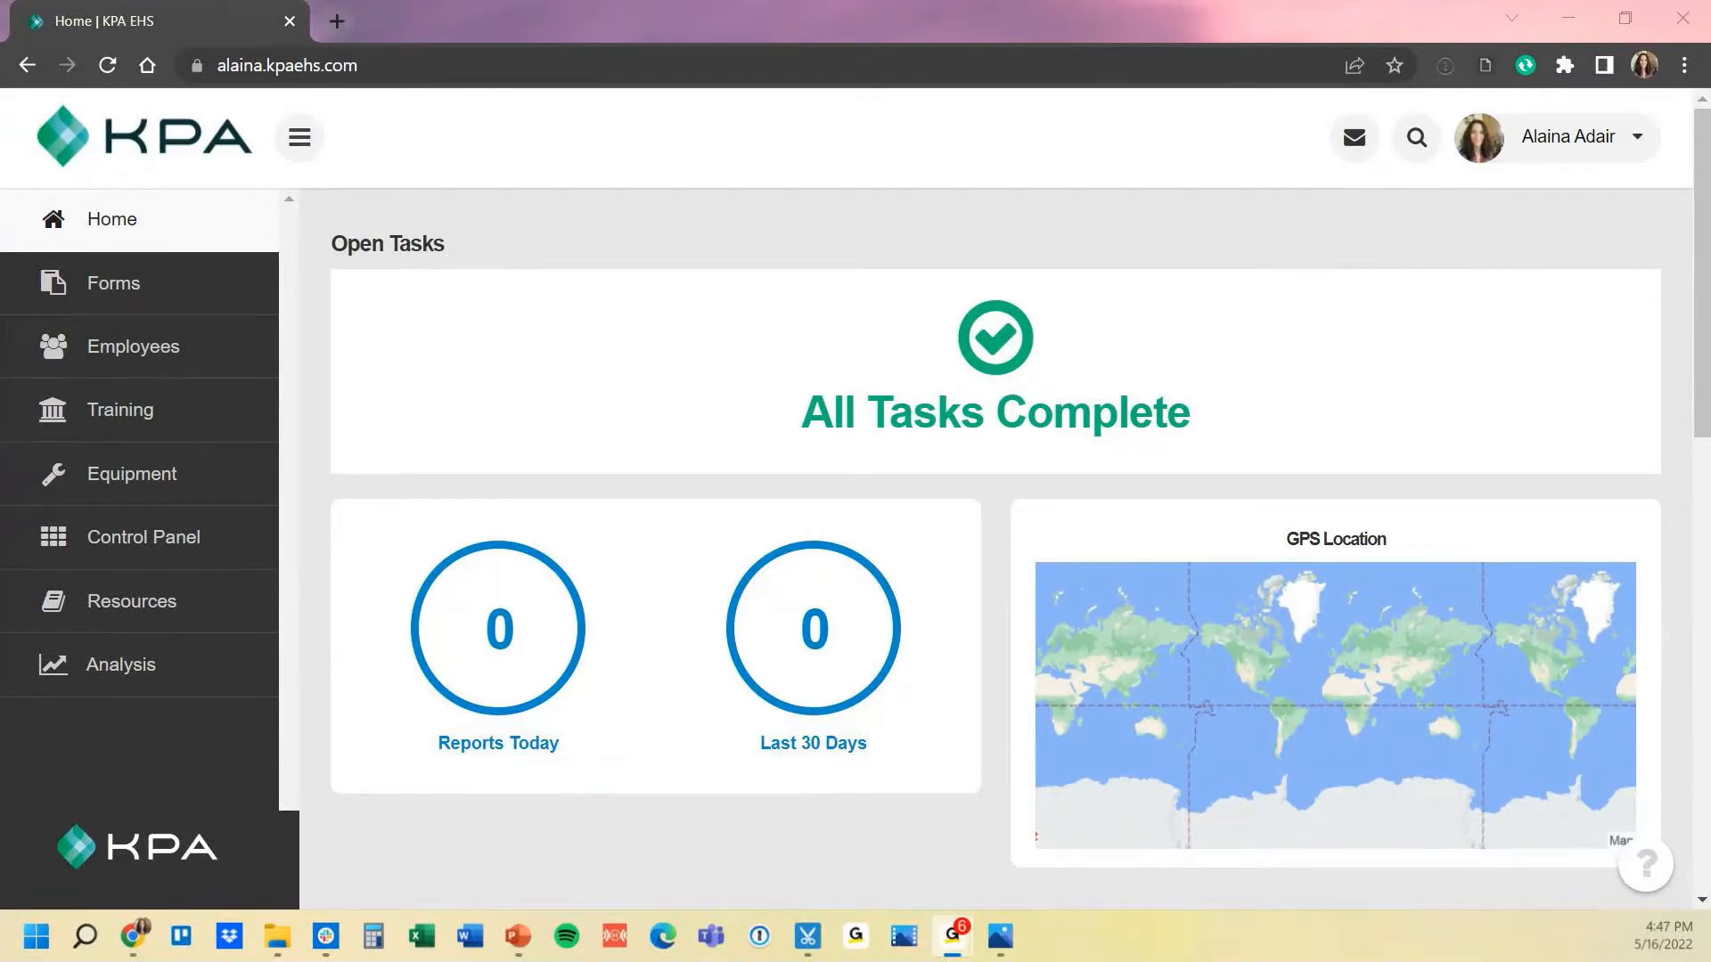
pyautogui.moveTo(142, 537)
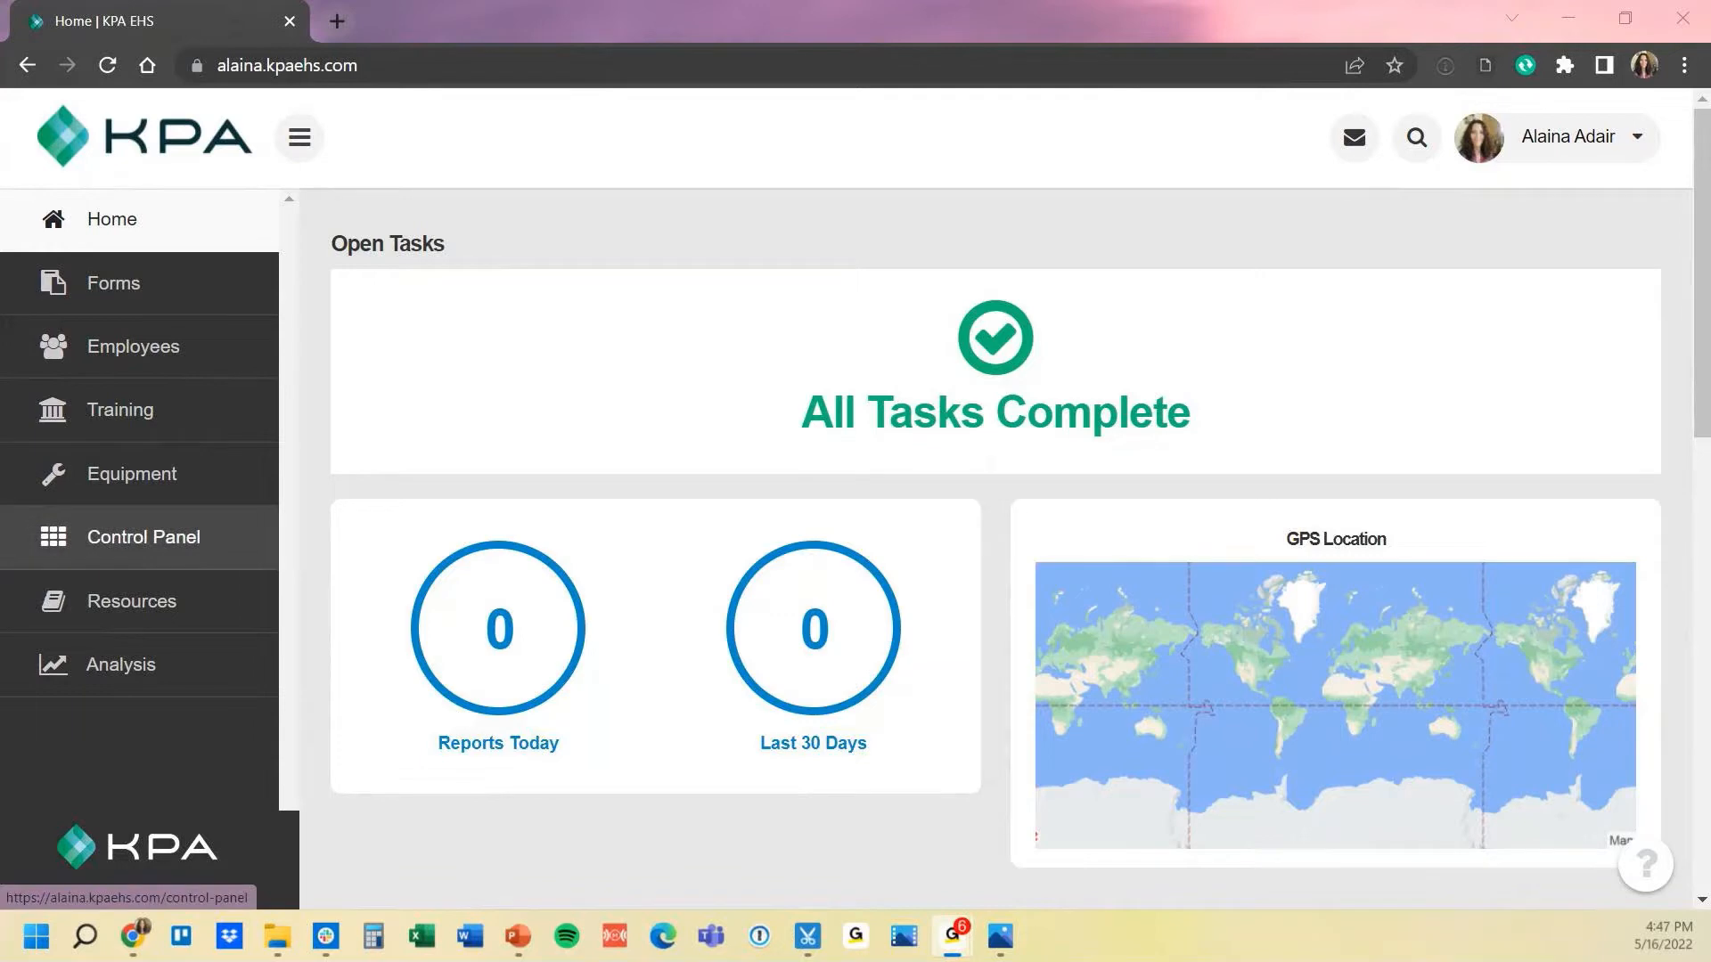
# Go to Control Panel's Employee Settings and scroll down to the Welcome Email section
pyautogui.click(142, 536)
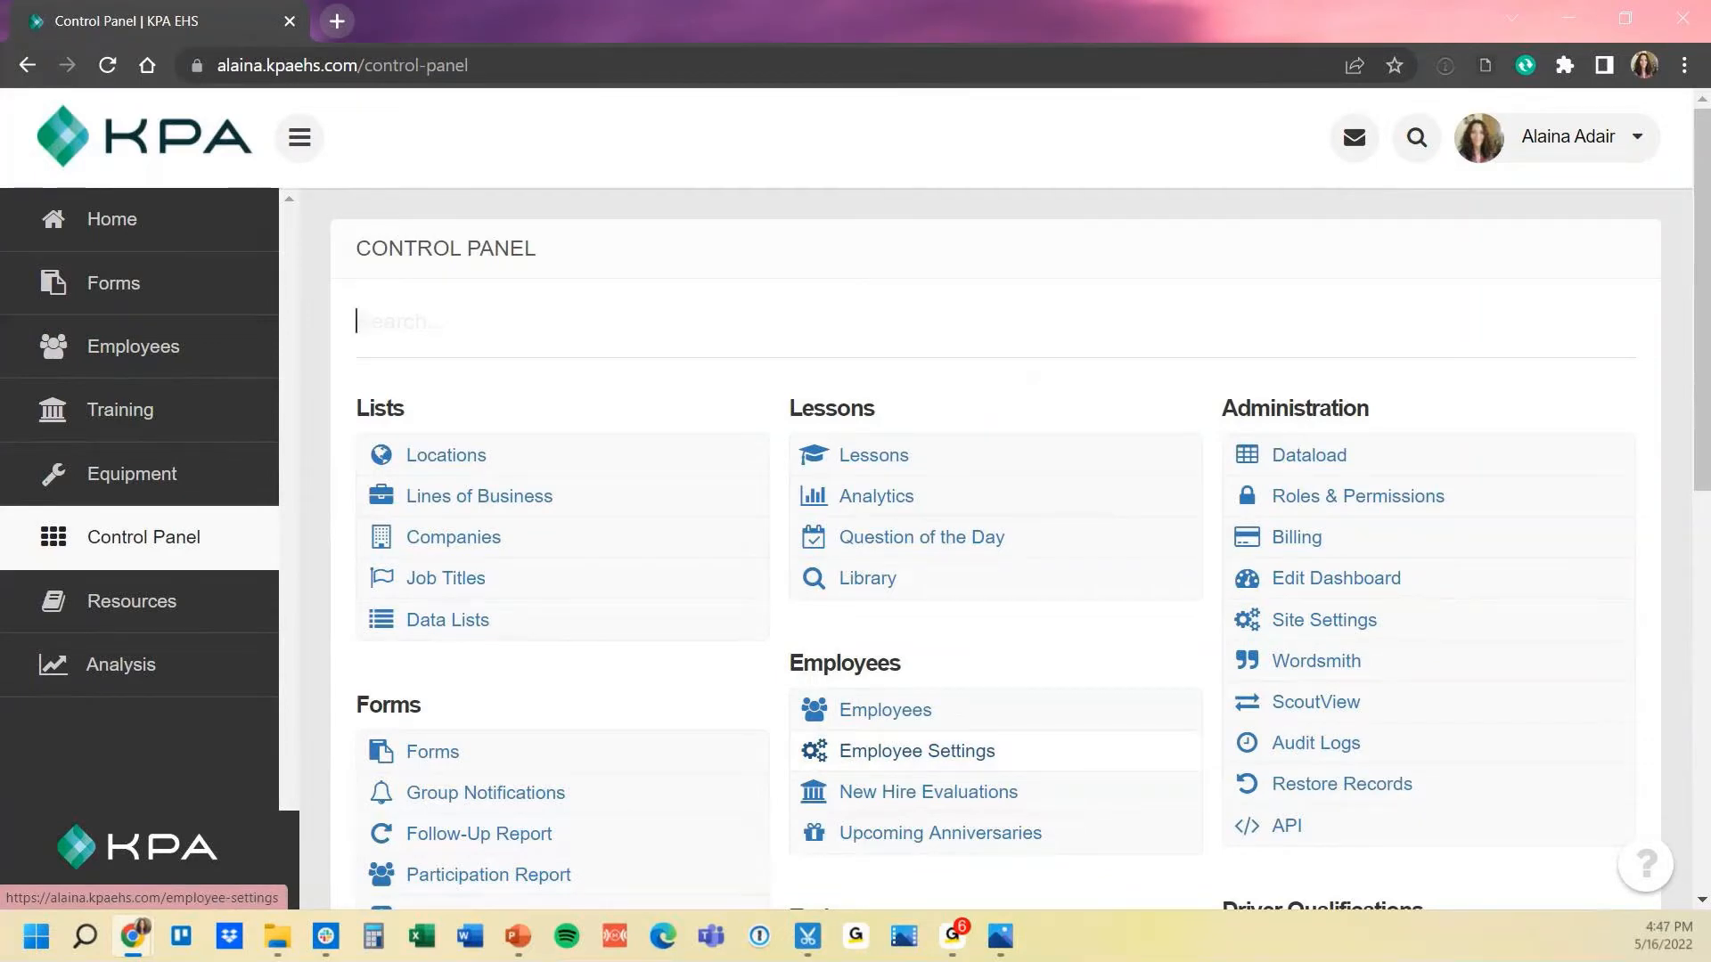
pyautogui.click(917, 750)
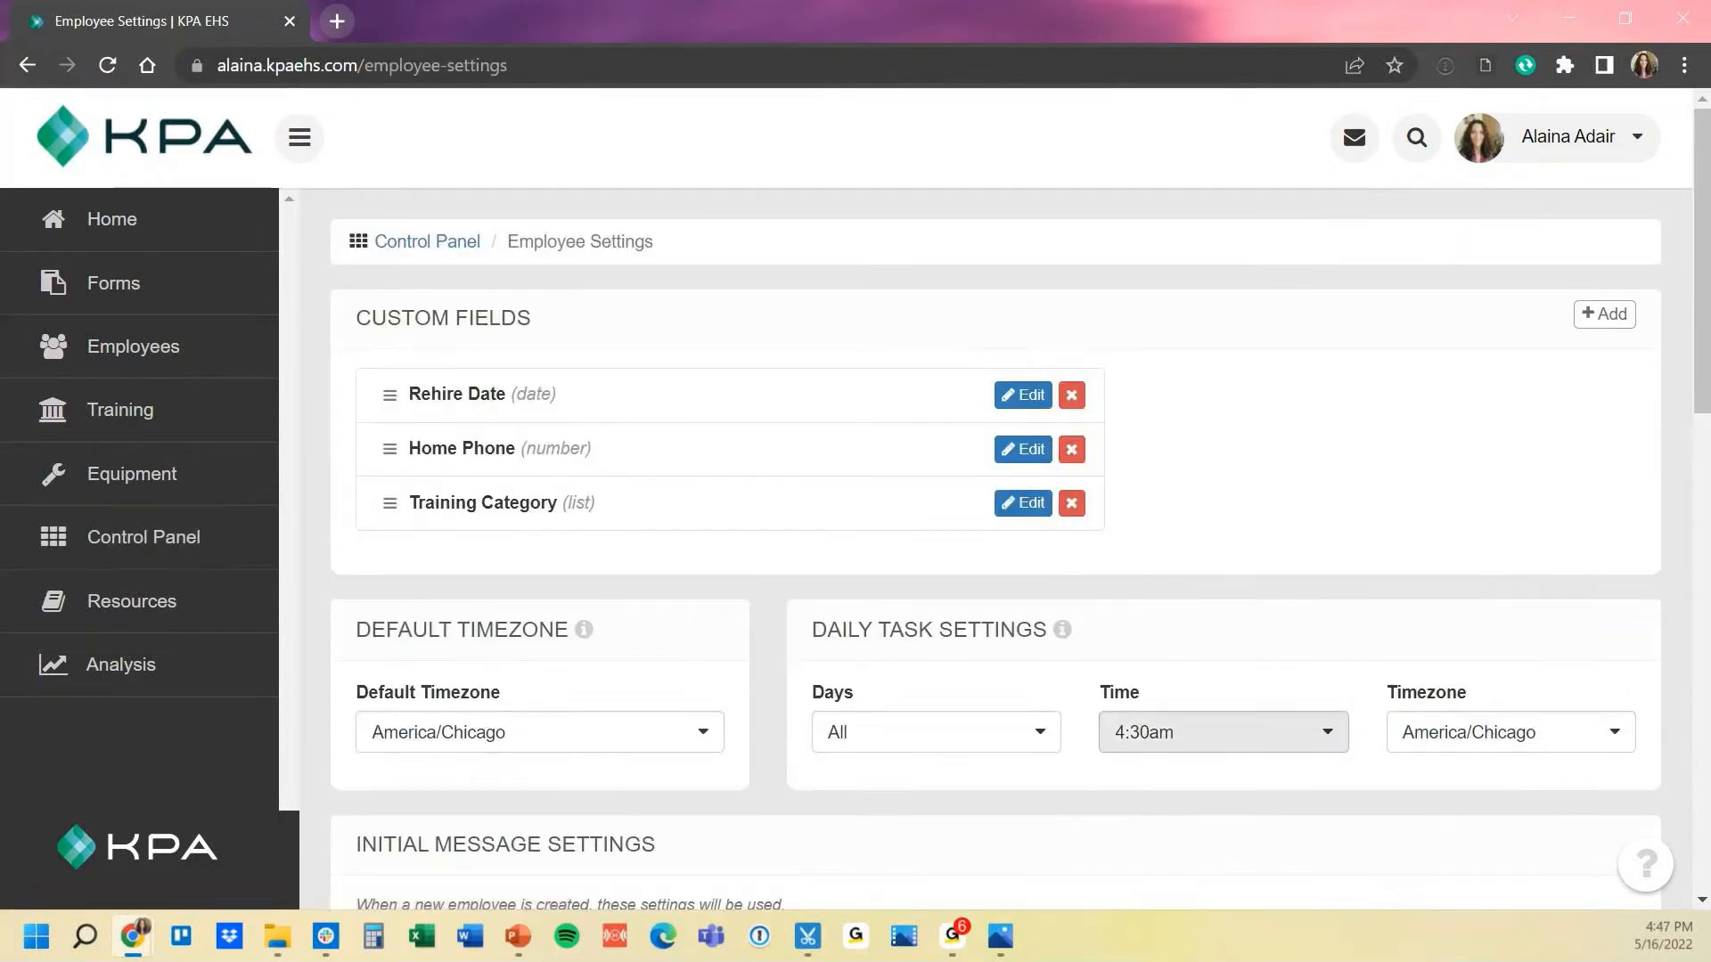
pyautogui.scroll(-3)
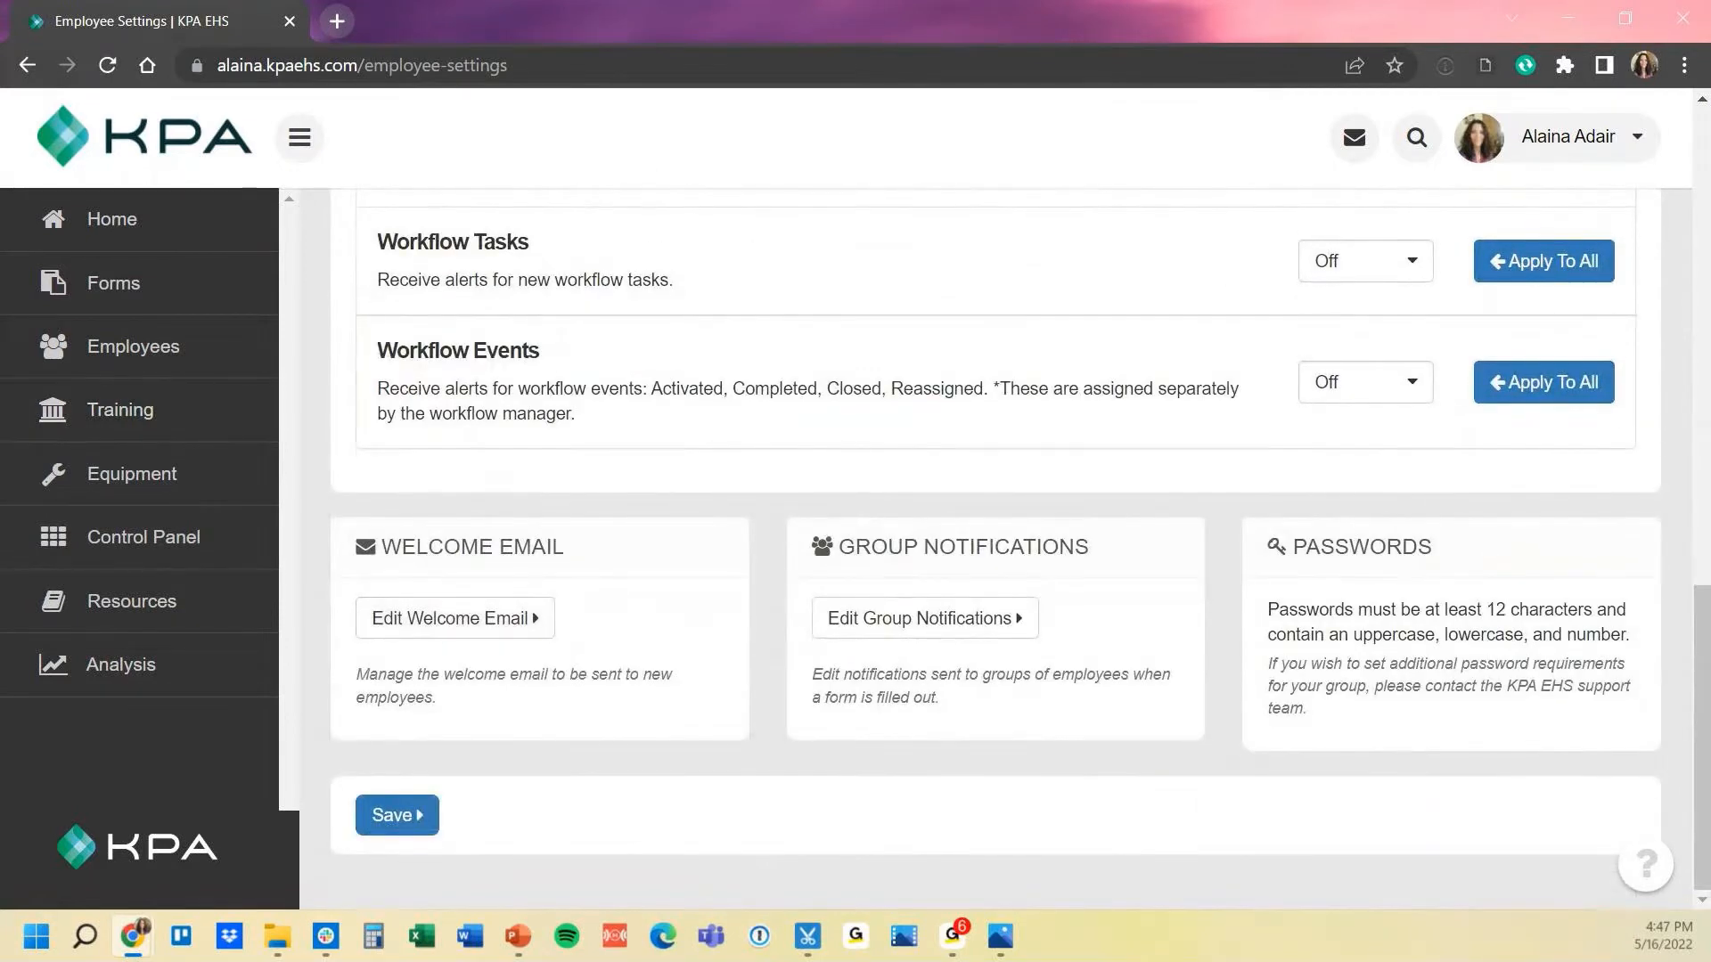
# Open the Welcome Email editor and review the subject, message, attachment option and sign-in preview
pyautogui.click(453, 617)
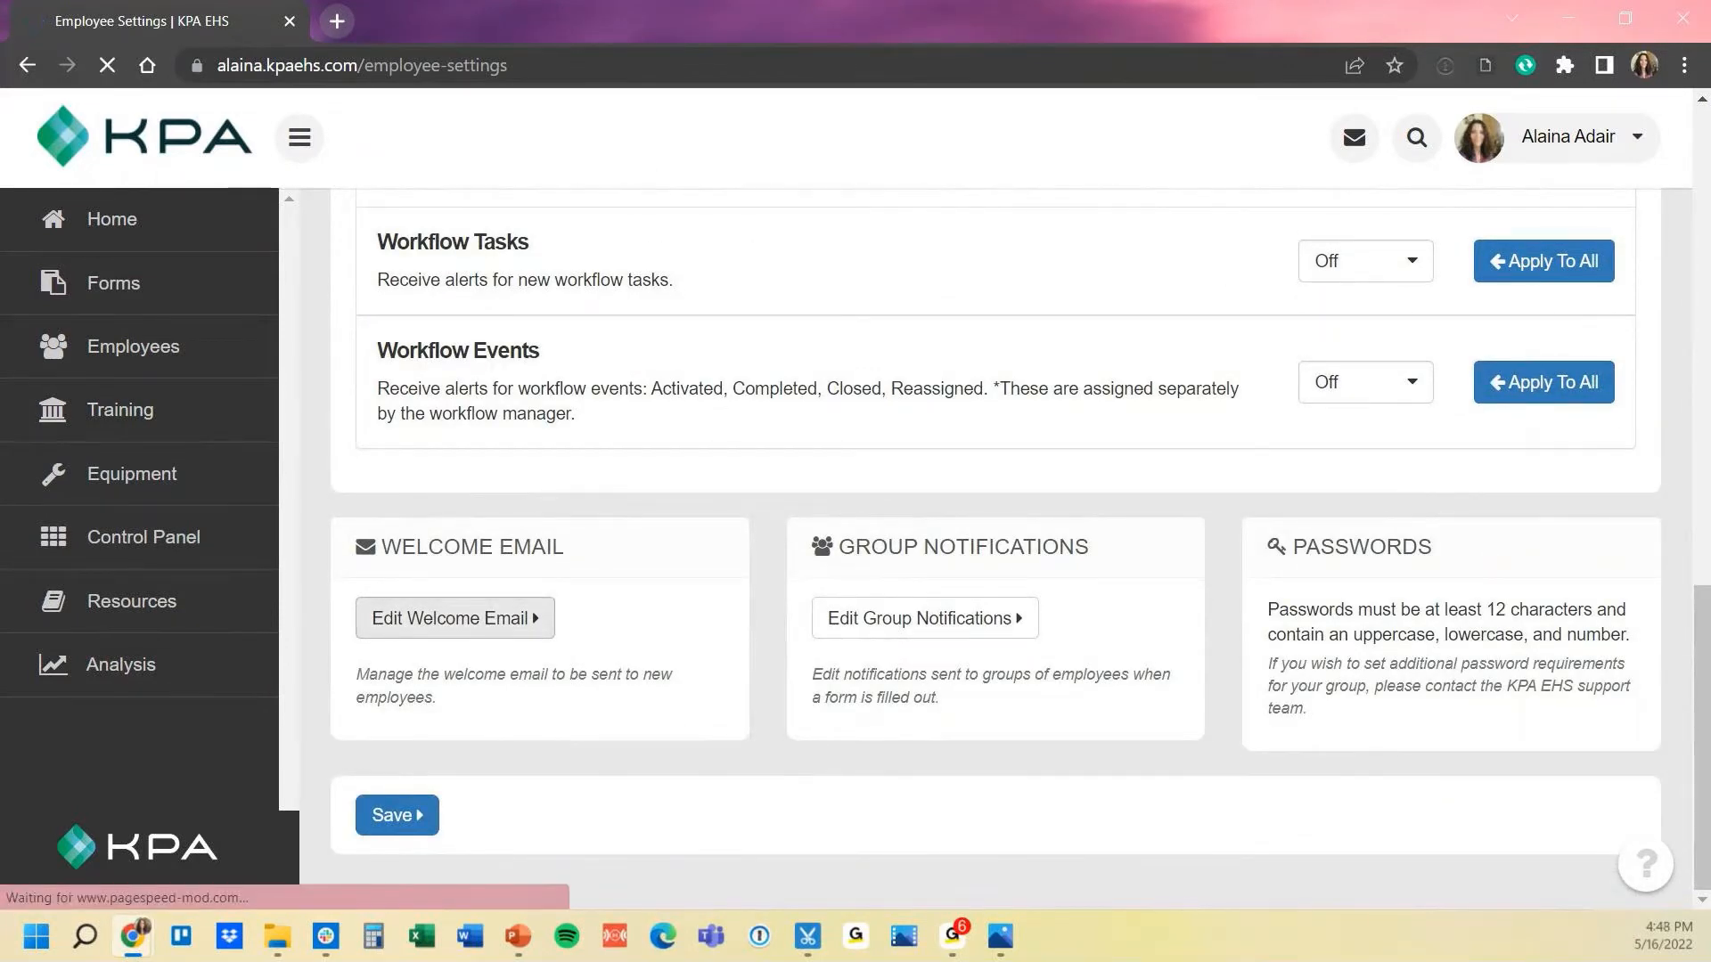
pyautogui.click(453, 618)
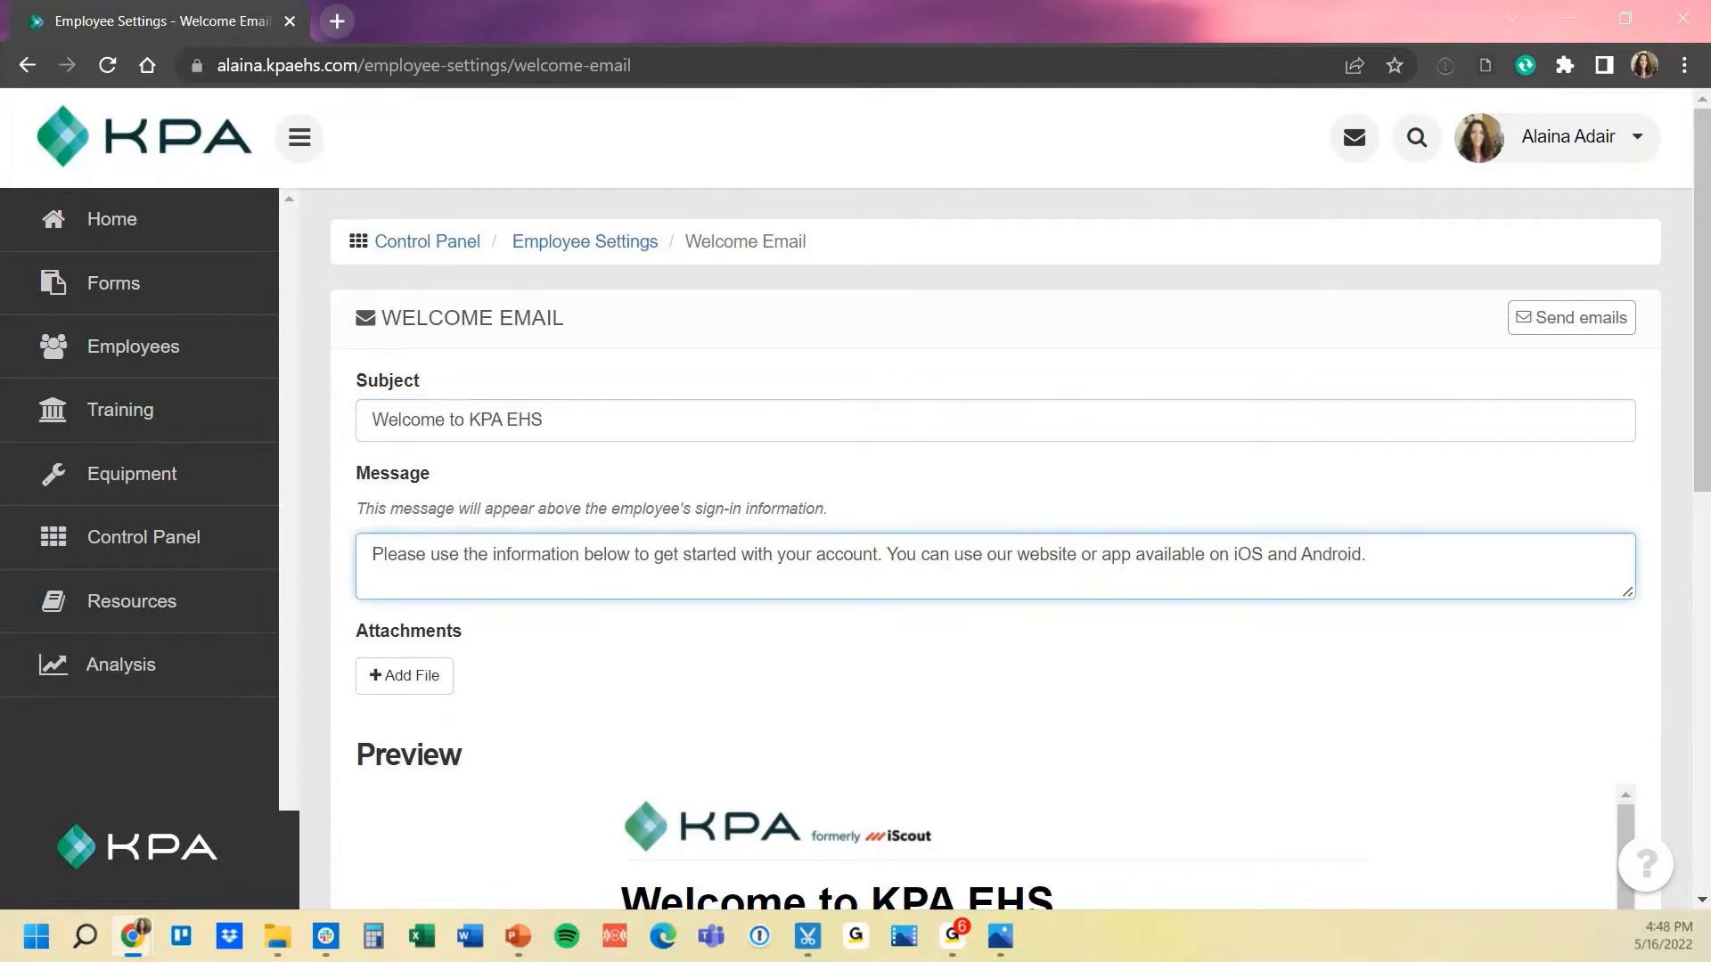
pyautogui.scroll(-3)
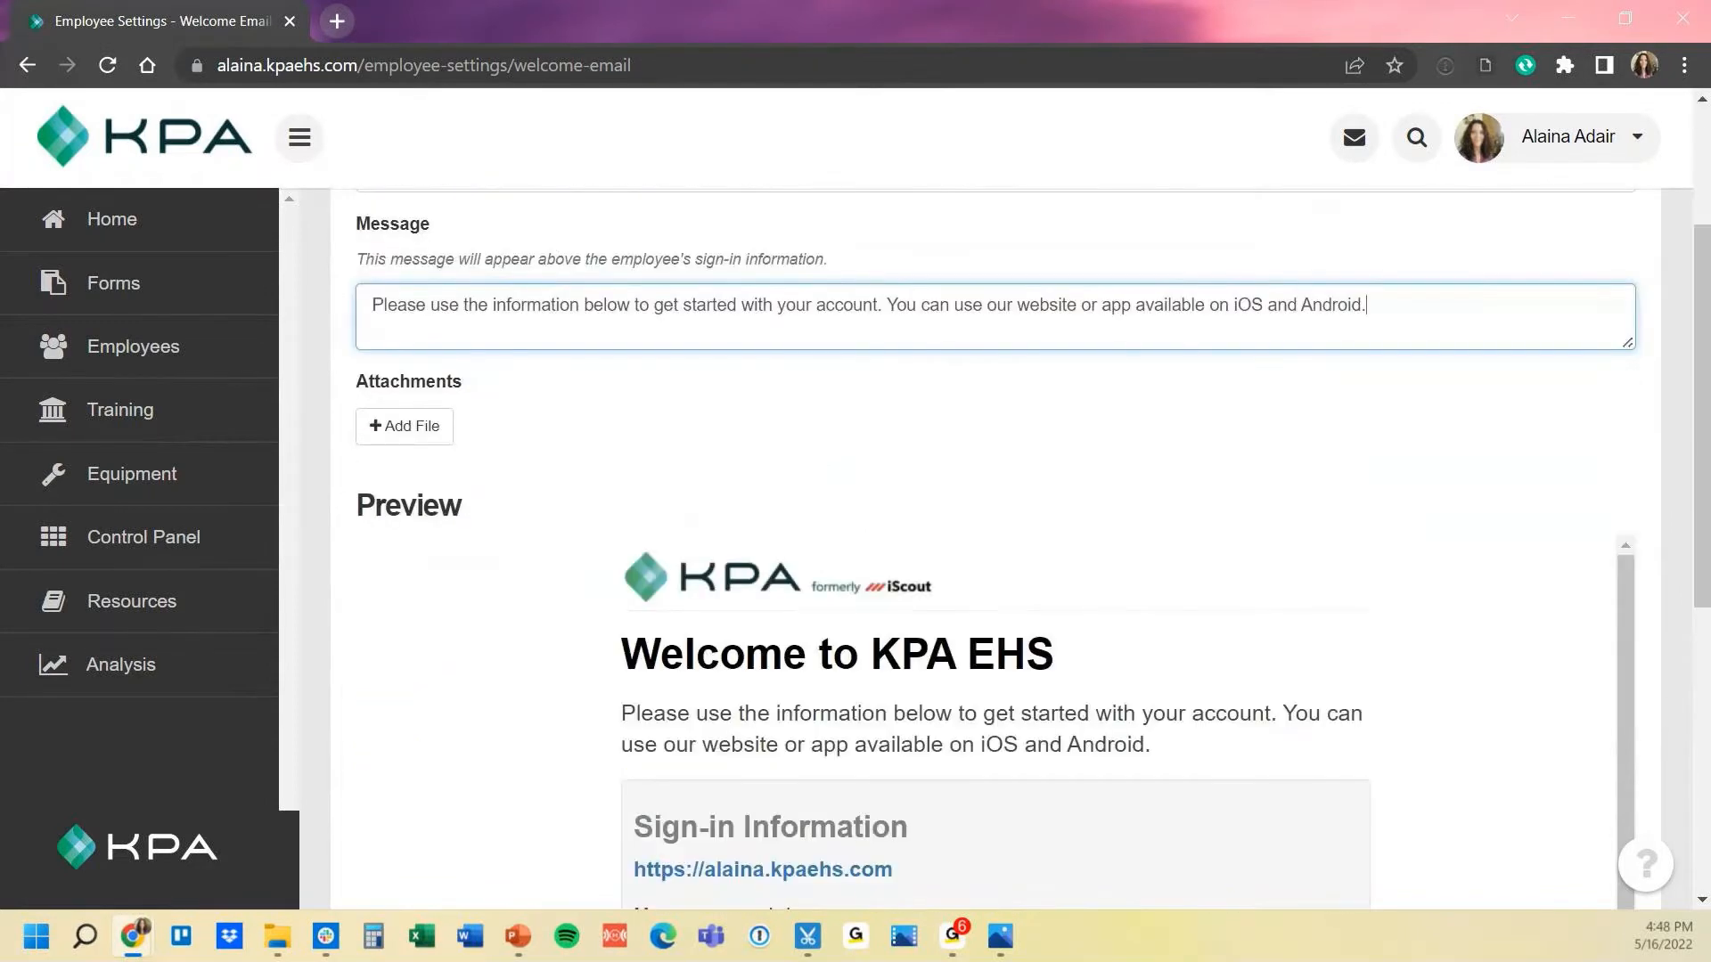
pyautogui.scroll(-3)
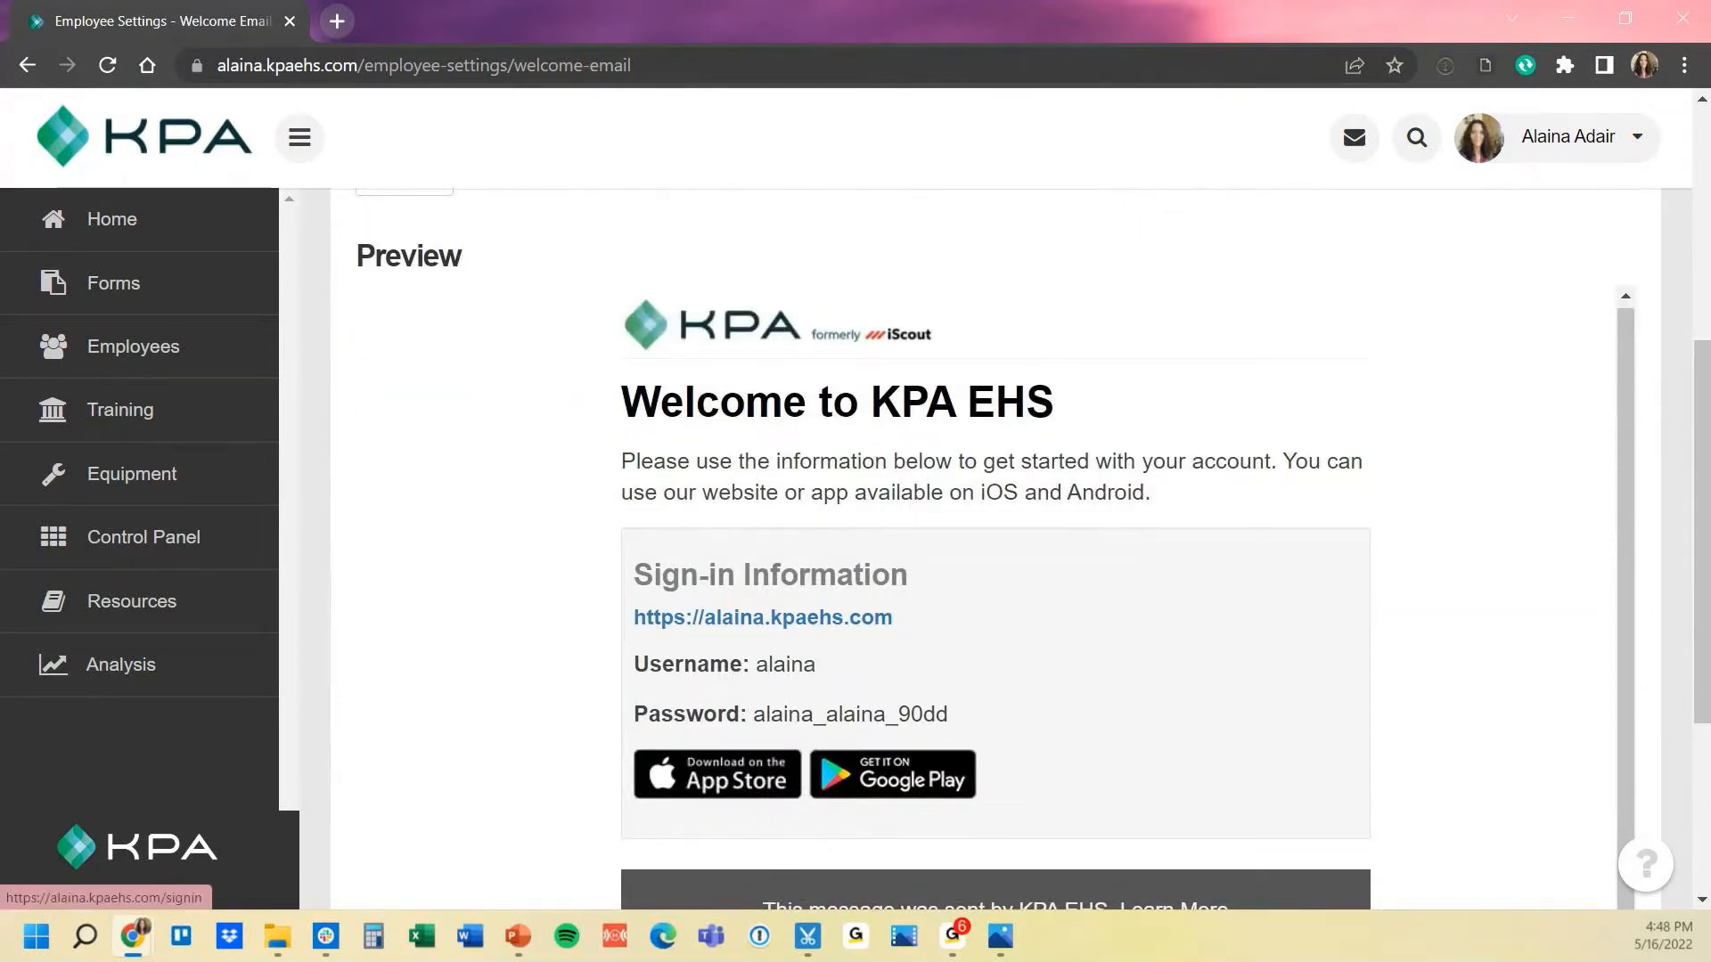
pyautogui.moveTo(716, 774)
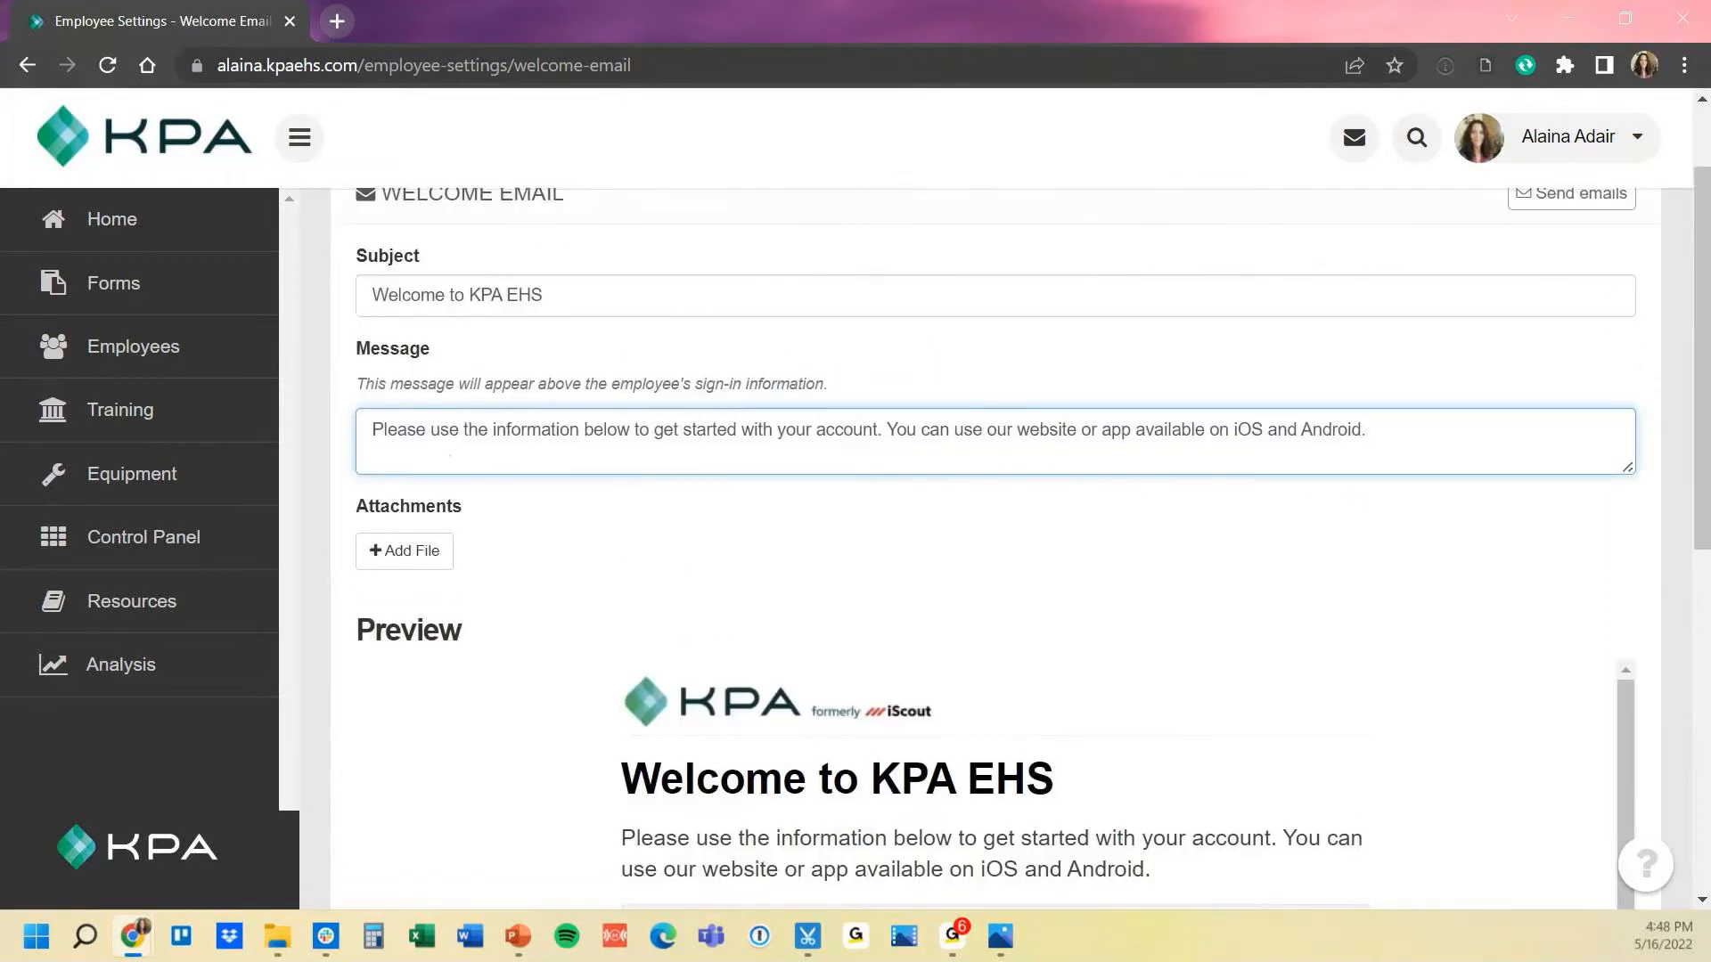
pyautogui.click(992, 295)
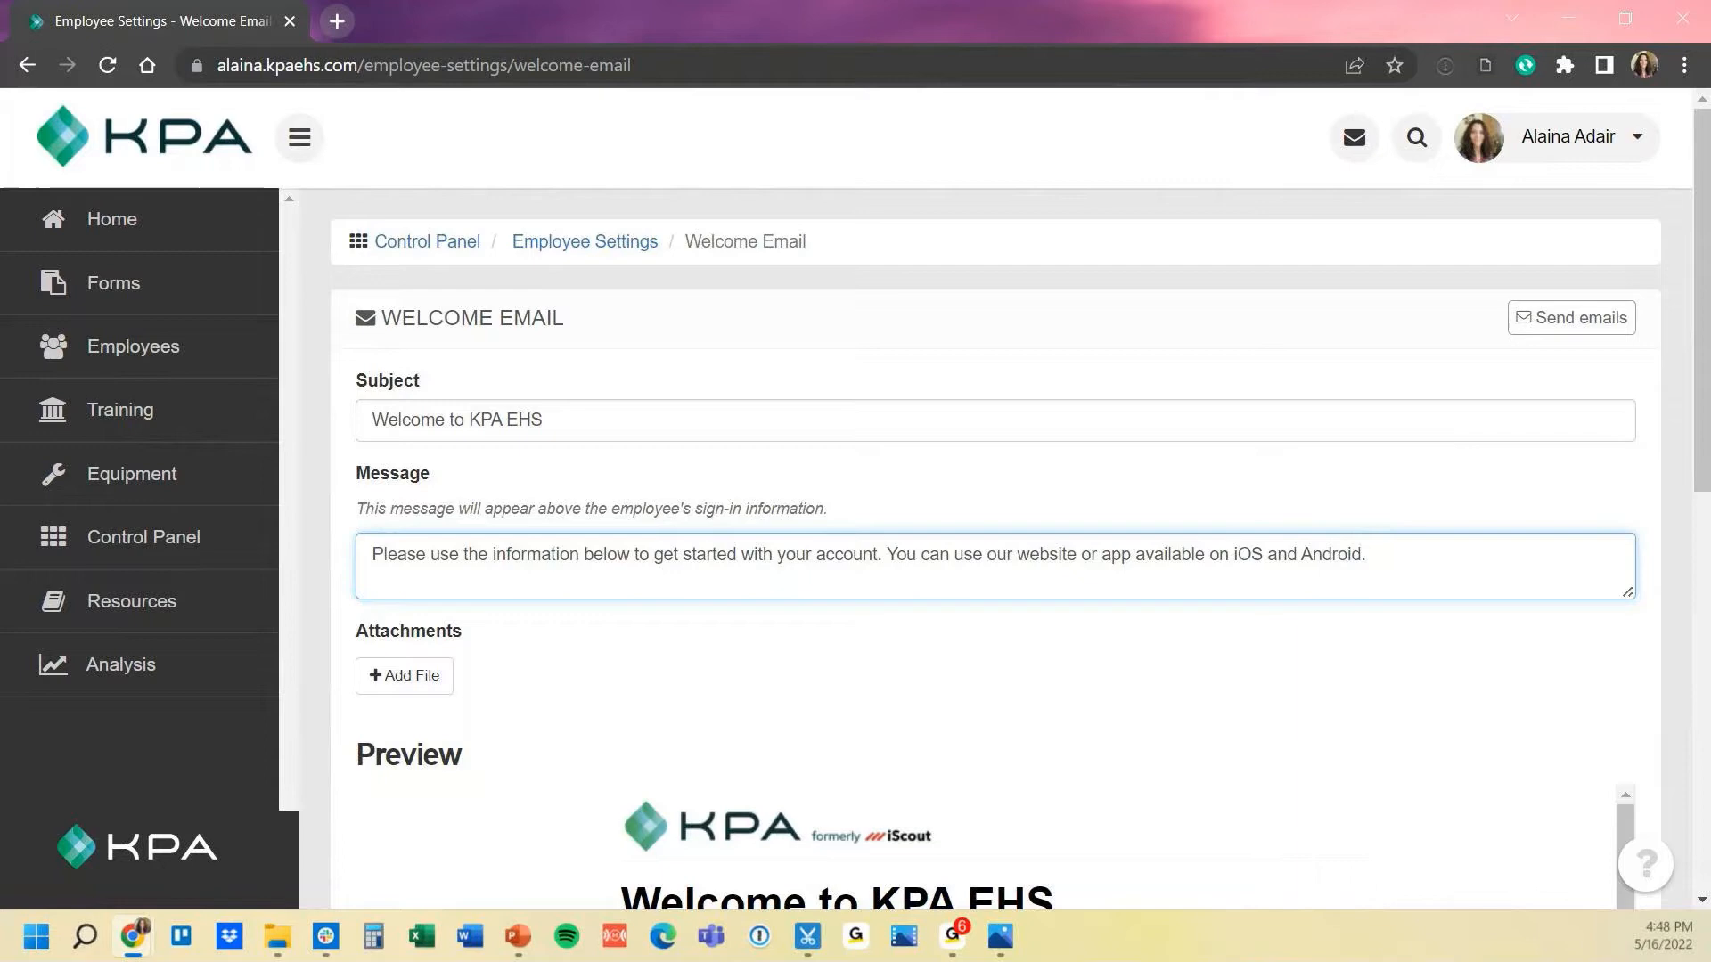
pyautogui.click(1366, 554)
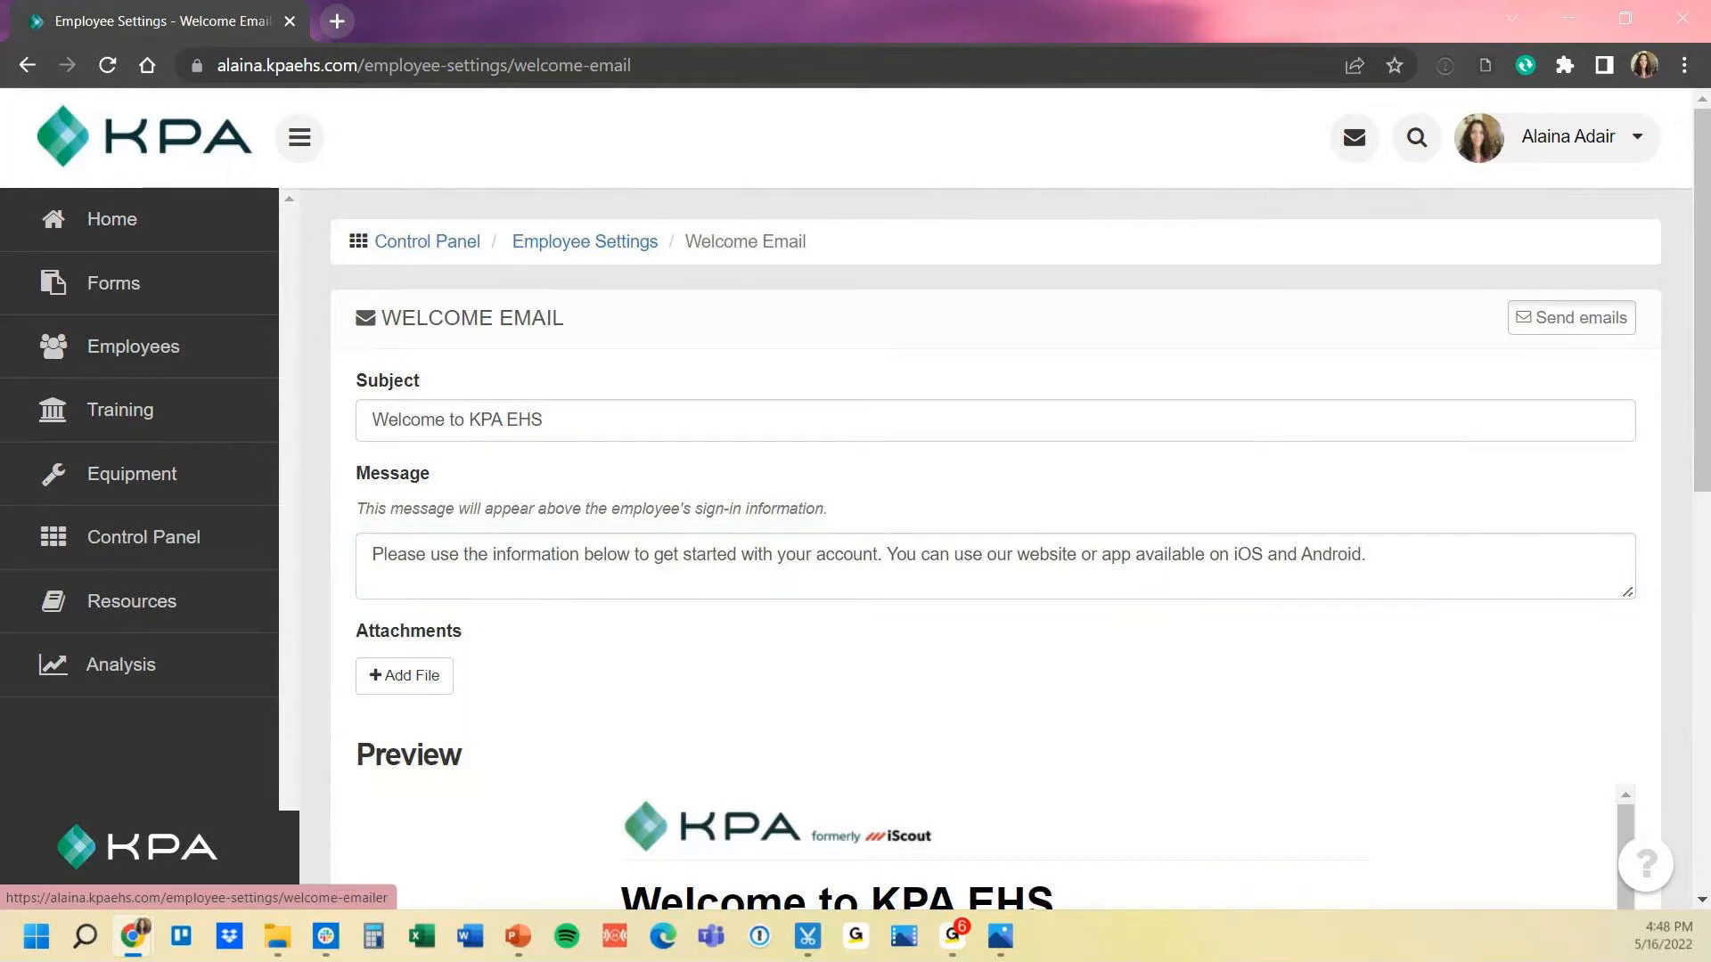
# Open the Welcome Emailer and try the non-admin and Limited recipient options
pyautogui.click(1569, 317)
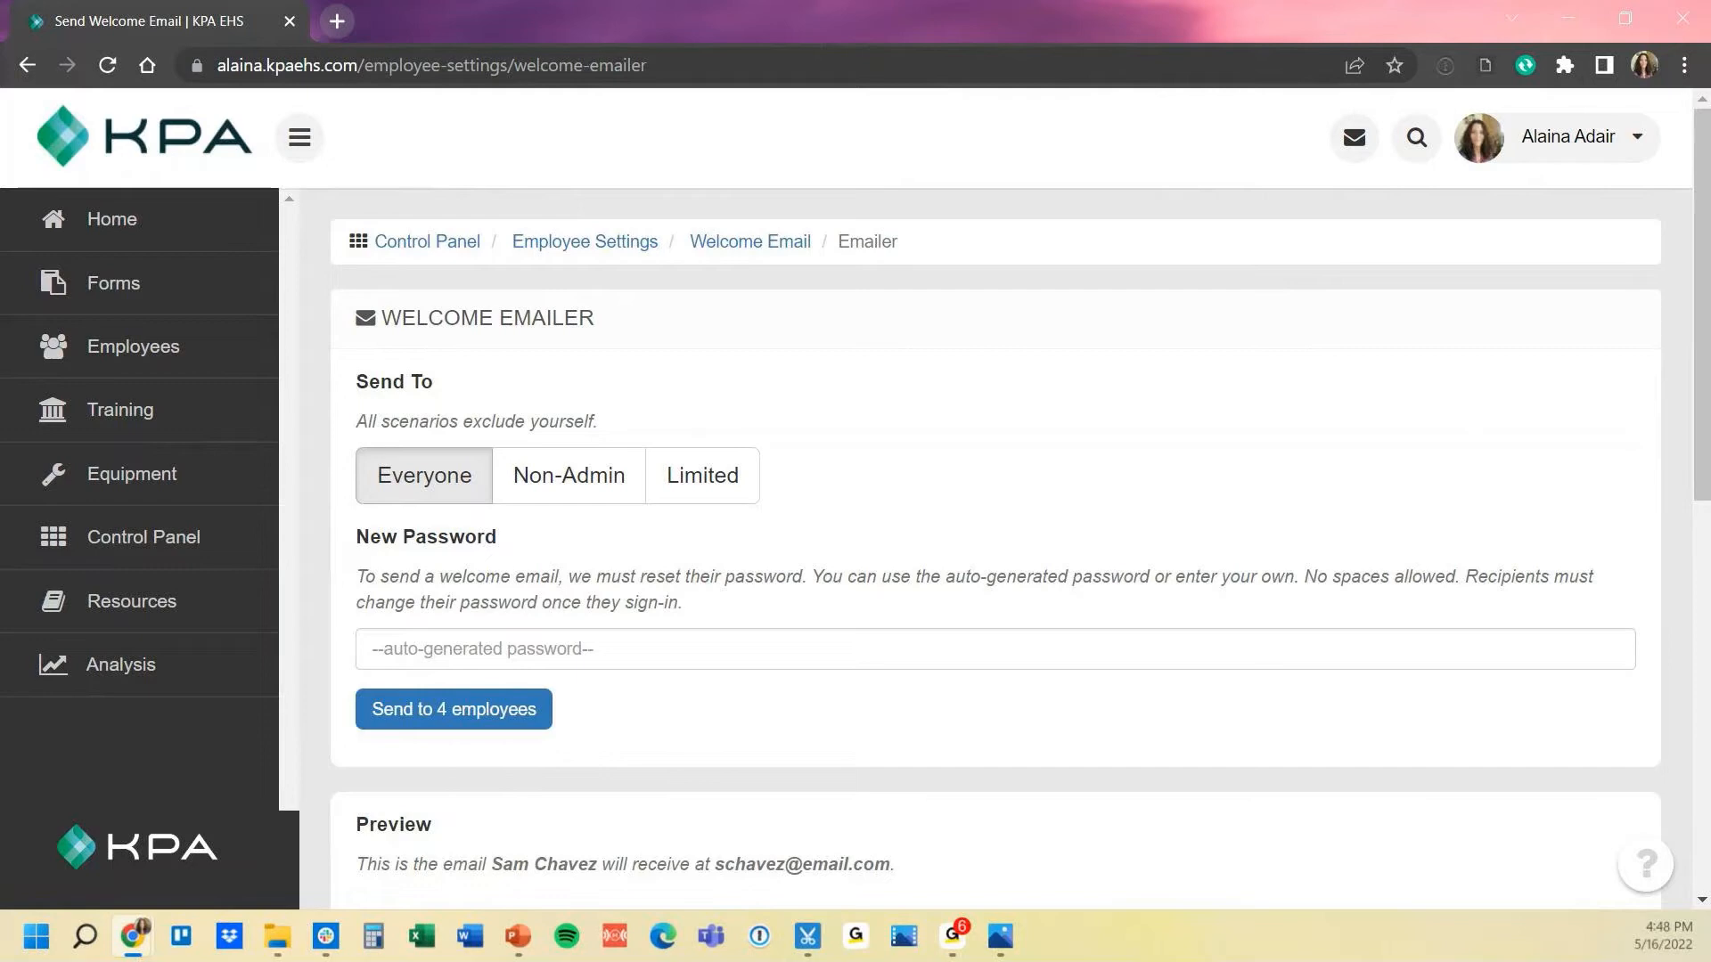
pyautogui.tripleClick(476, 421)
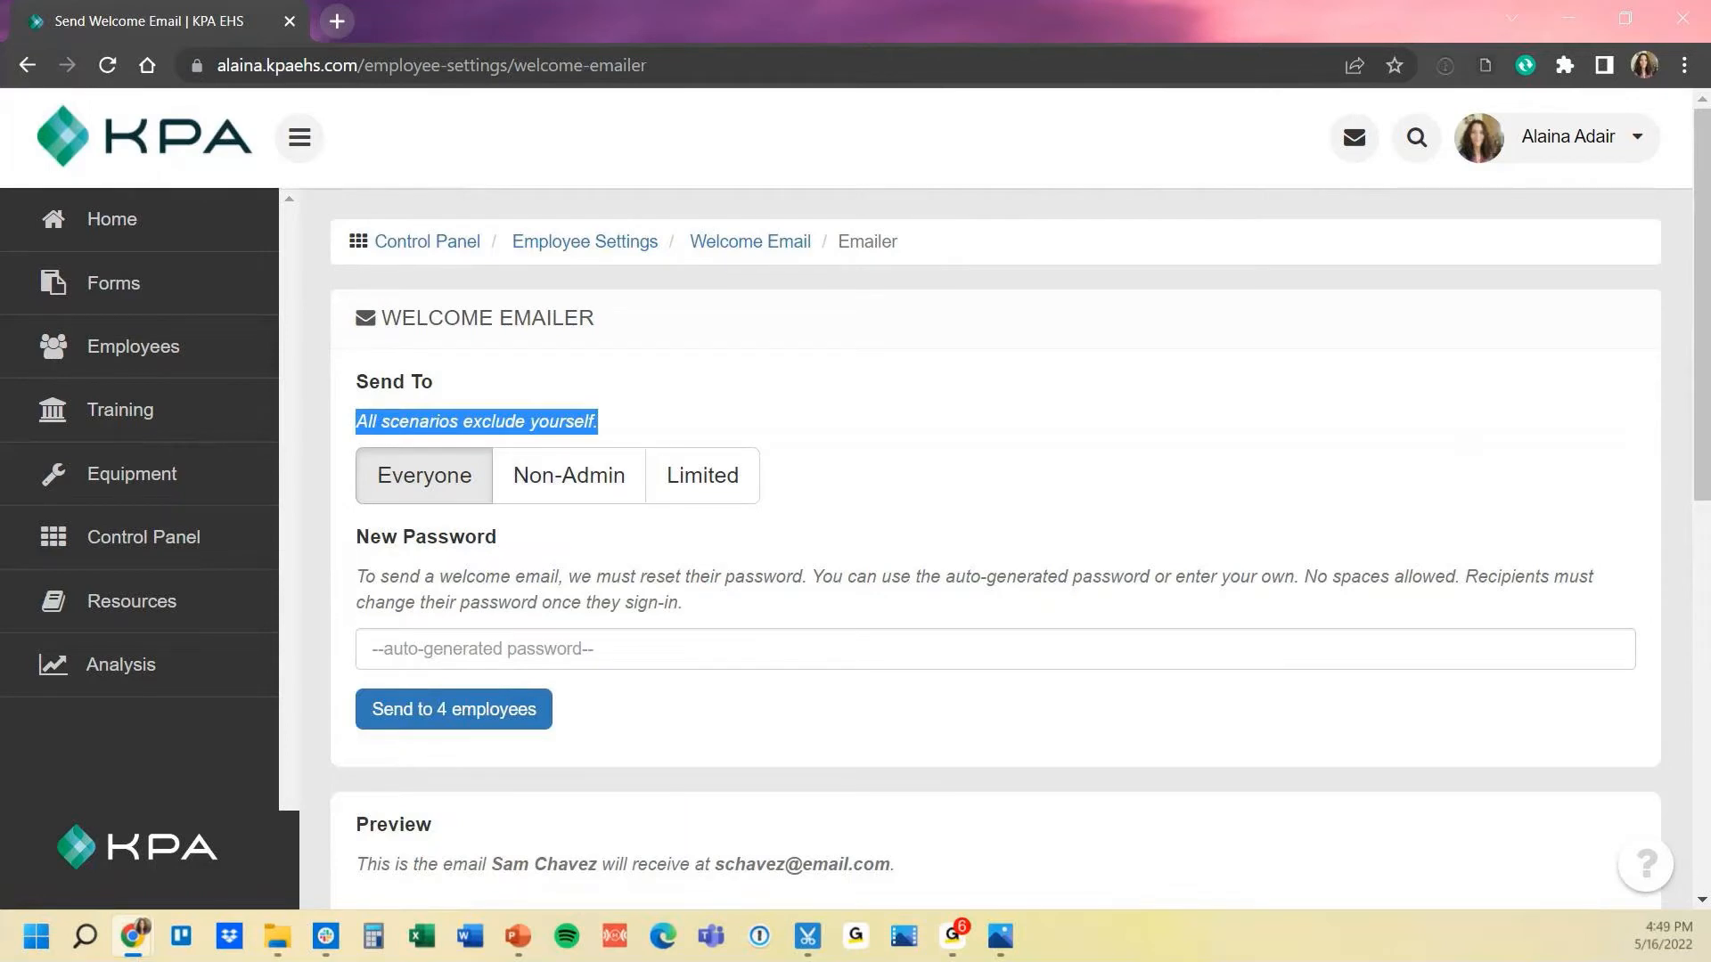
pyautogui.click(567, 475)
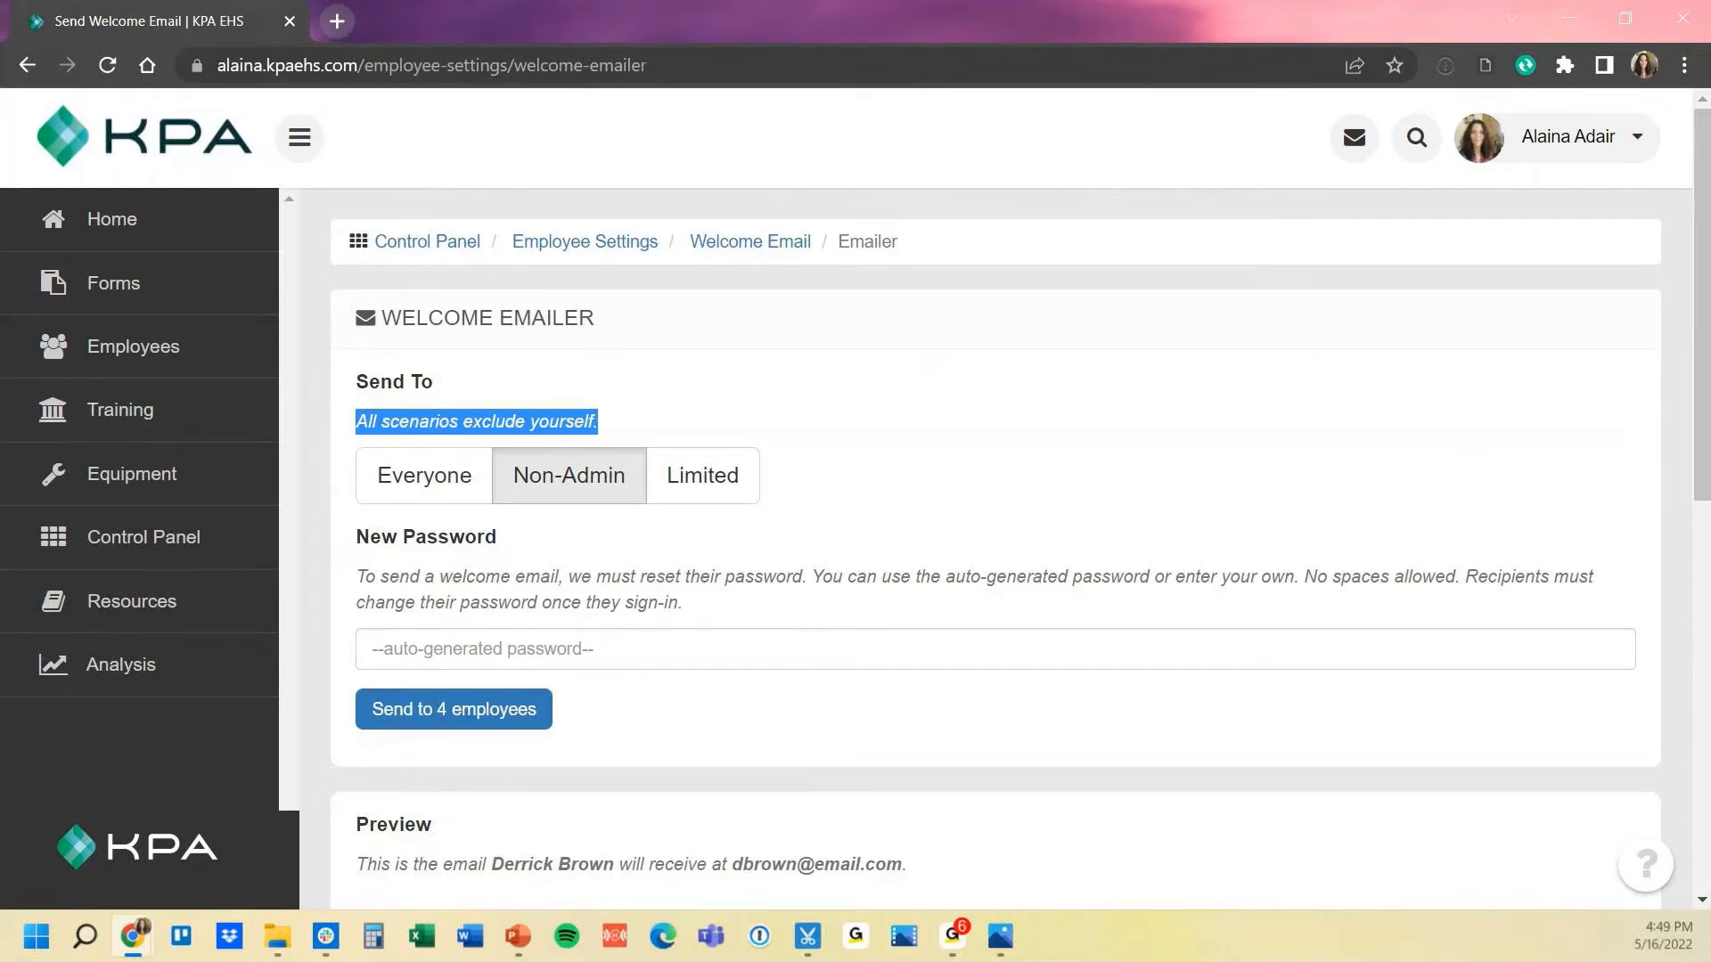
pyautogui.click(701, 475)
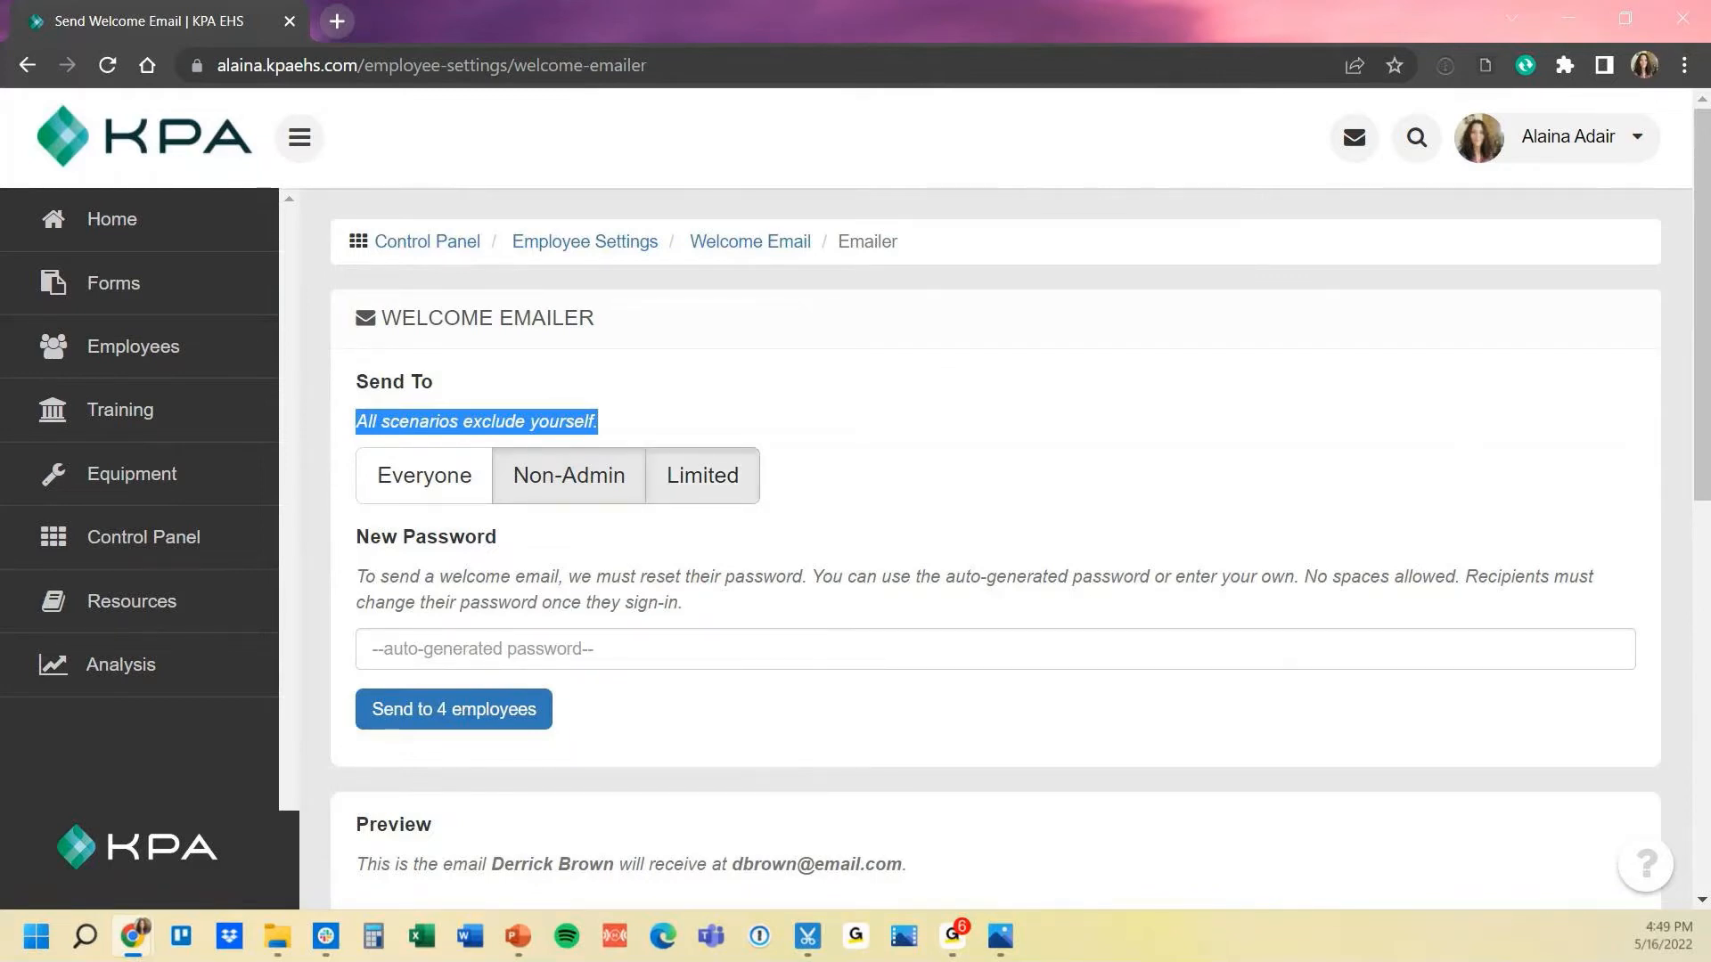
pyautogui.click(701, 475)
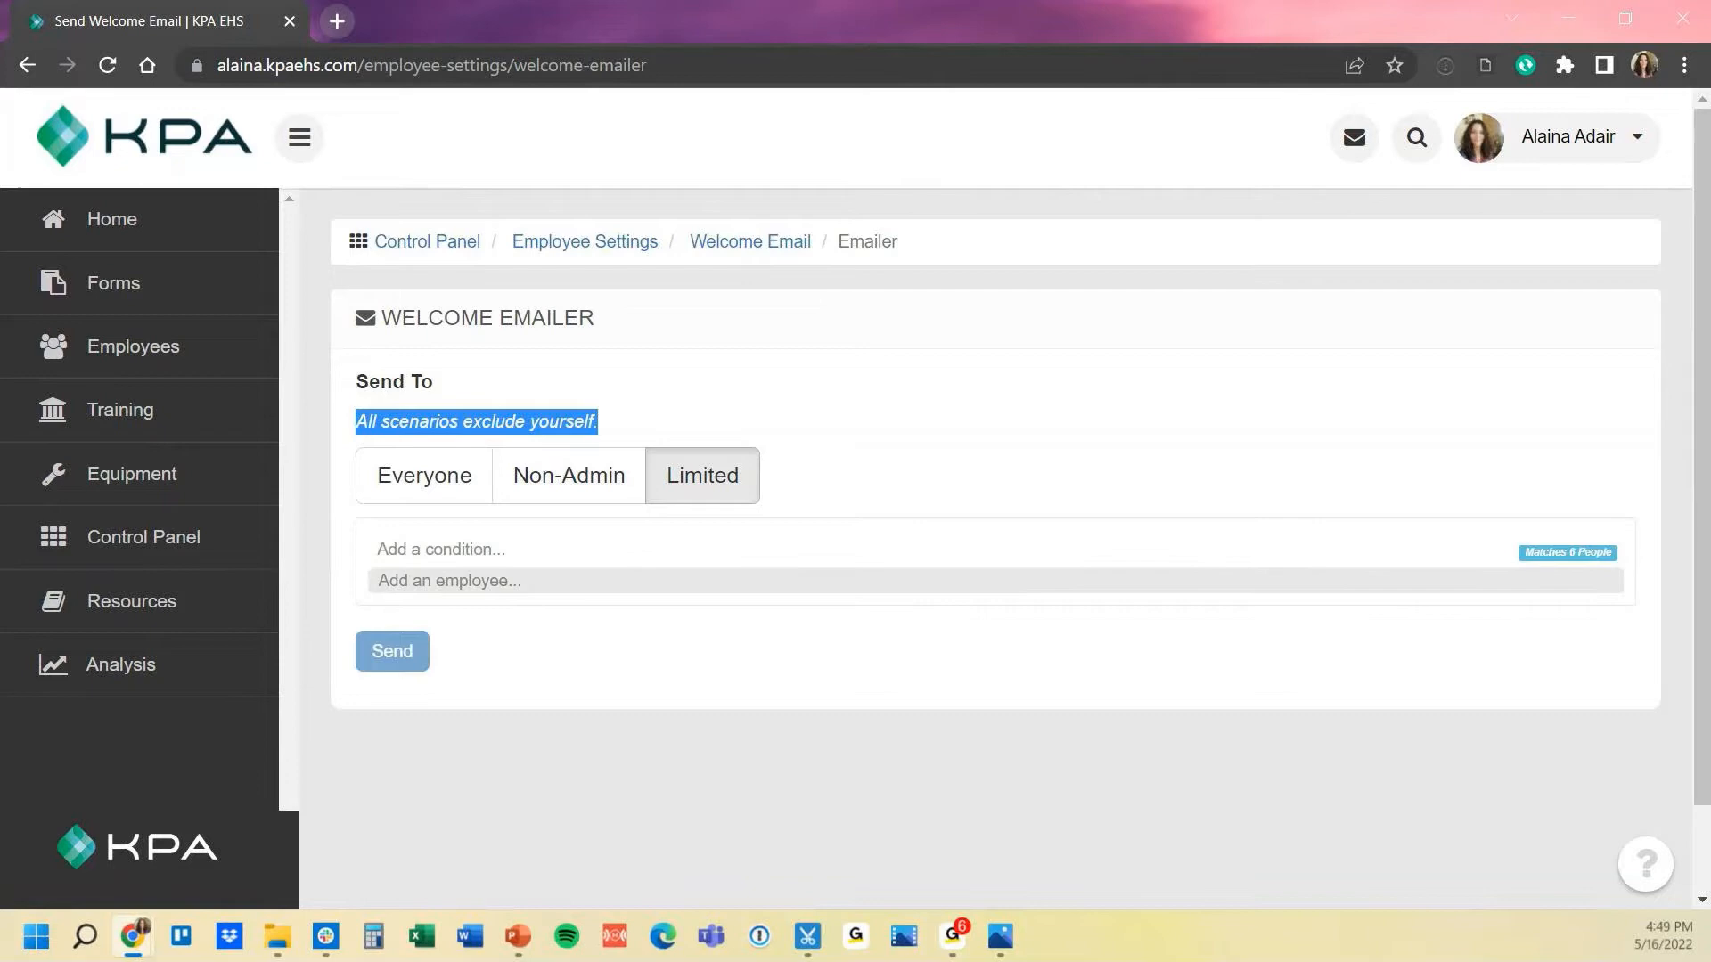
# Add an Employee's Role recipient condition, then set Send To to Everyone
pyautogui.click(448, 579)
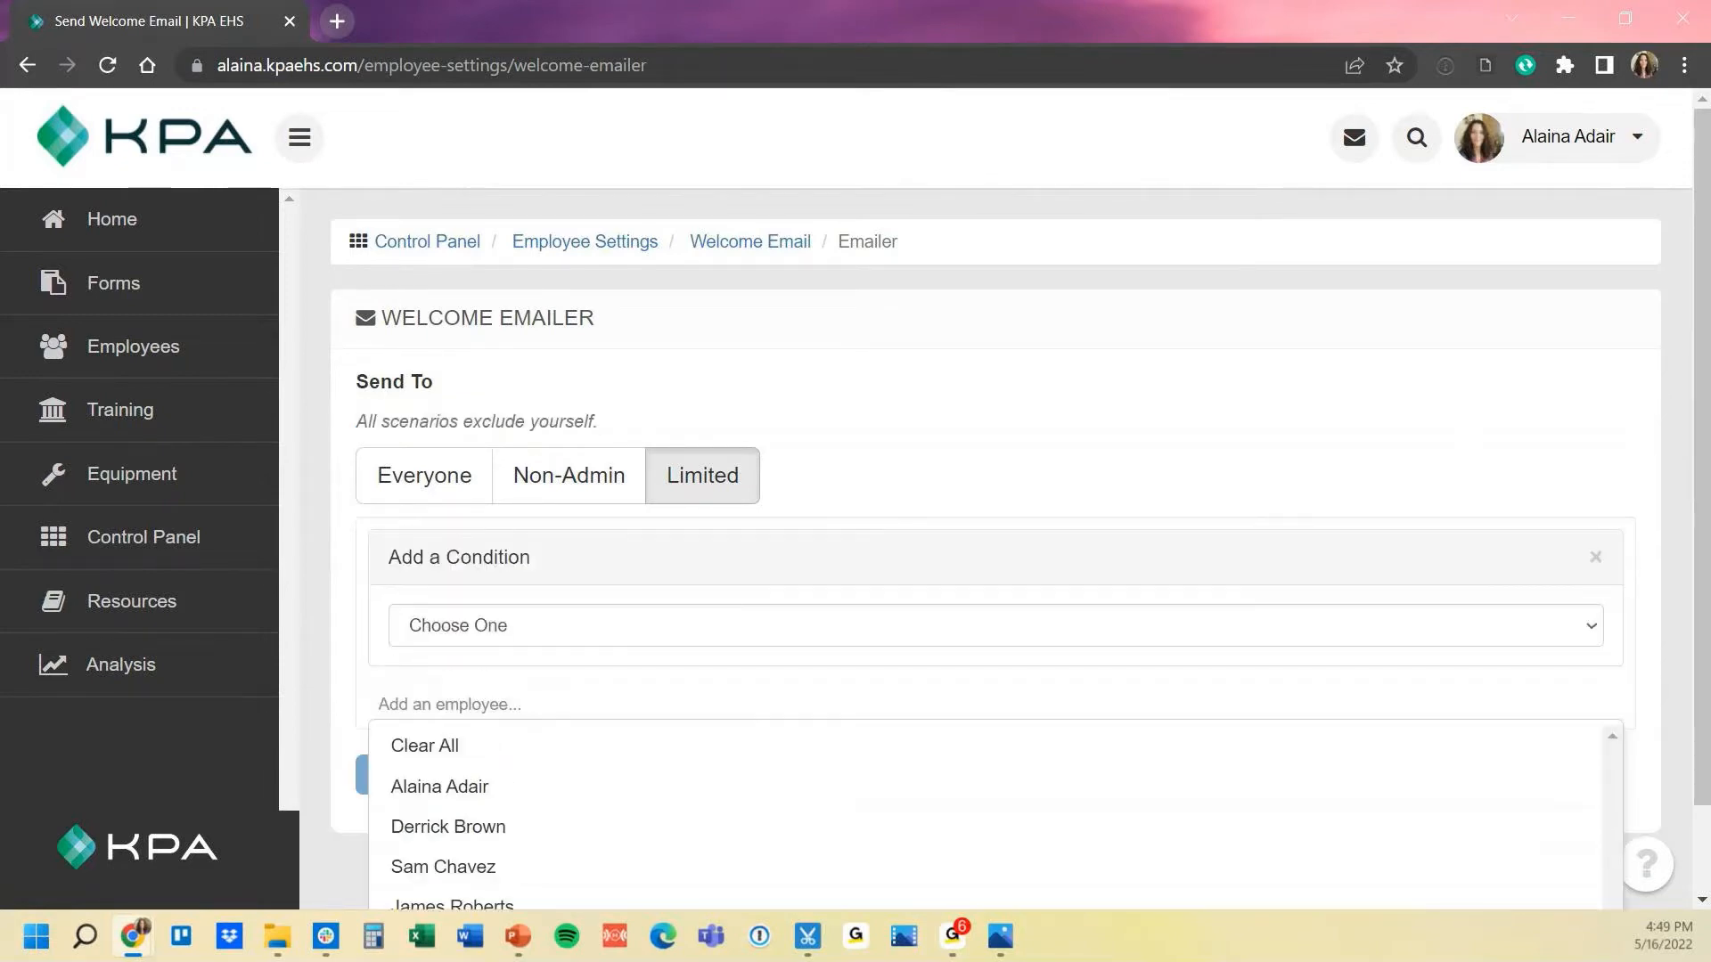
pyautogui.click(993, 625)
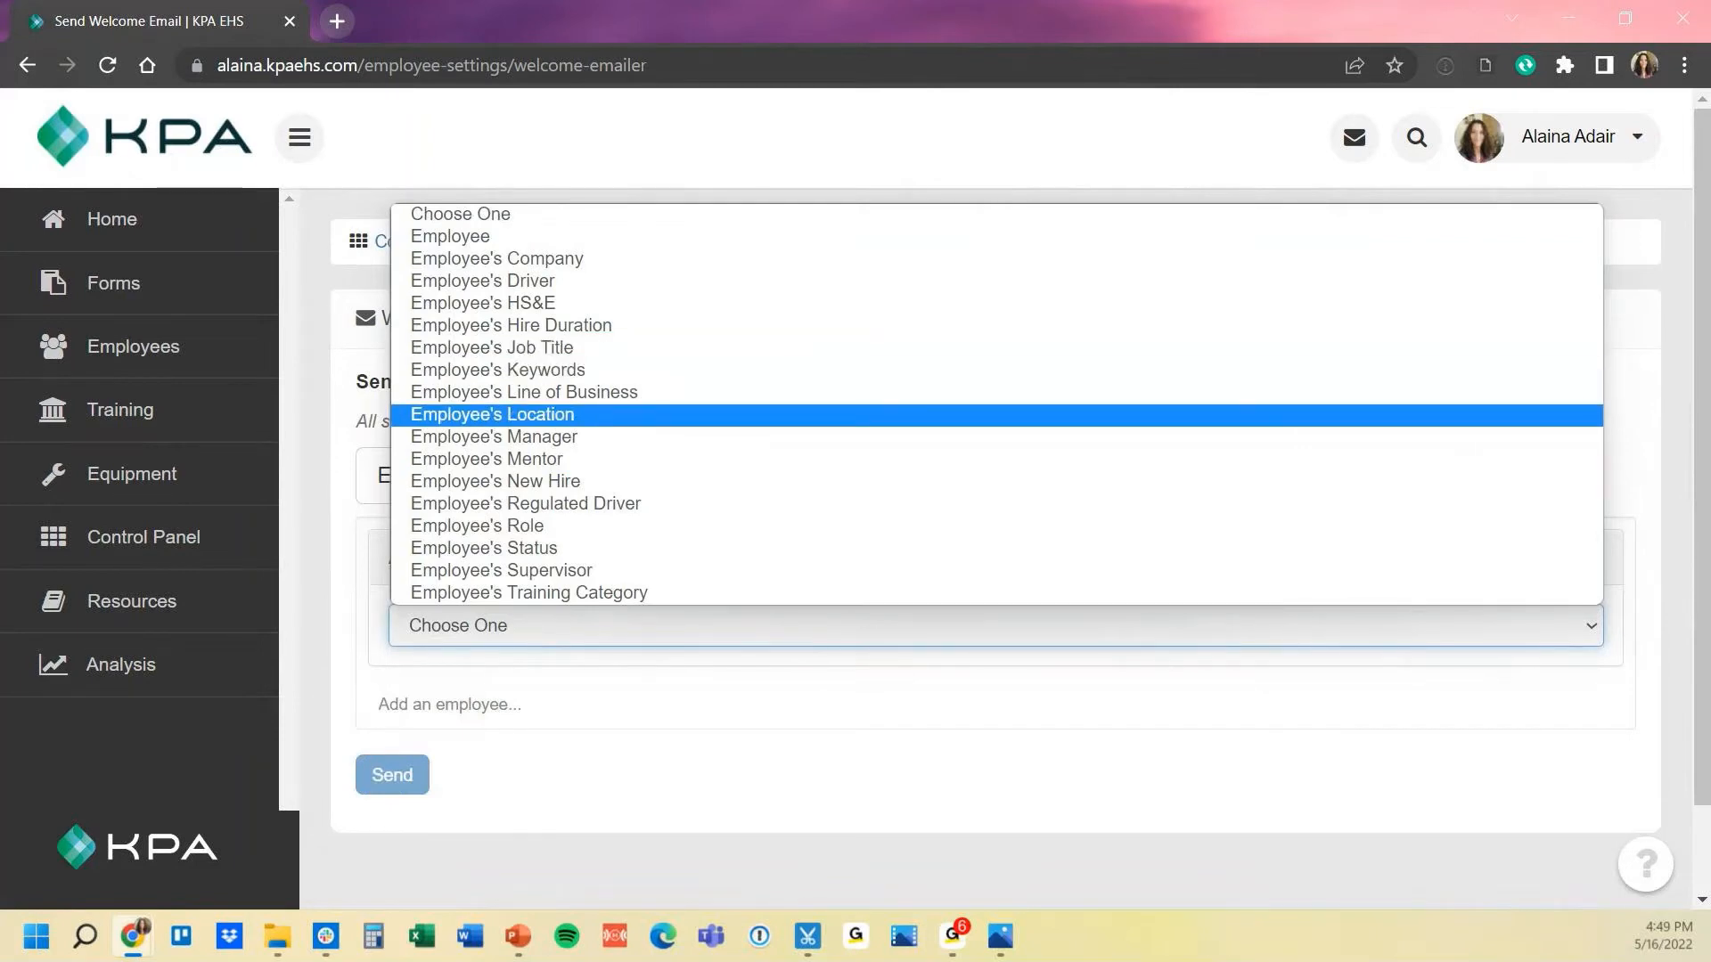
pyautogui.moveTo(529, 593)
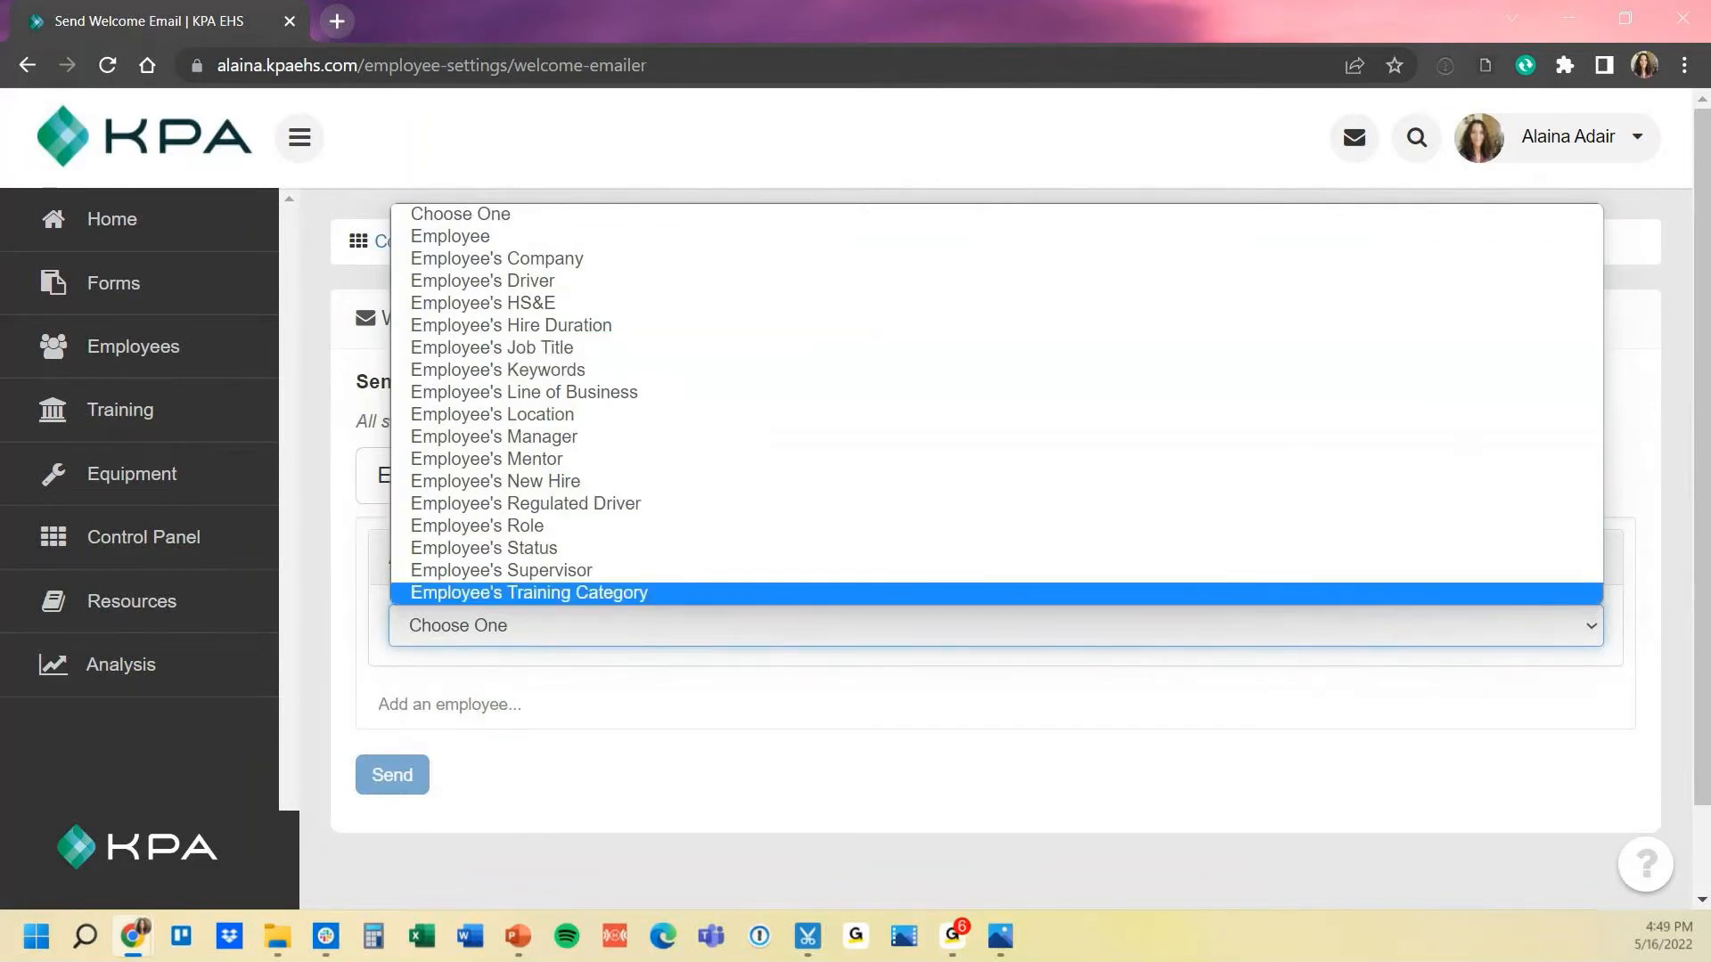
pyautogui.moveTo(475, 525)
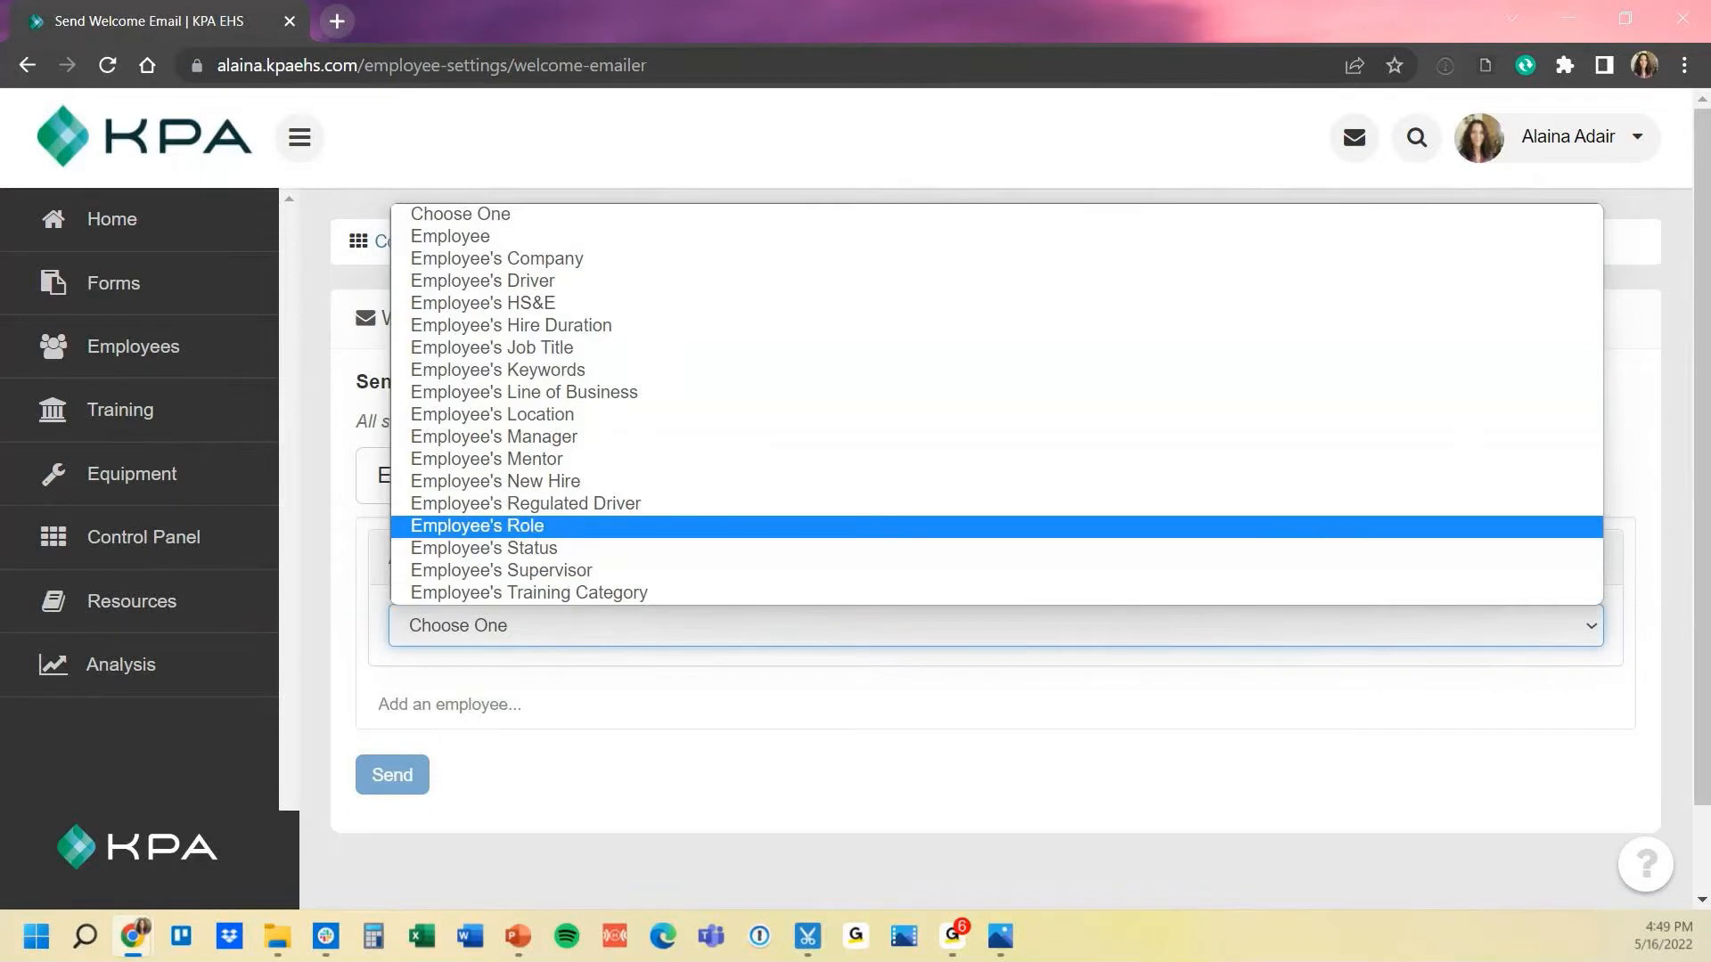
pyautogui.click(477, 525)
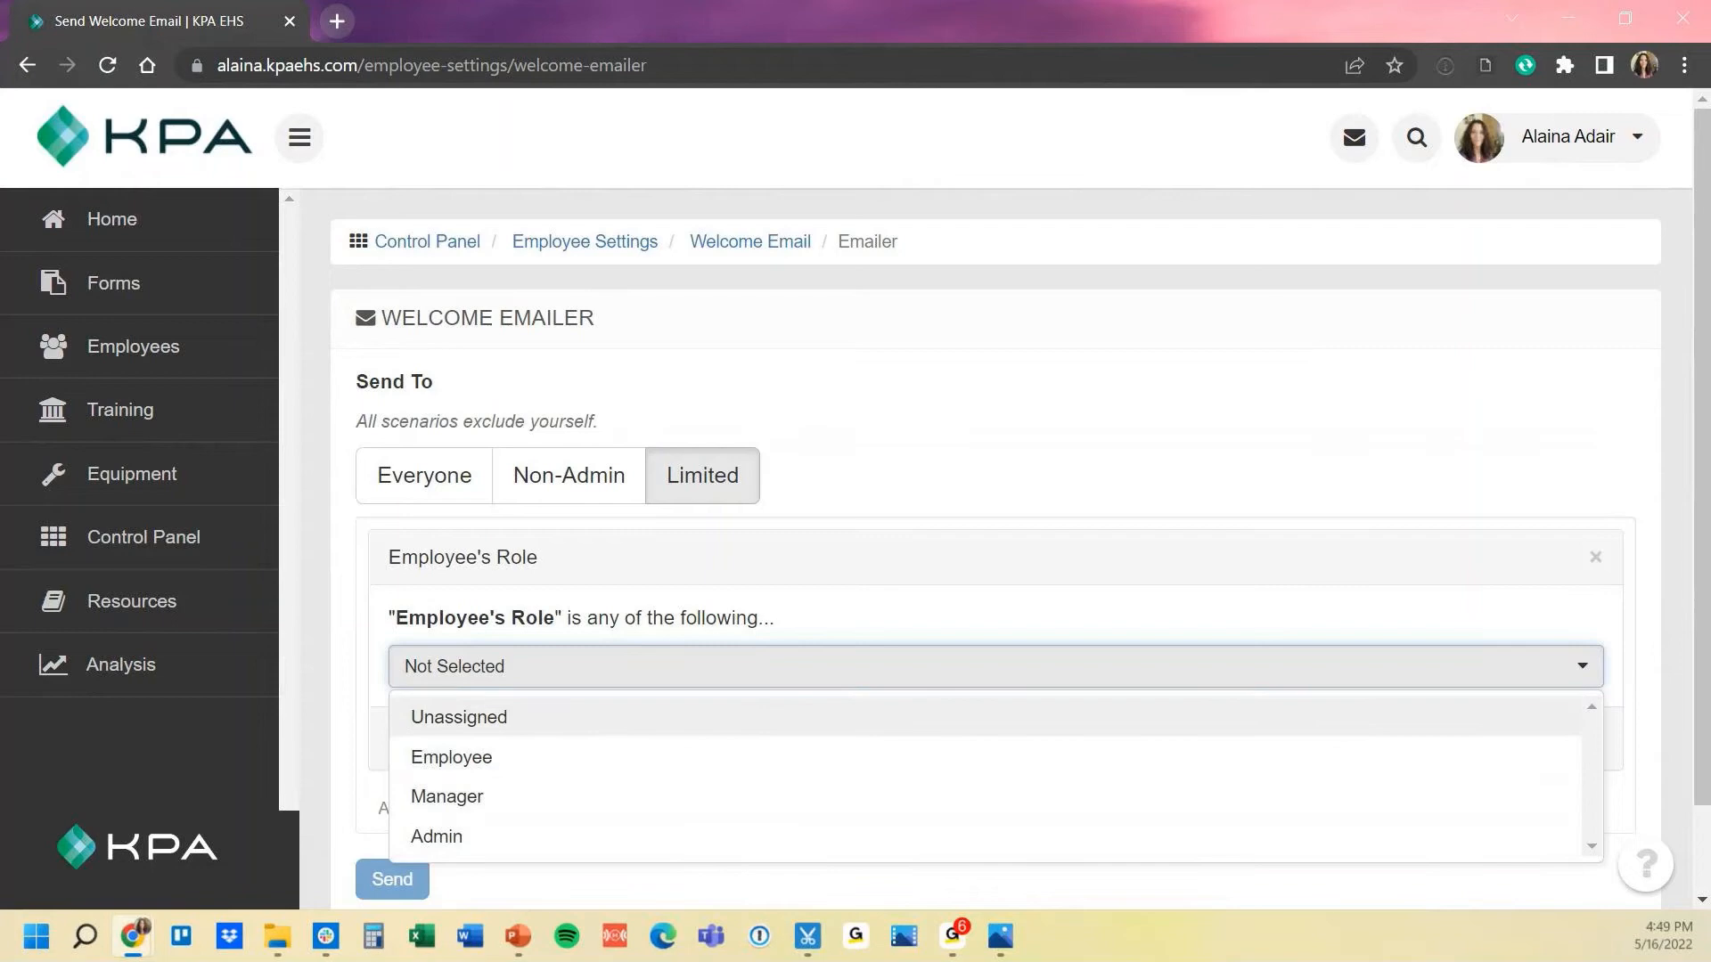
pyautogui.click(992, 667)
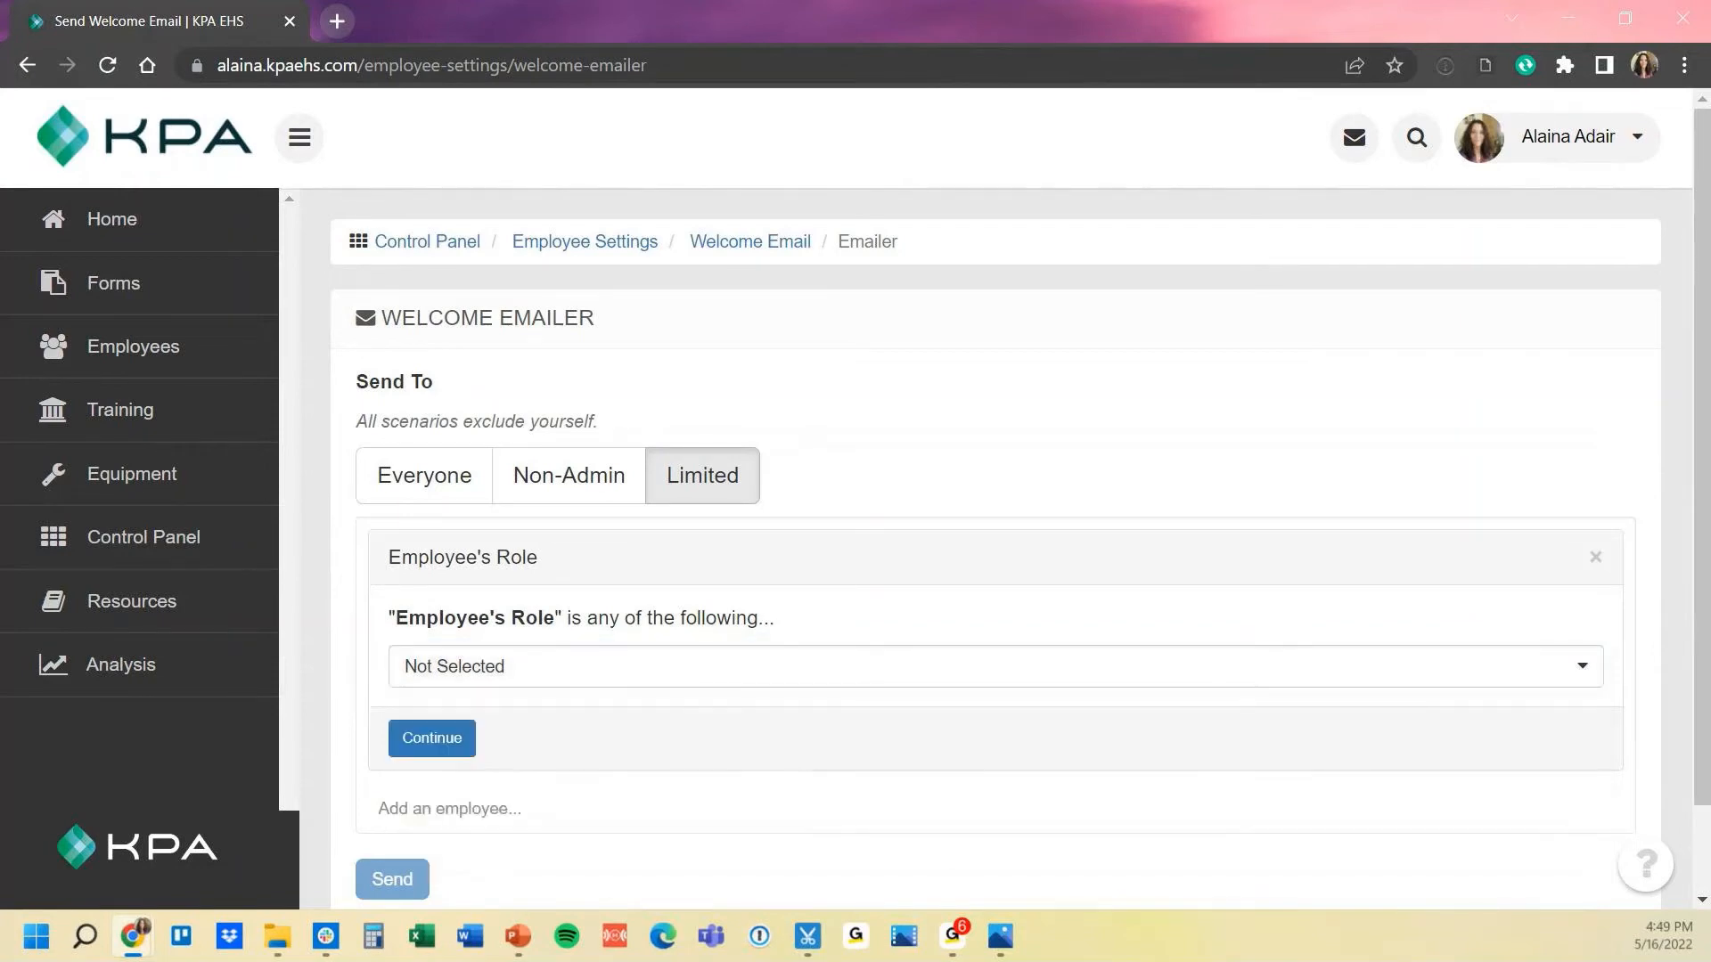
pyautogui.click(423, 476)
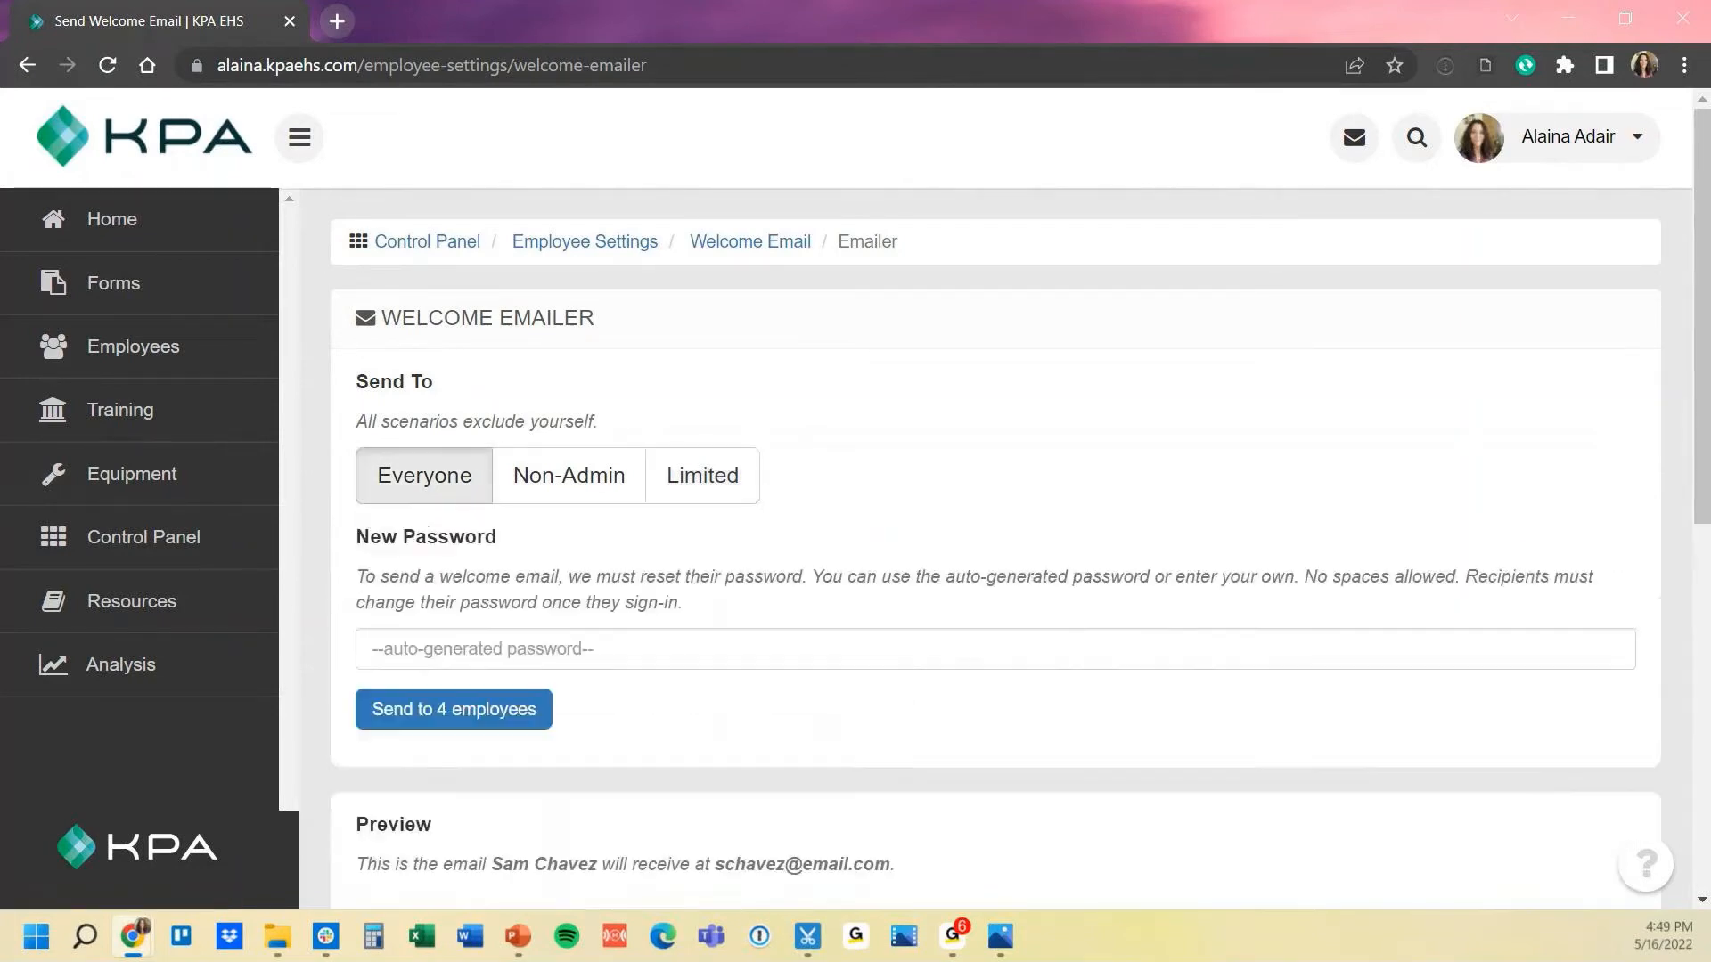
pyautogui.scroll(-3)
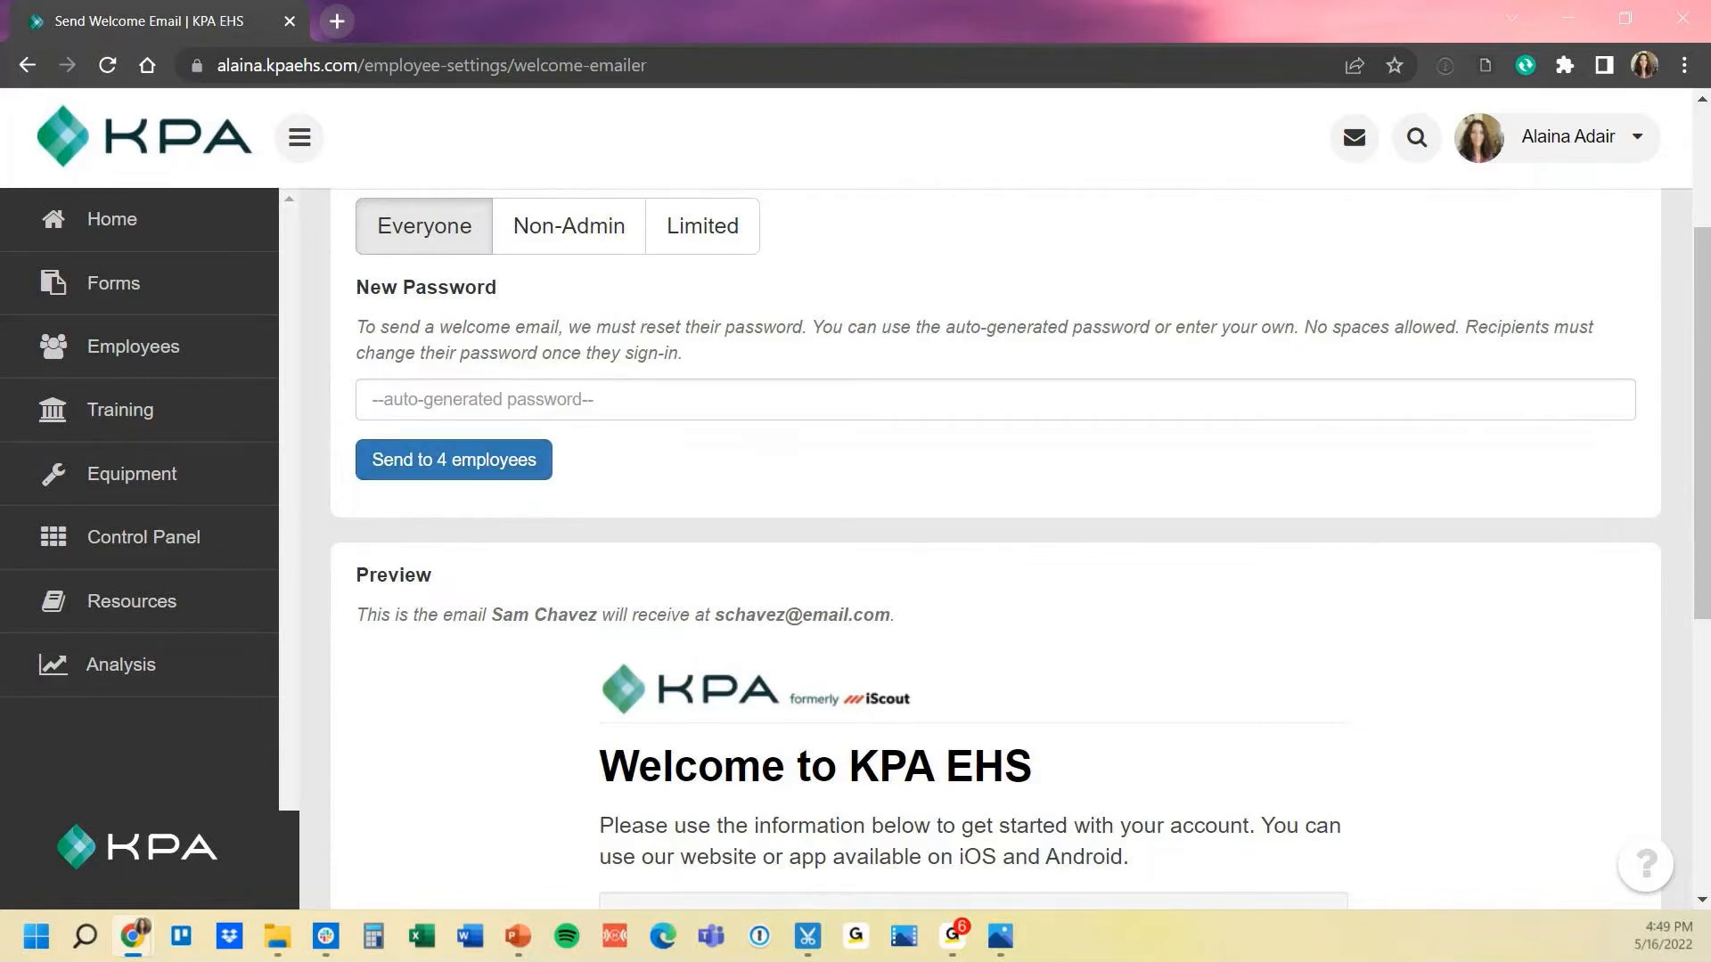
pyautogui.click(991, 398)
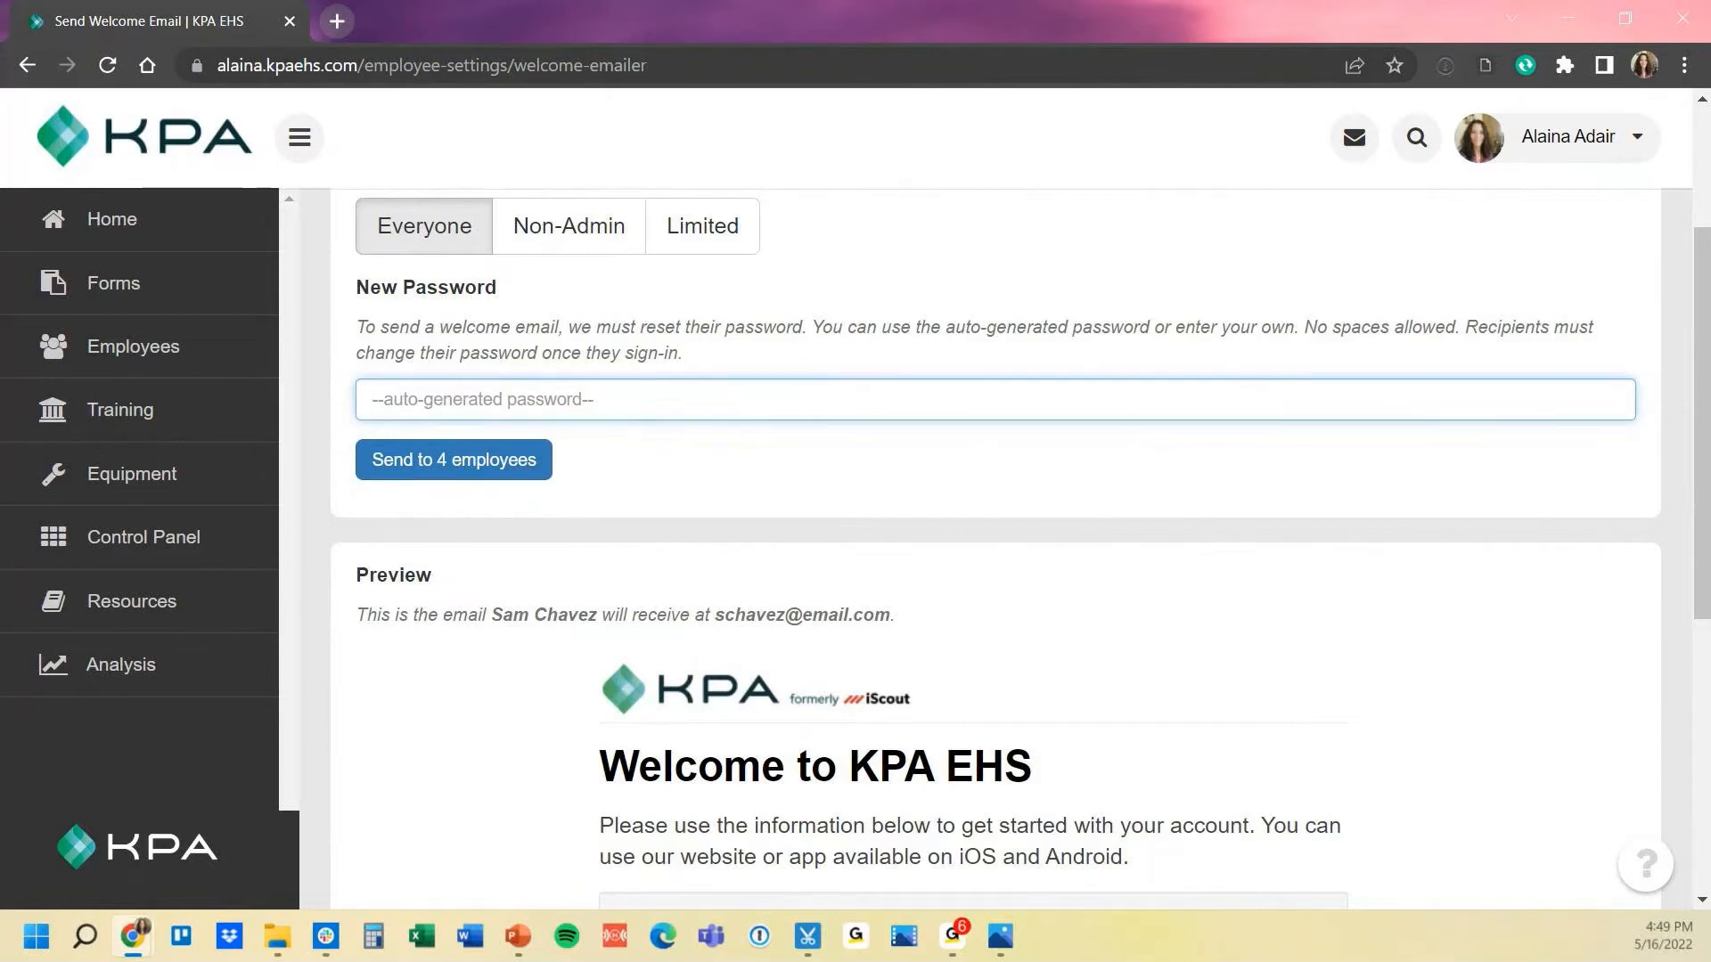
pyautogui.click(992, 398)
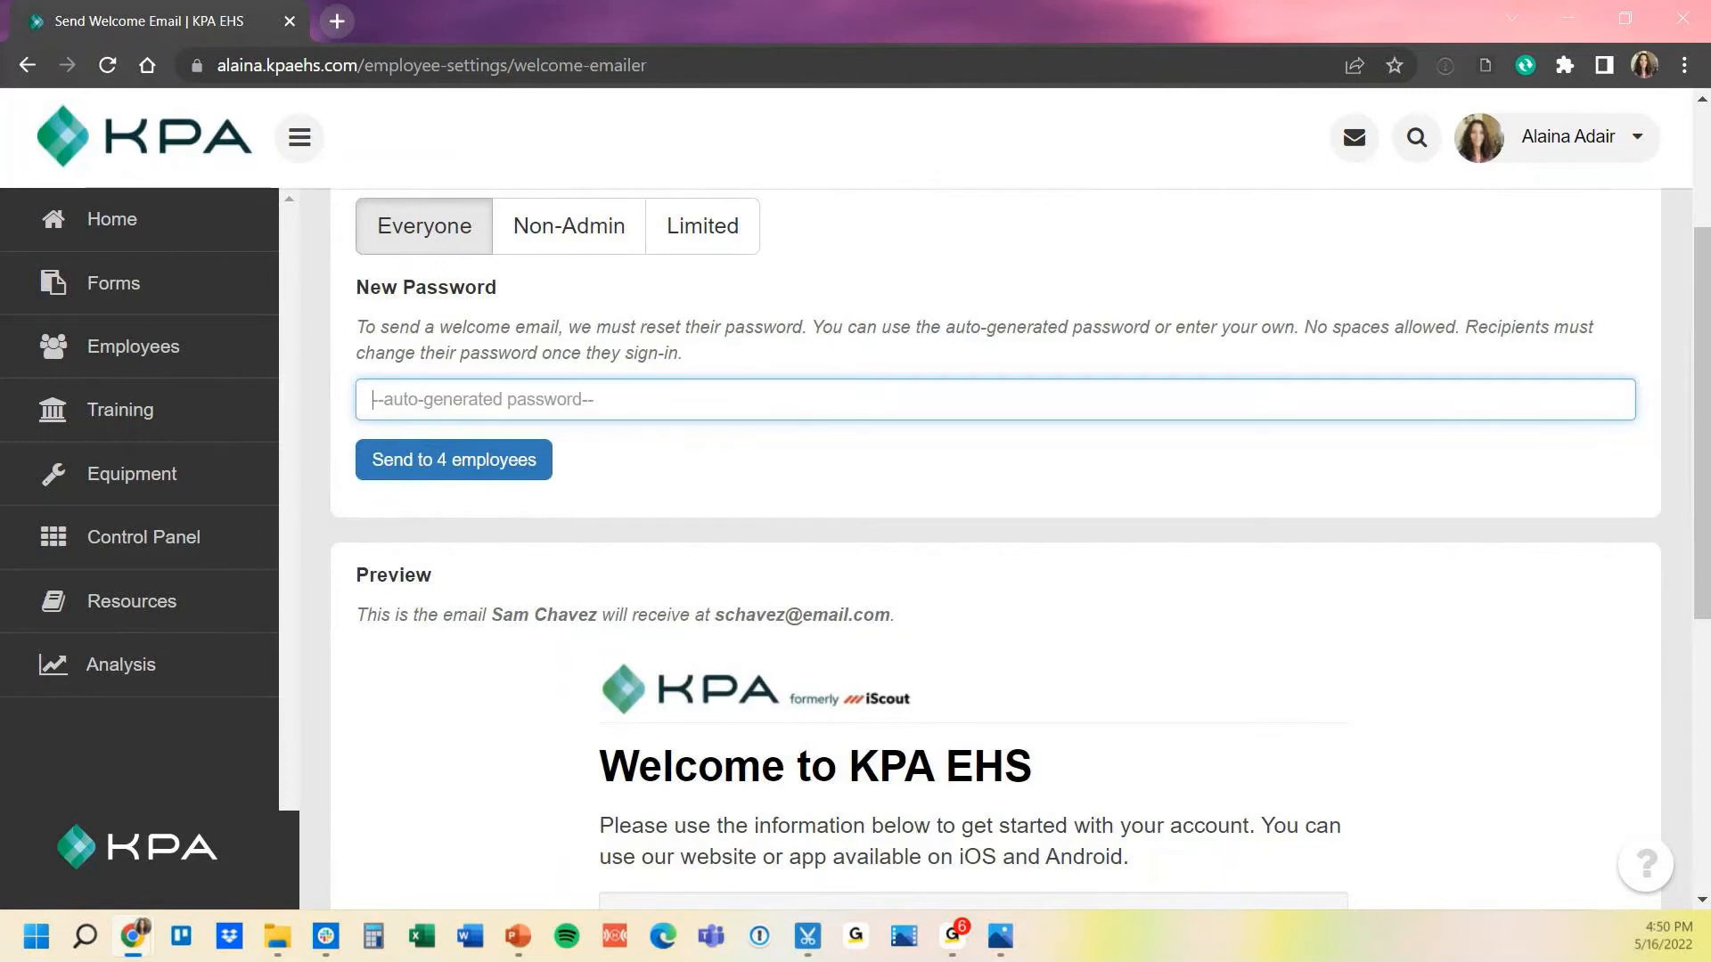
pyautogui.click(133, 346)
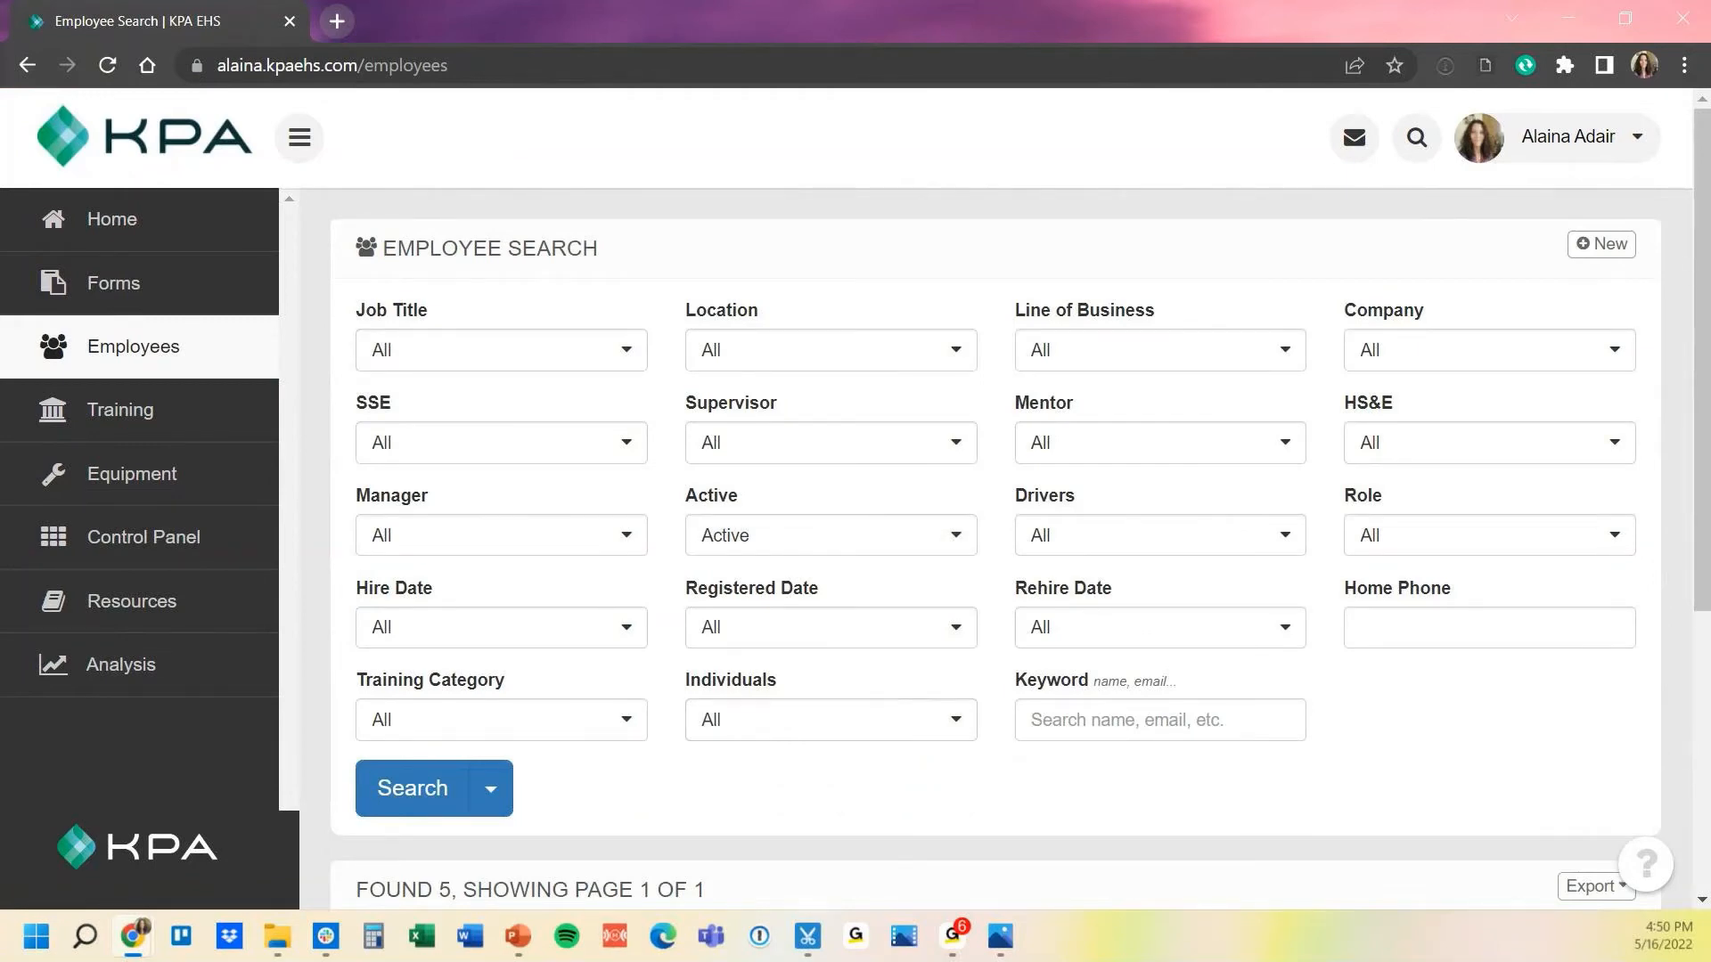
pyautogui.scroll(-3)
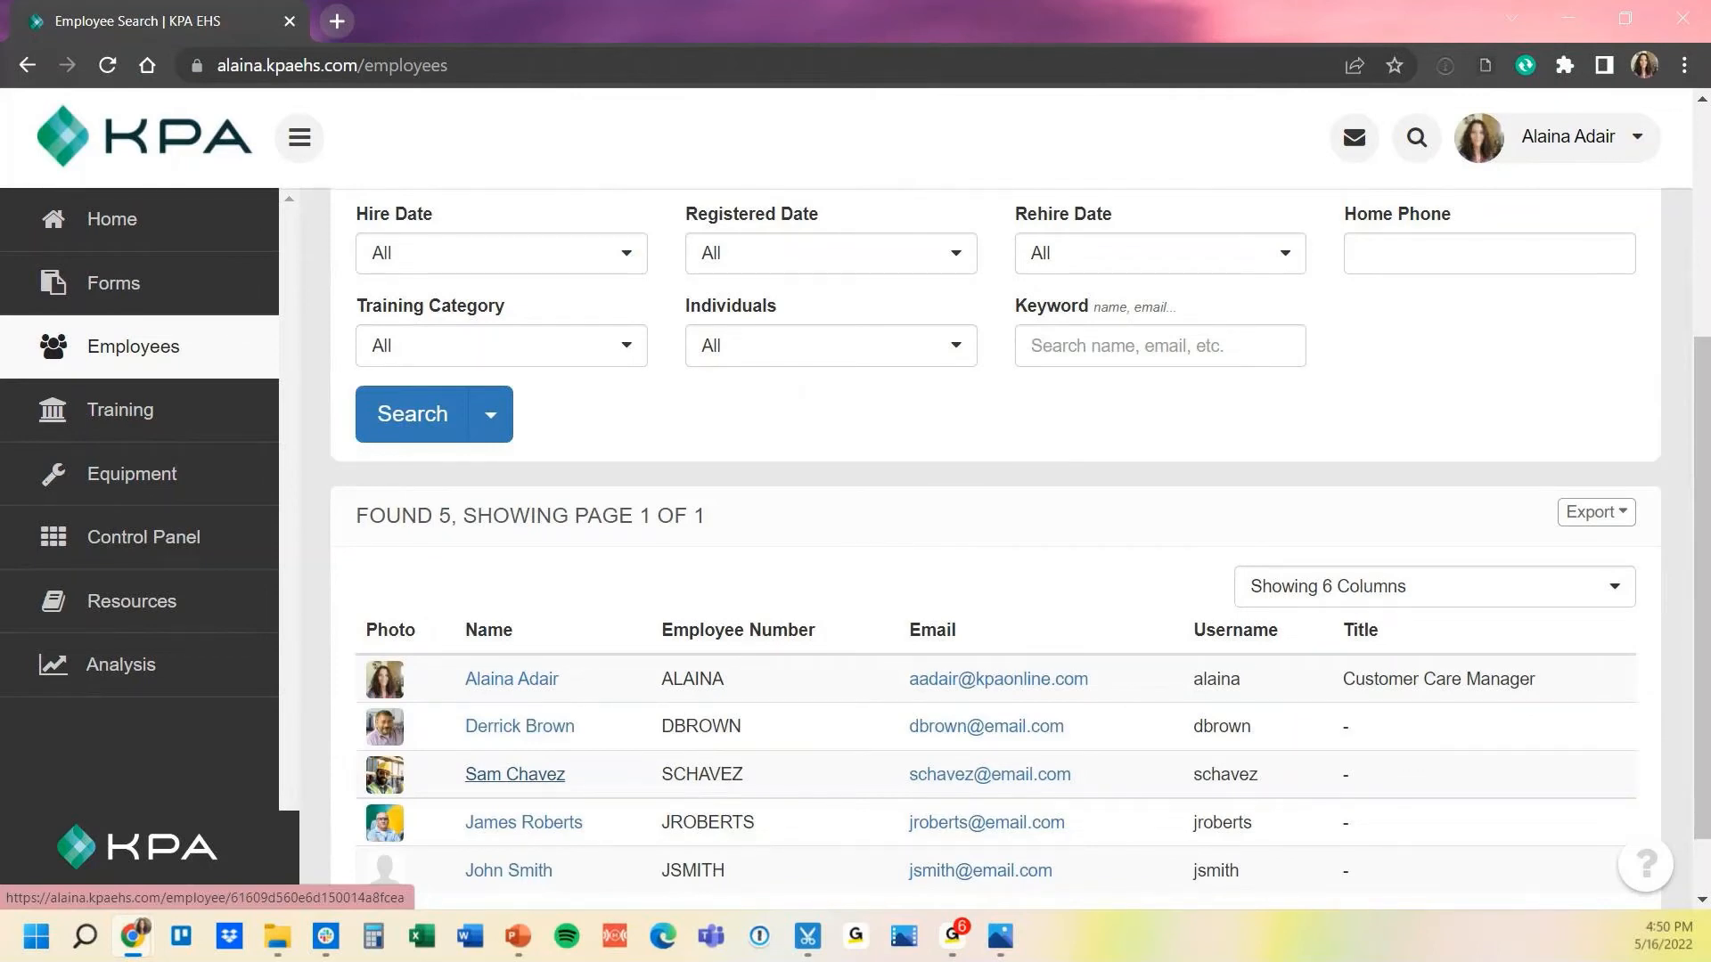
pyautogui.click(514, 774)
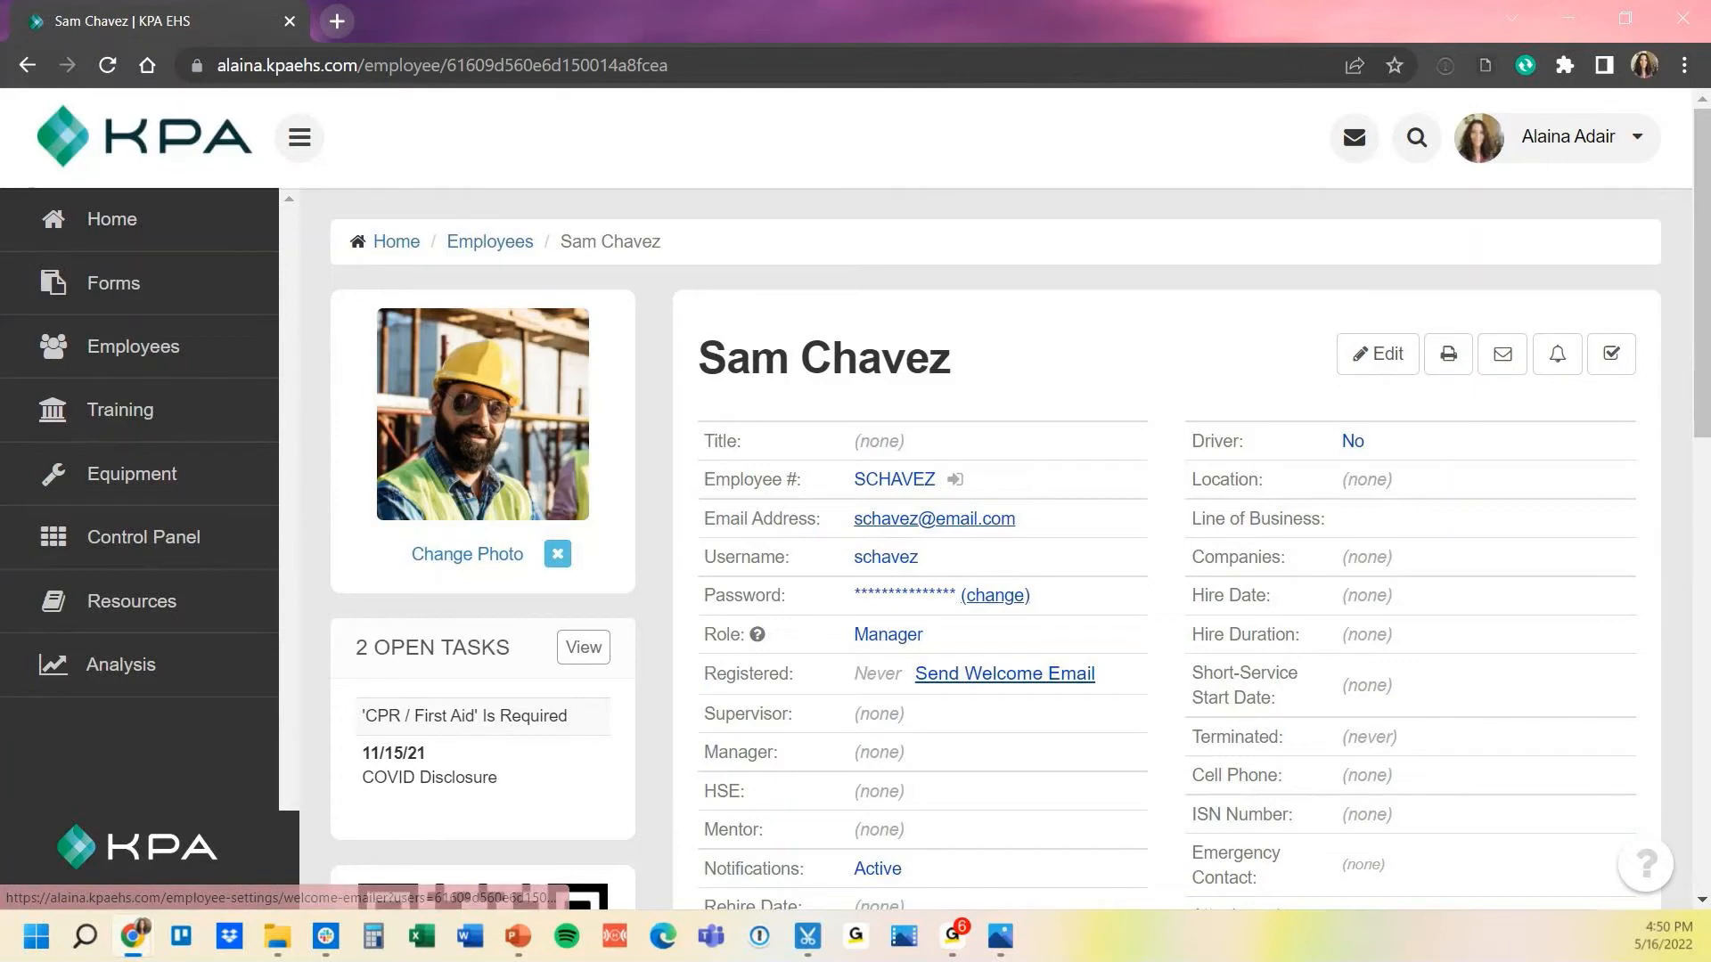
pyautogui.doubleClick(745, 673)
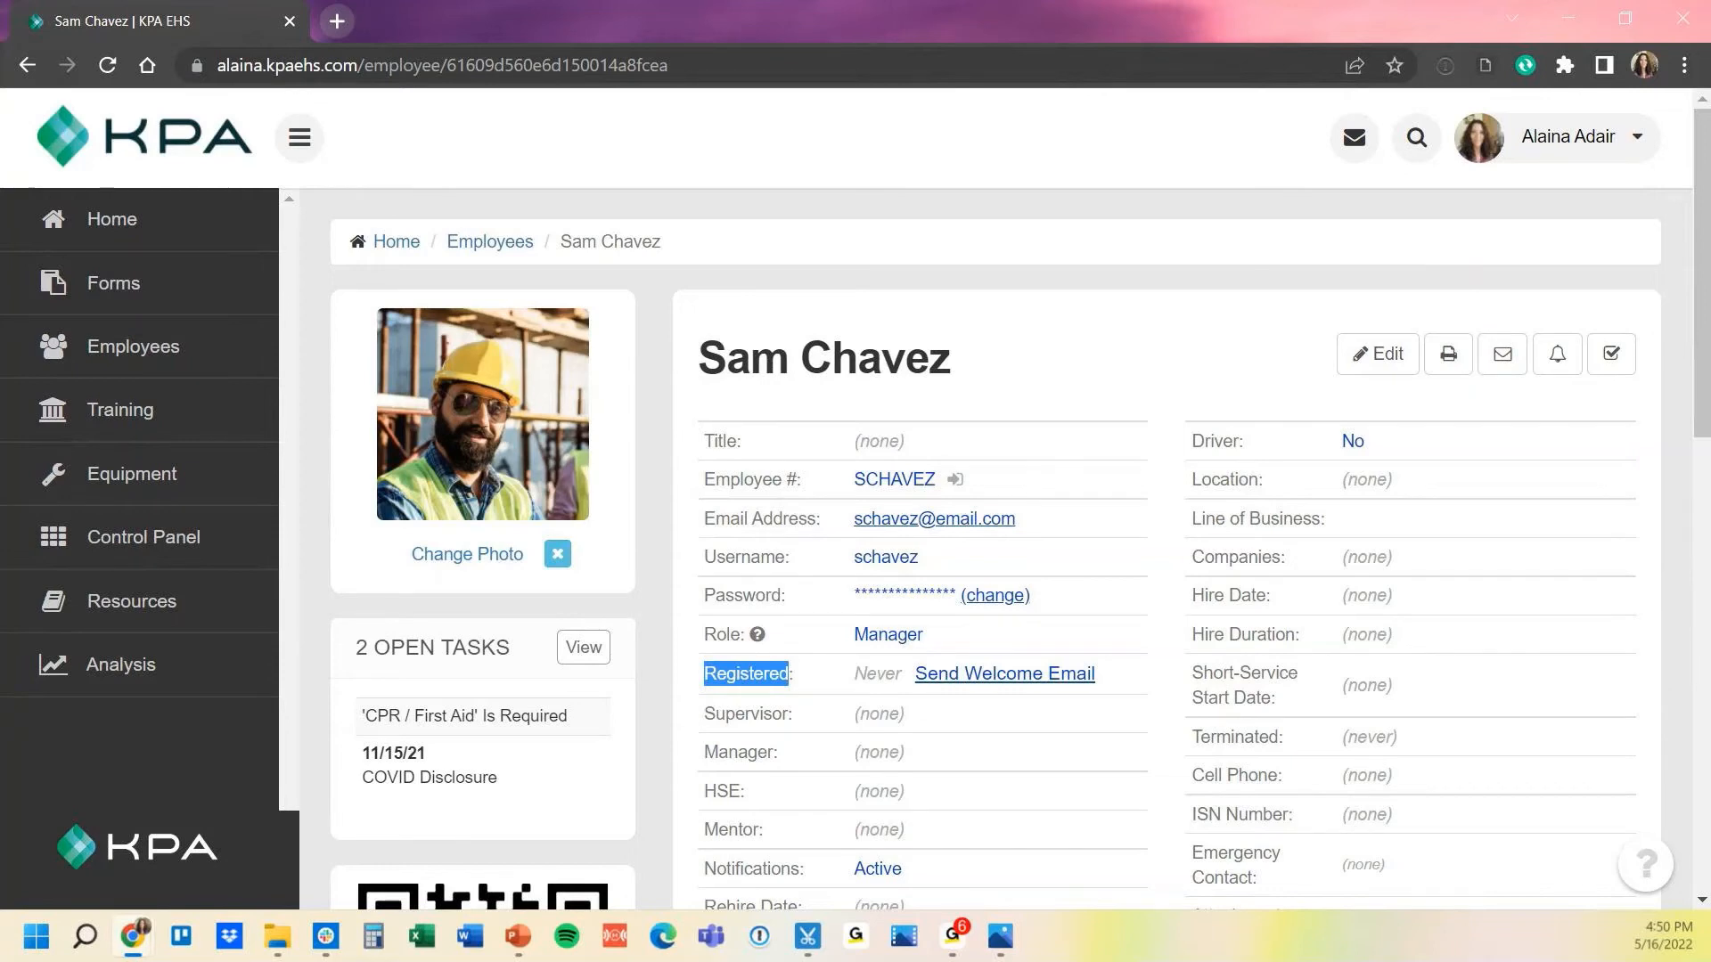
pyautogui.click(1003, 674)
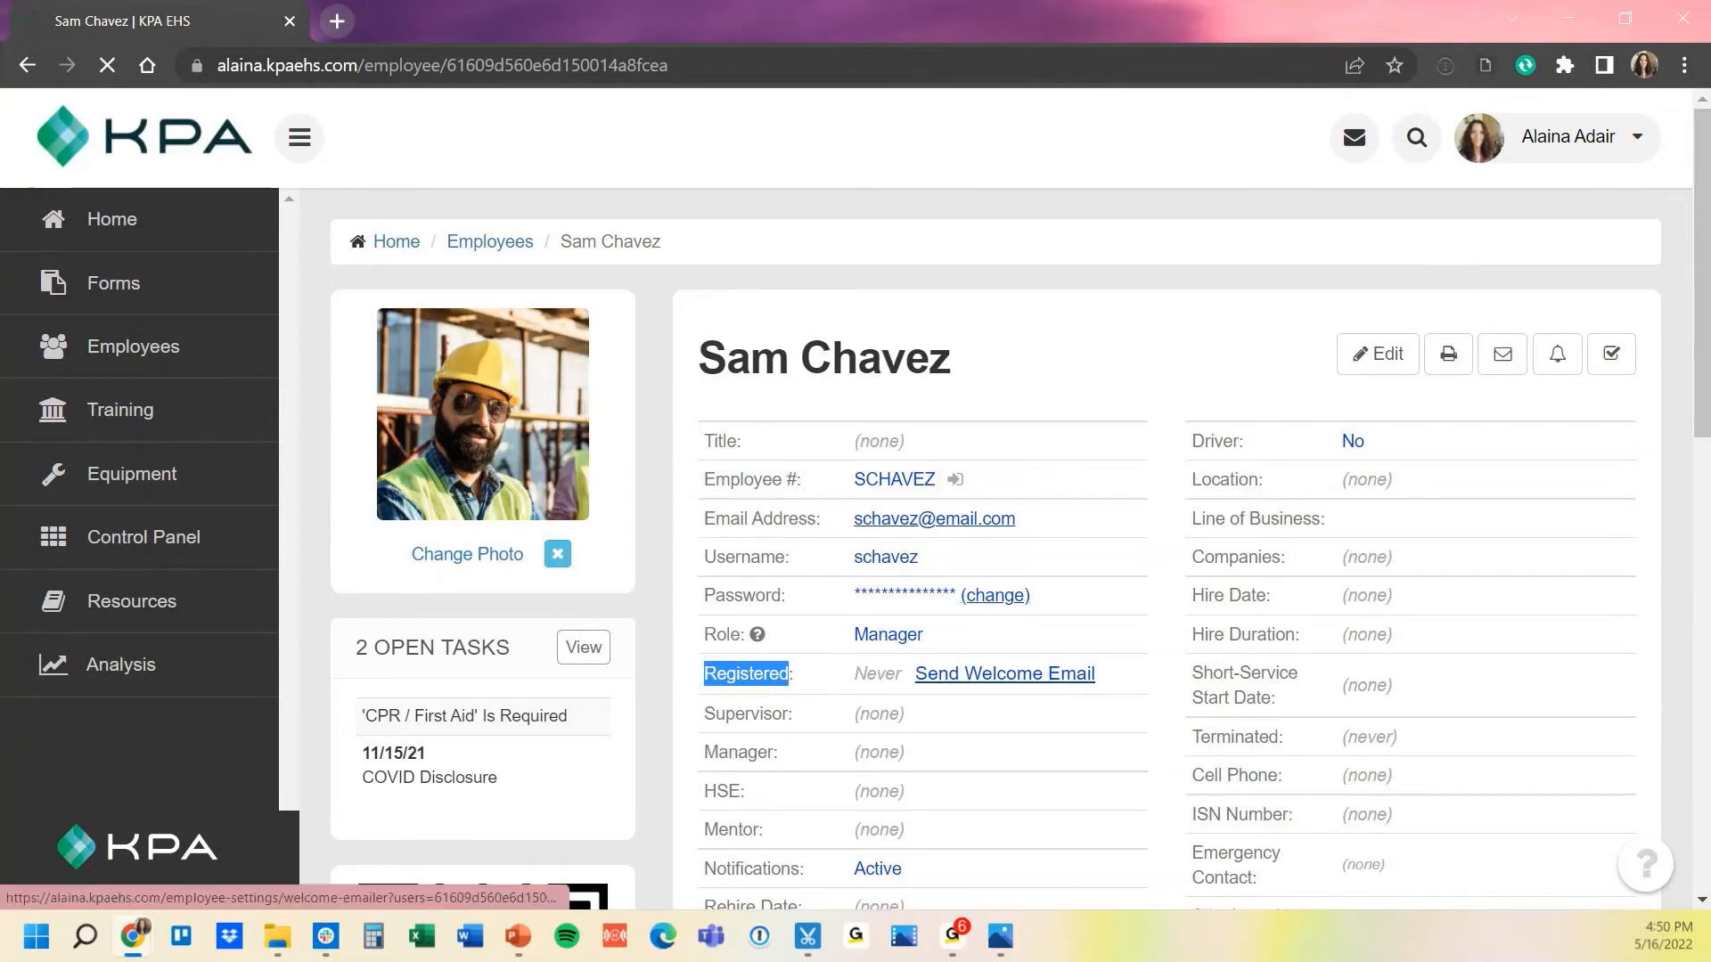
pyautogui.click(1004, 673)
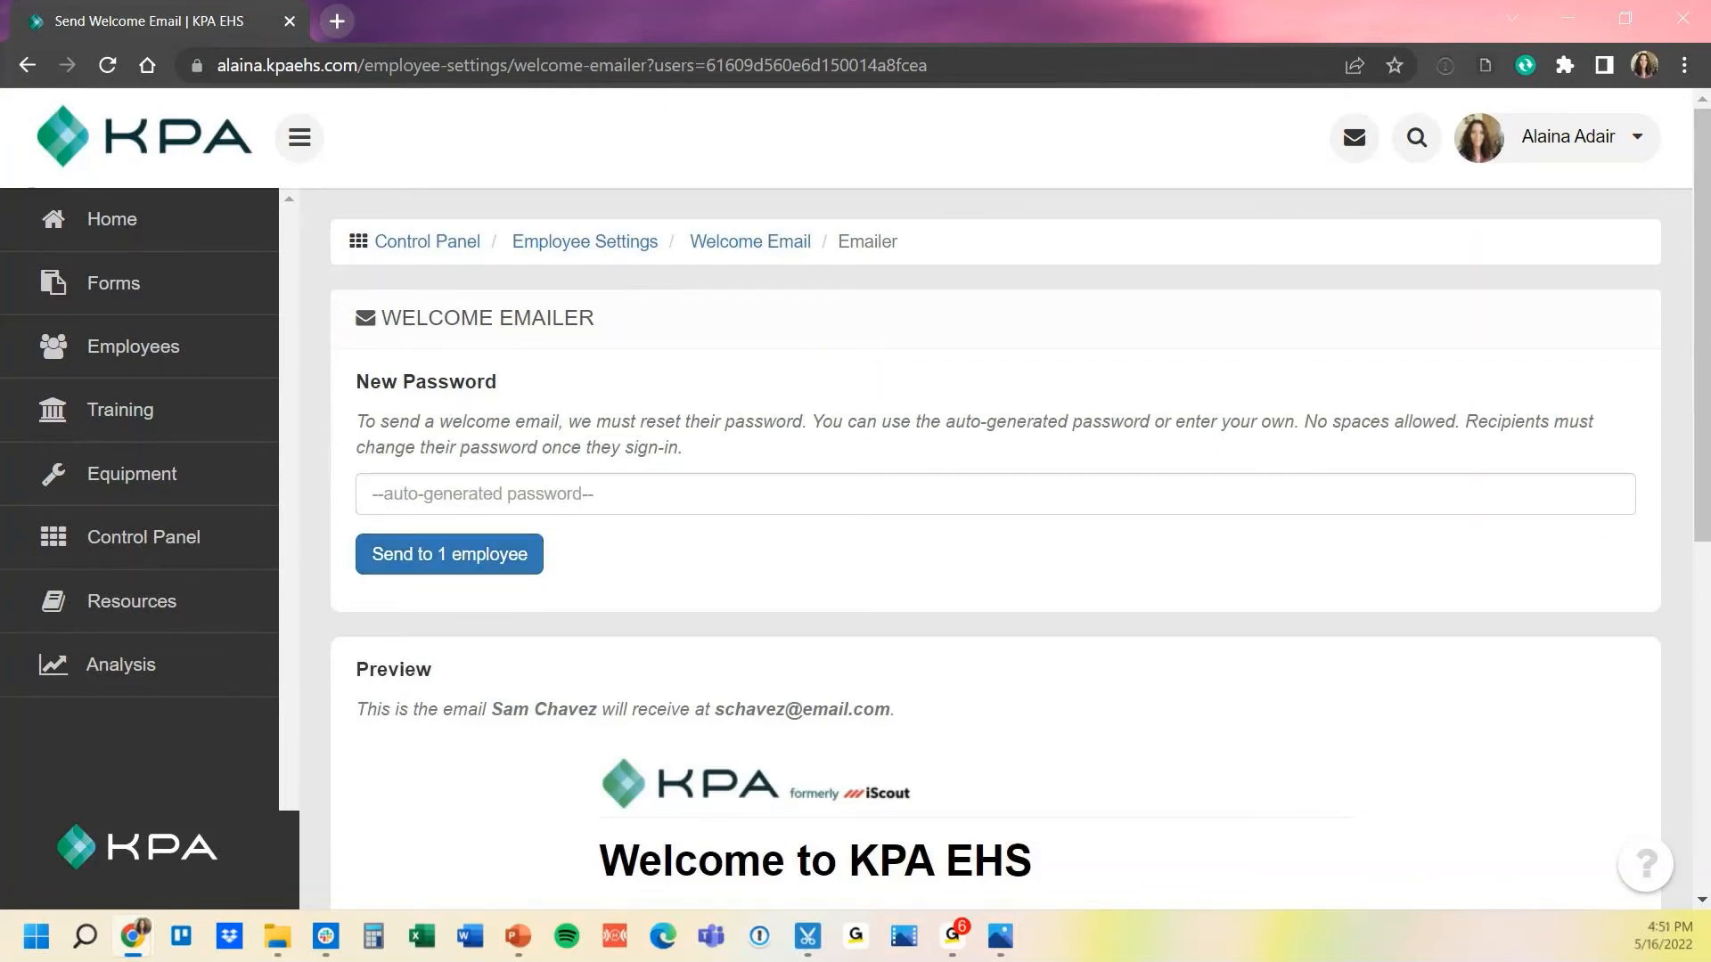
pyautogui.moveTo(133, 345)
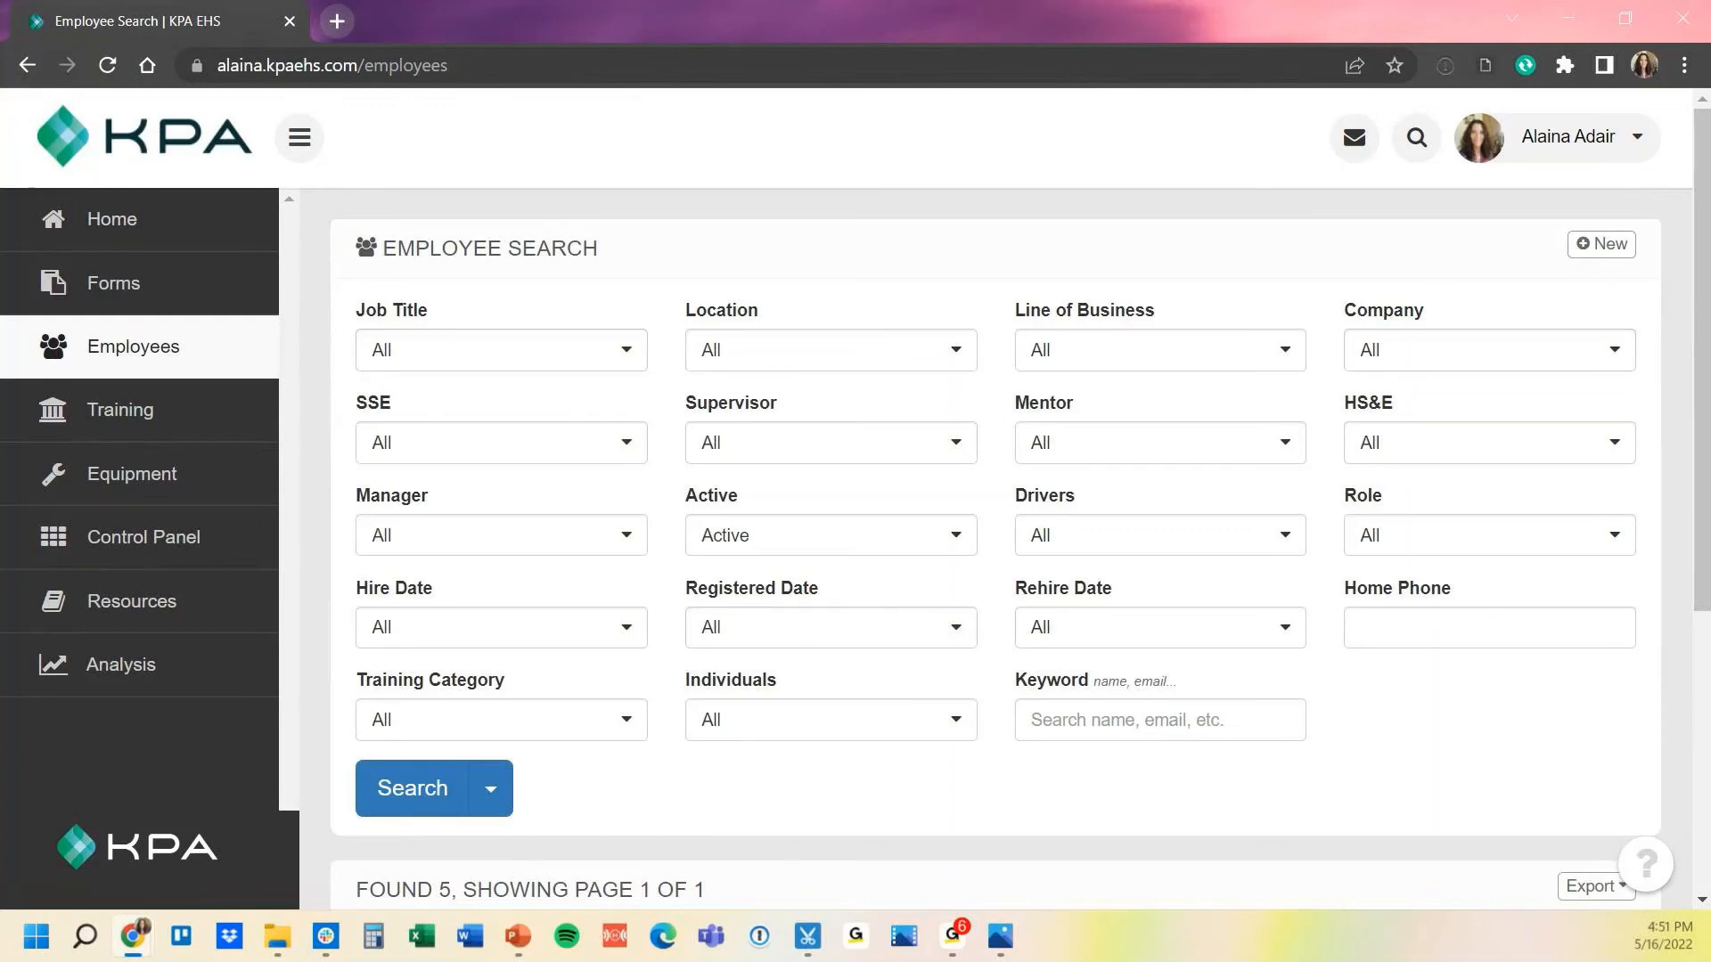
# Look through the Job Title and Location filters, then show the Registered Date options
pyautogui.click(499, 350)
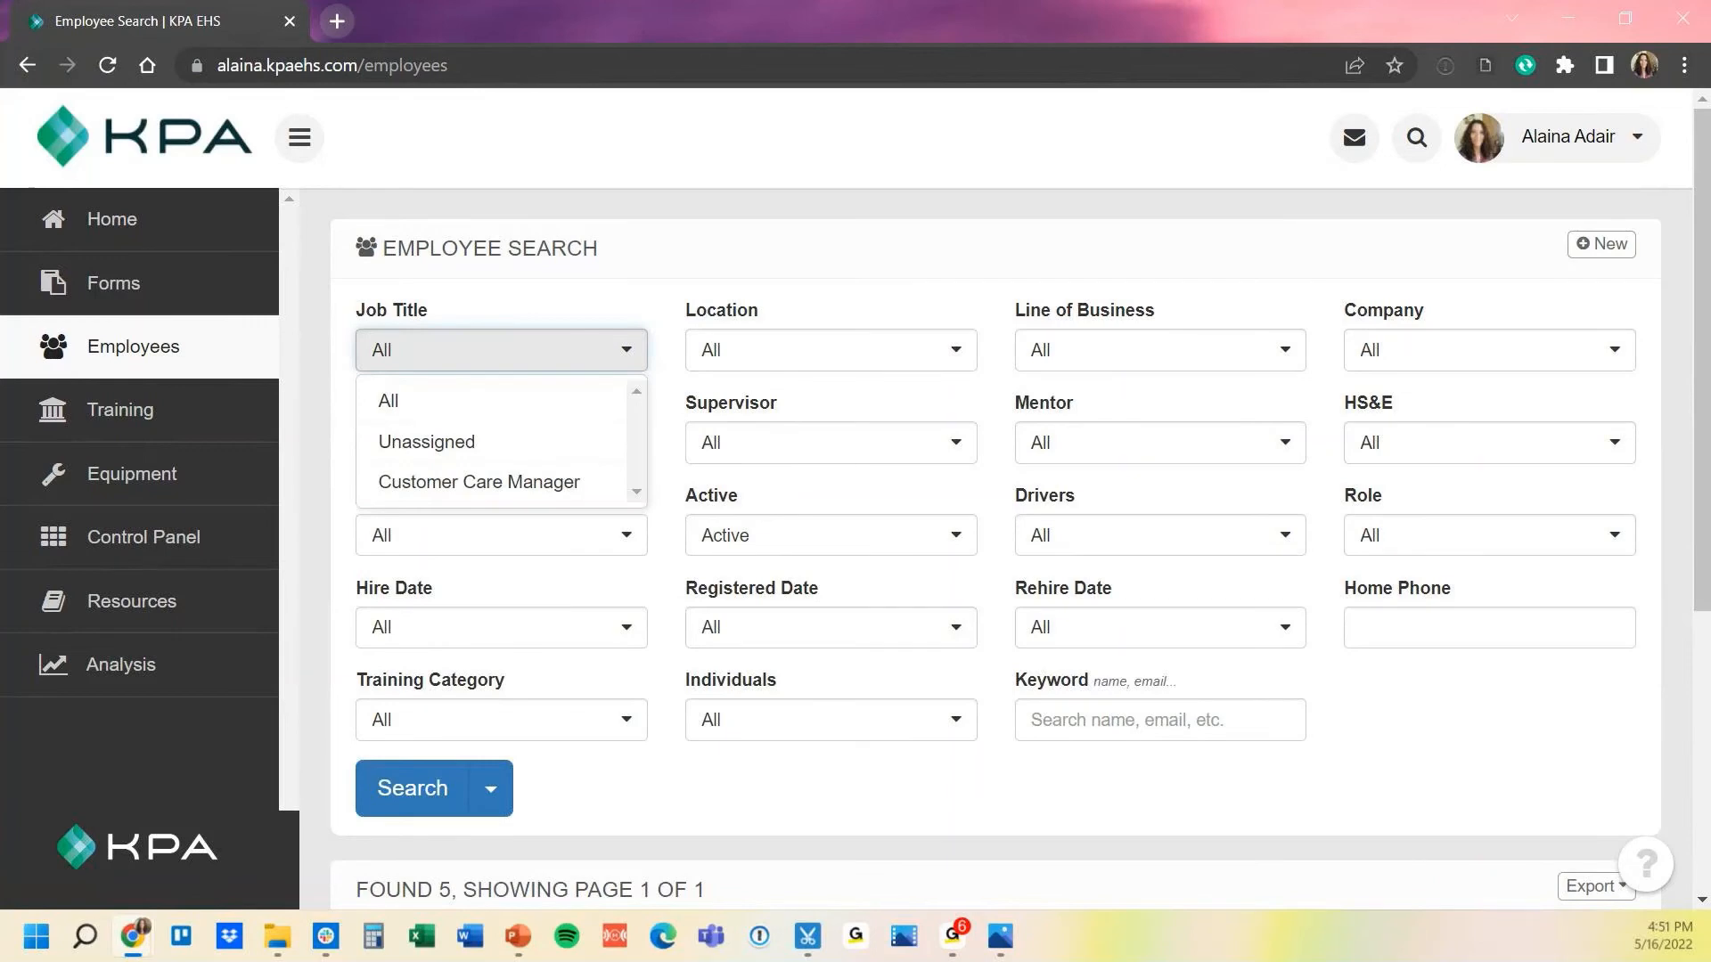
pyautogui.click(829, 349)
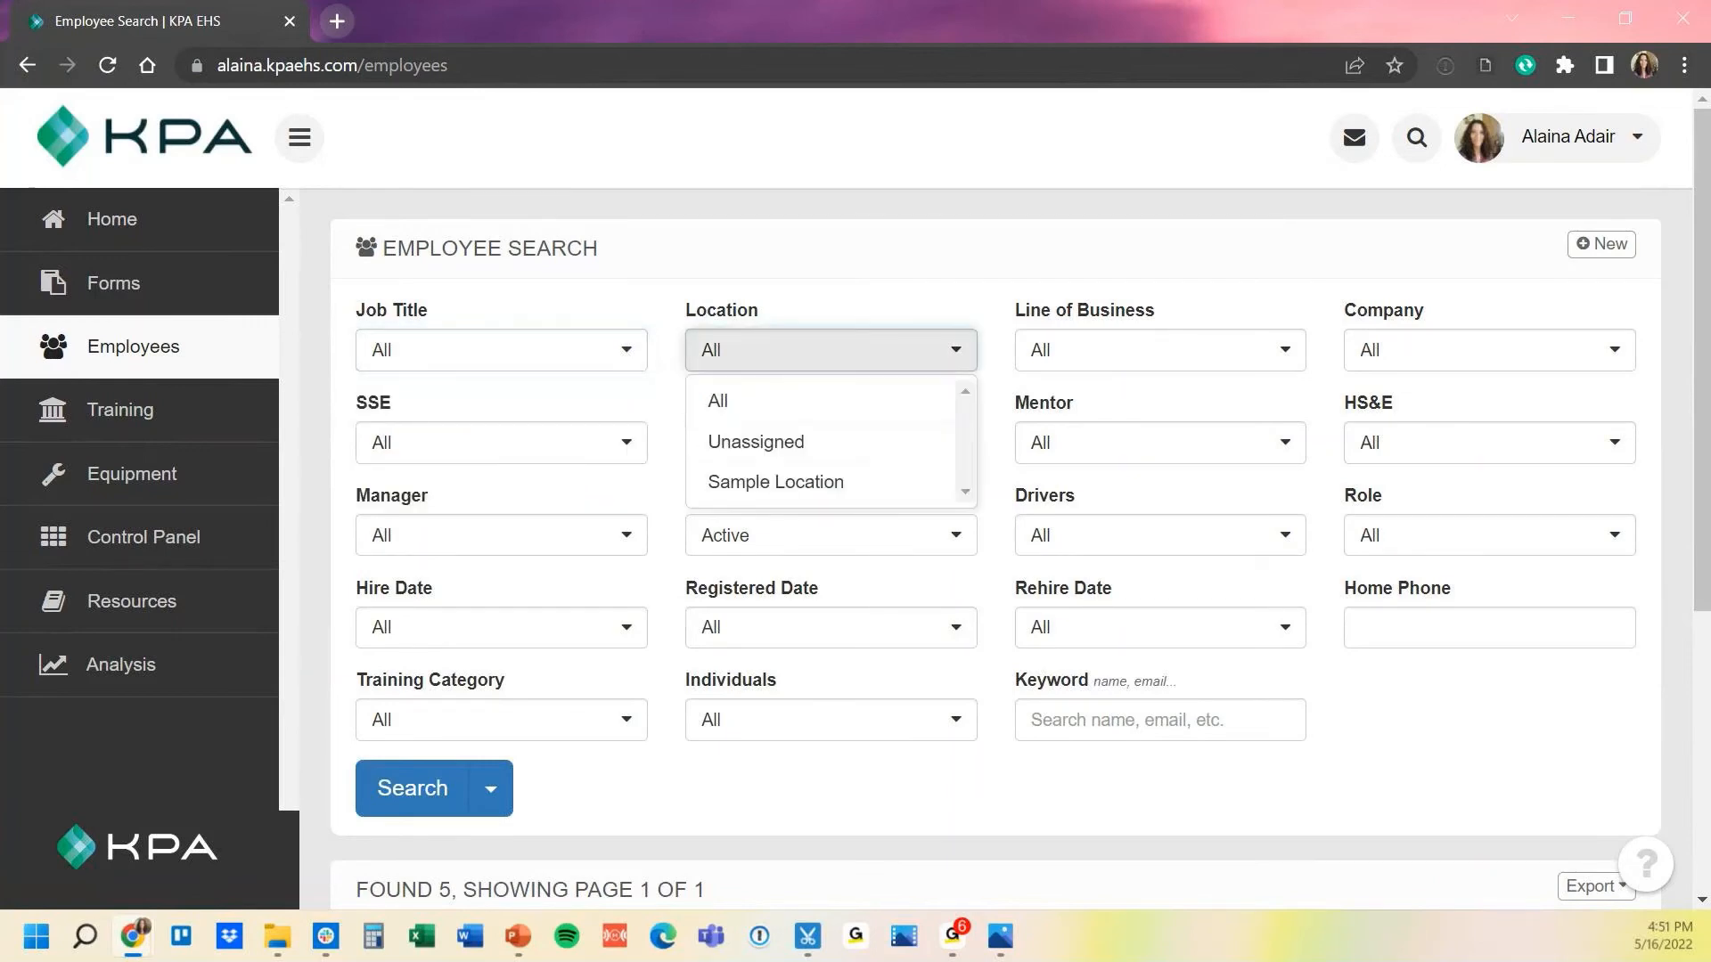
pyautogui.click(829, 349)
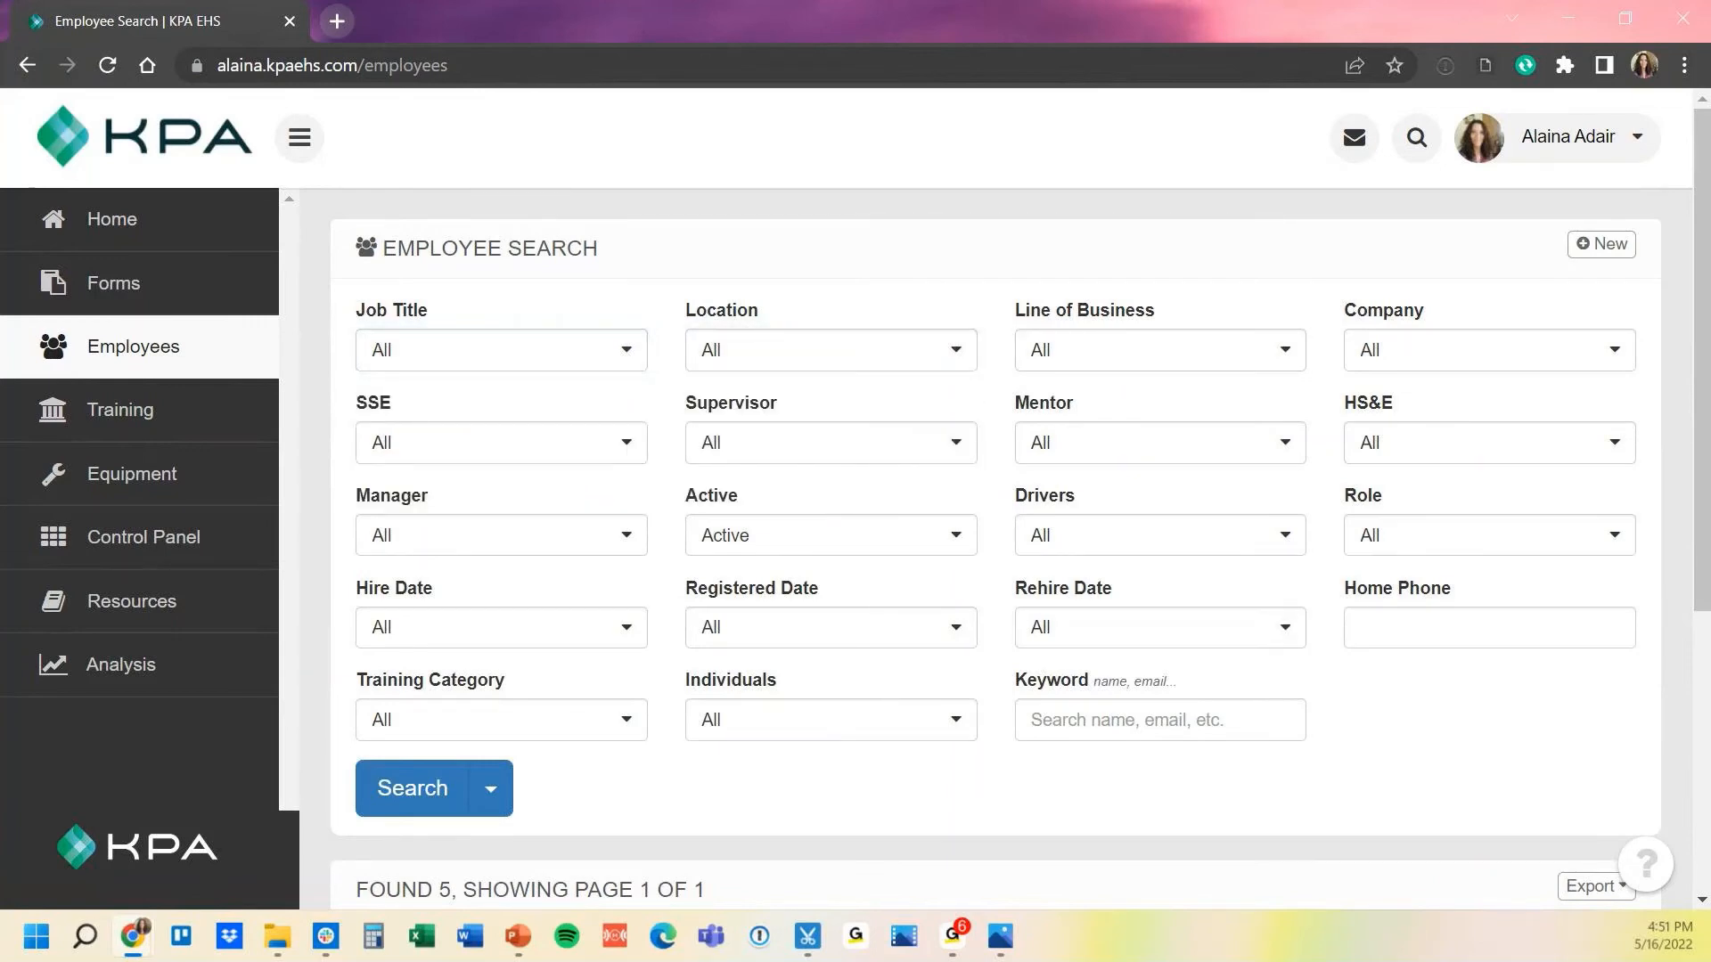
pyautogui.click(1487, 535)
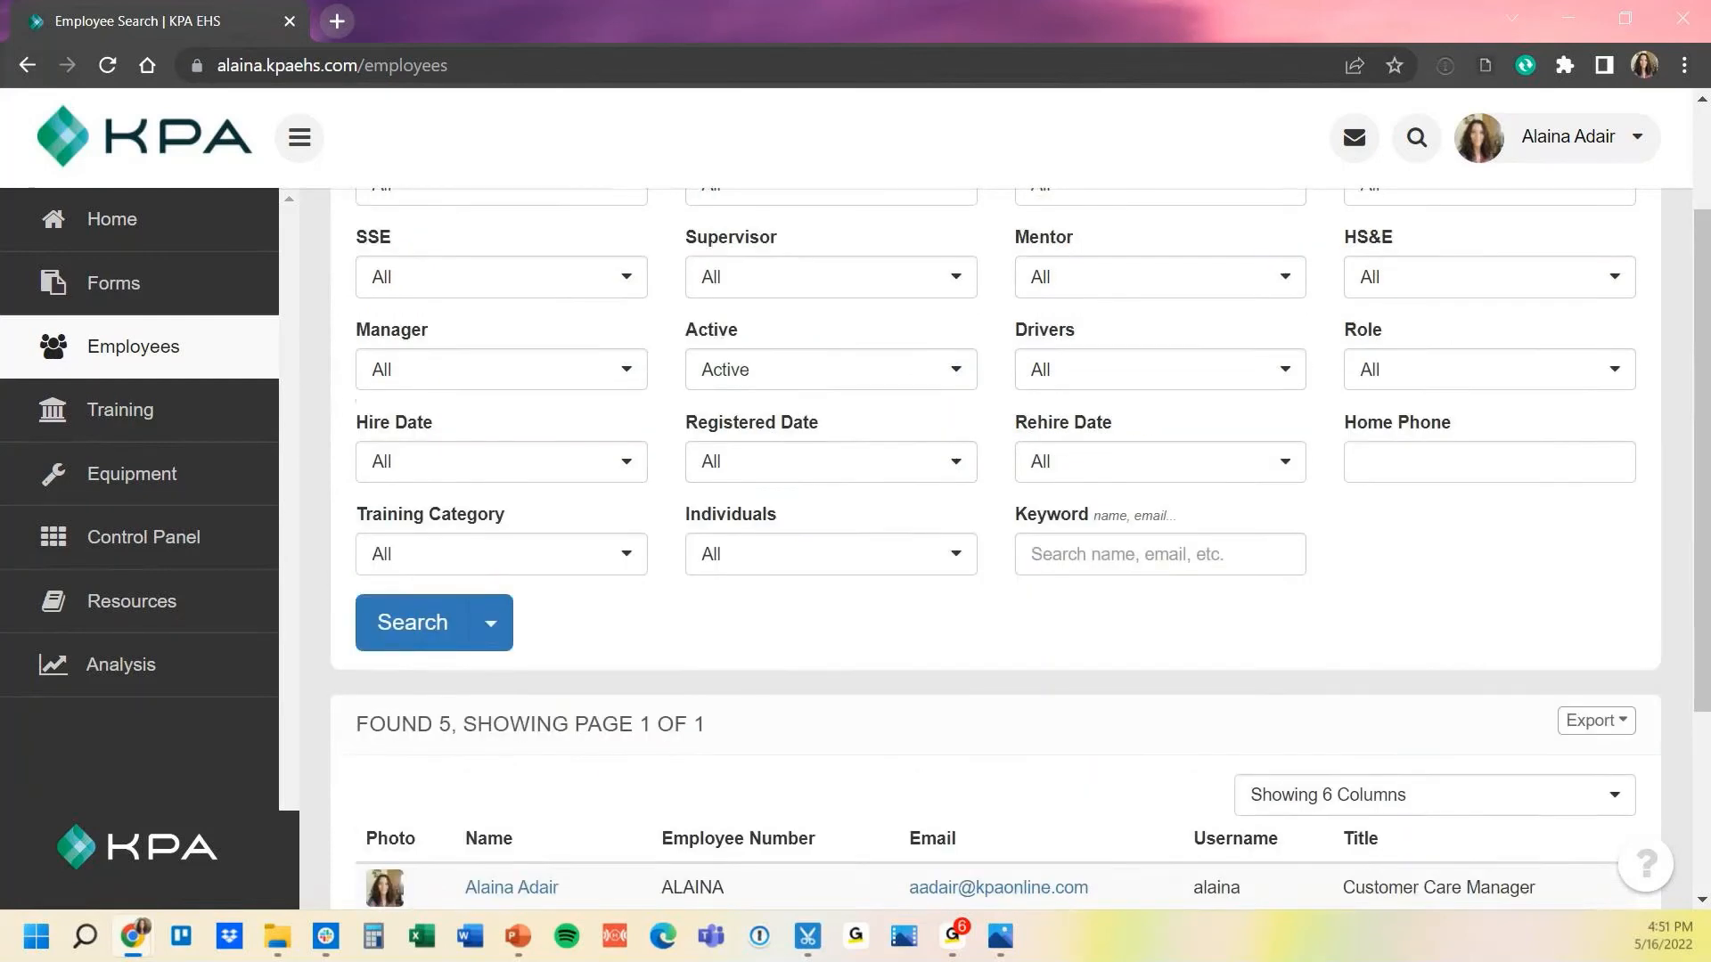
pyautogui.click(828, 628)
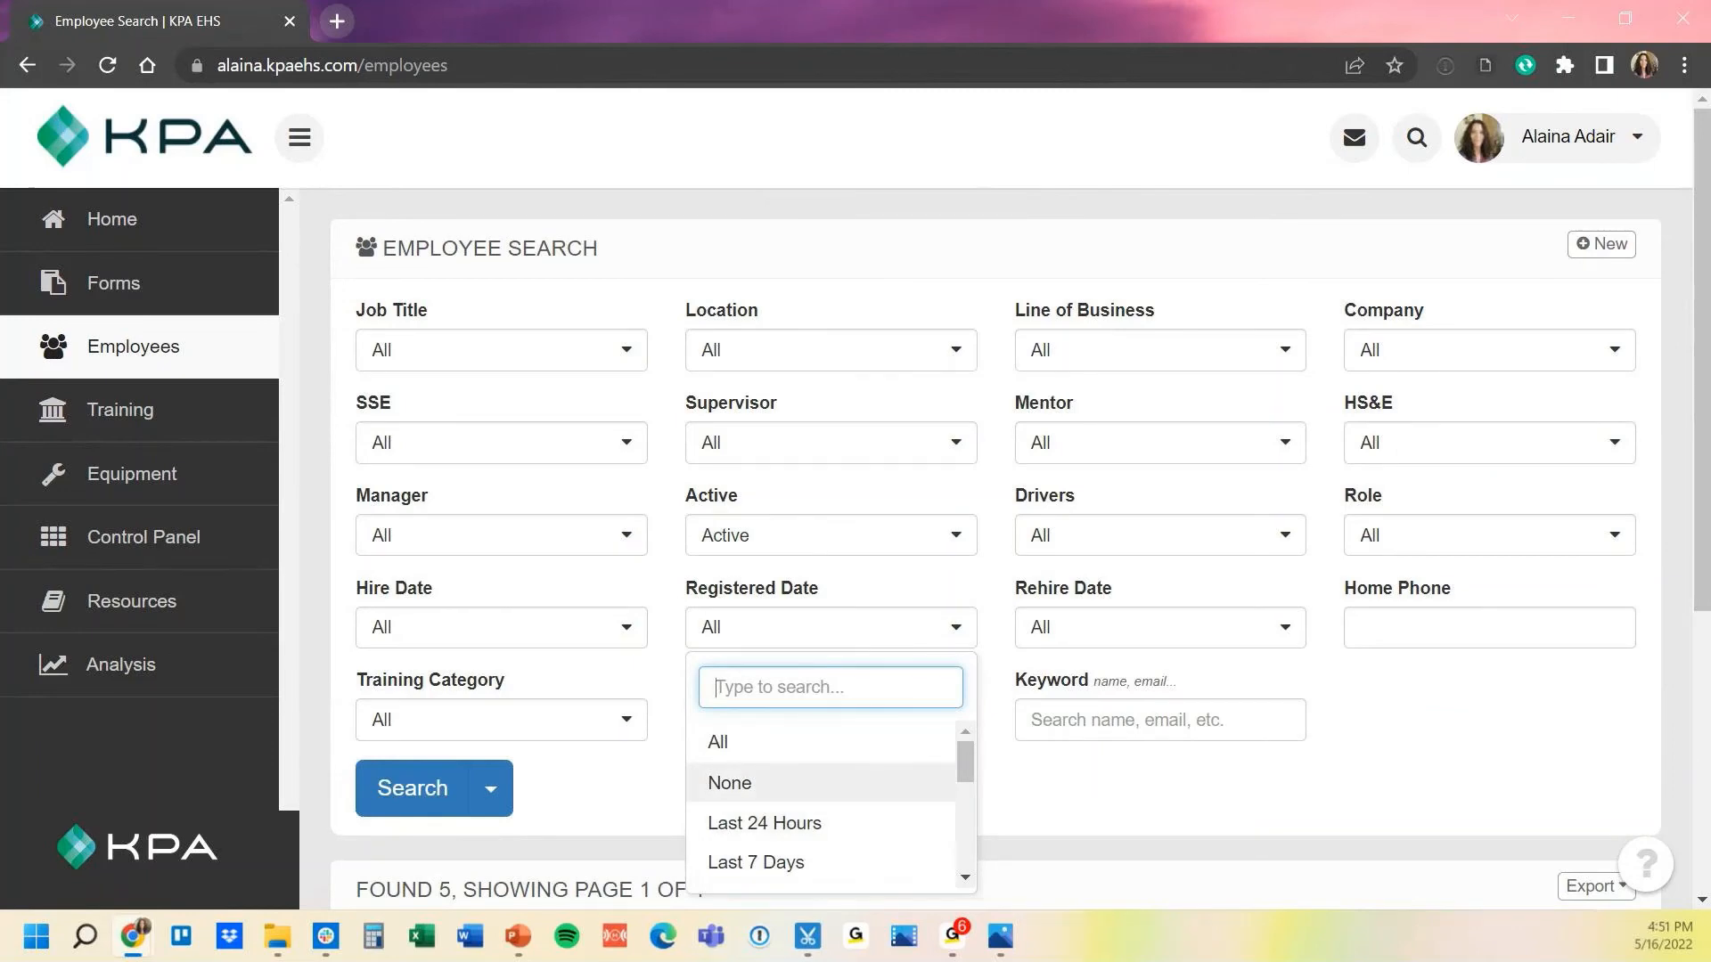
# Search with Registered Date set to None and send the 4 results to Welcome Emailer
pyautogui.click(728, 782)
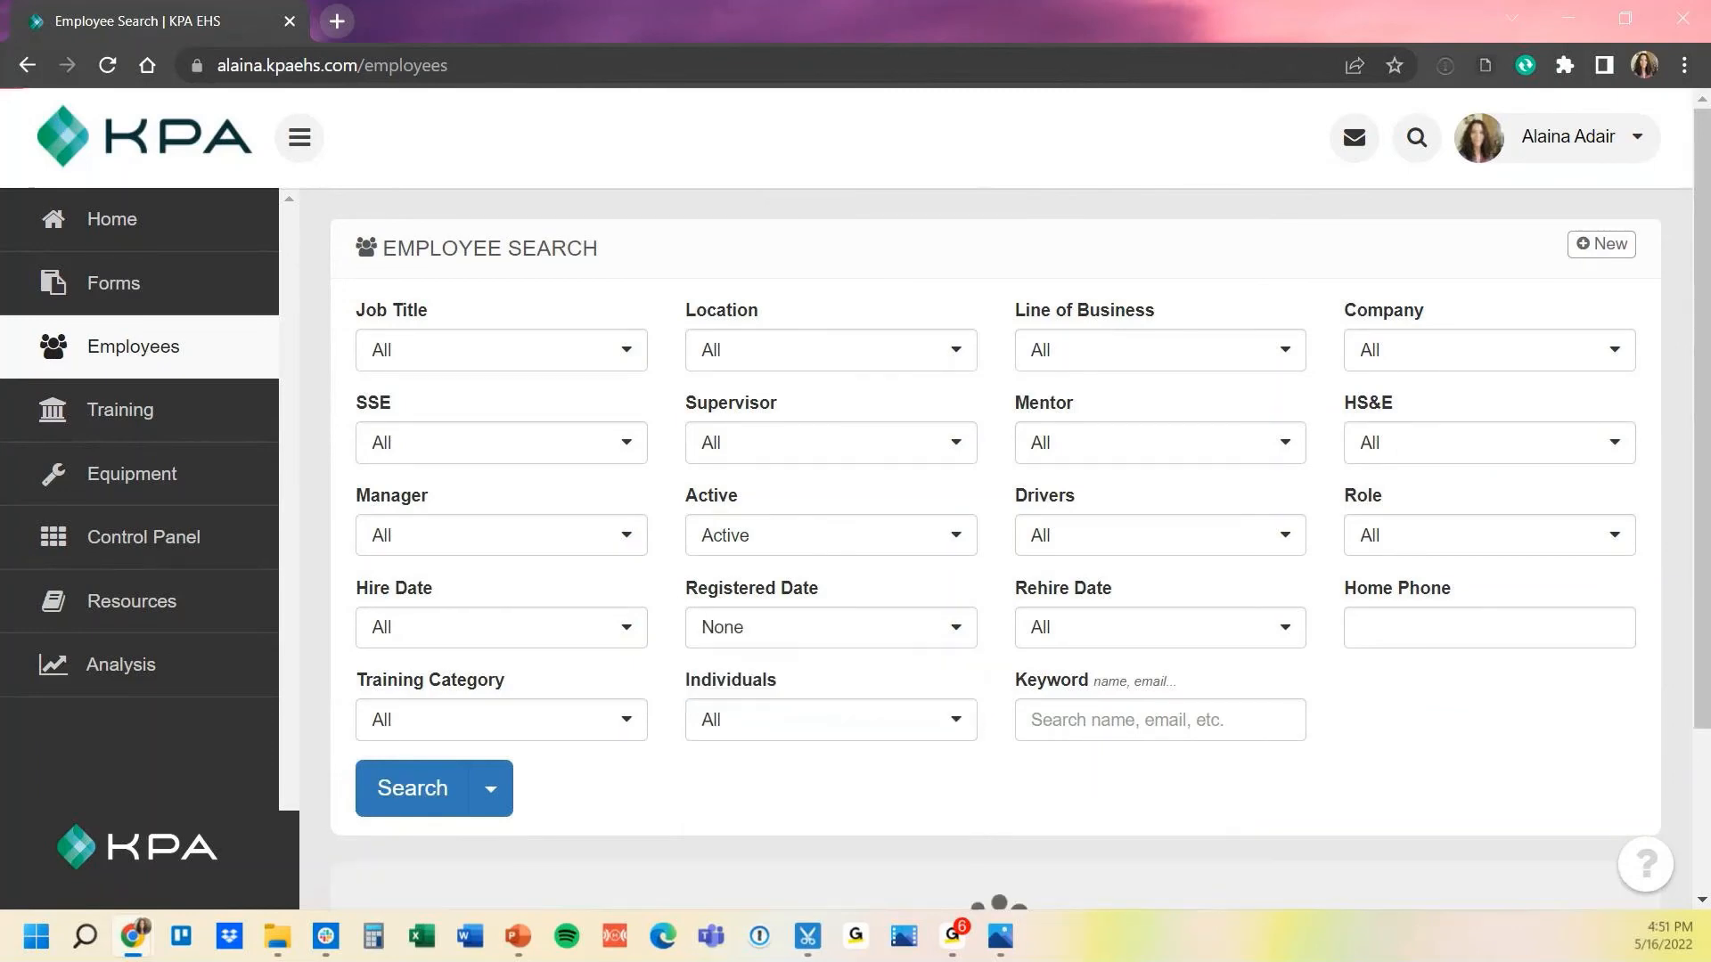
pyautogui.click(412, 788)
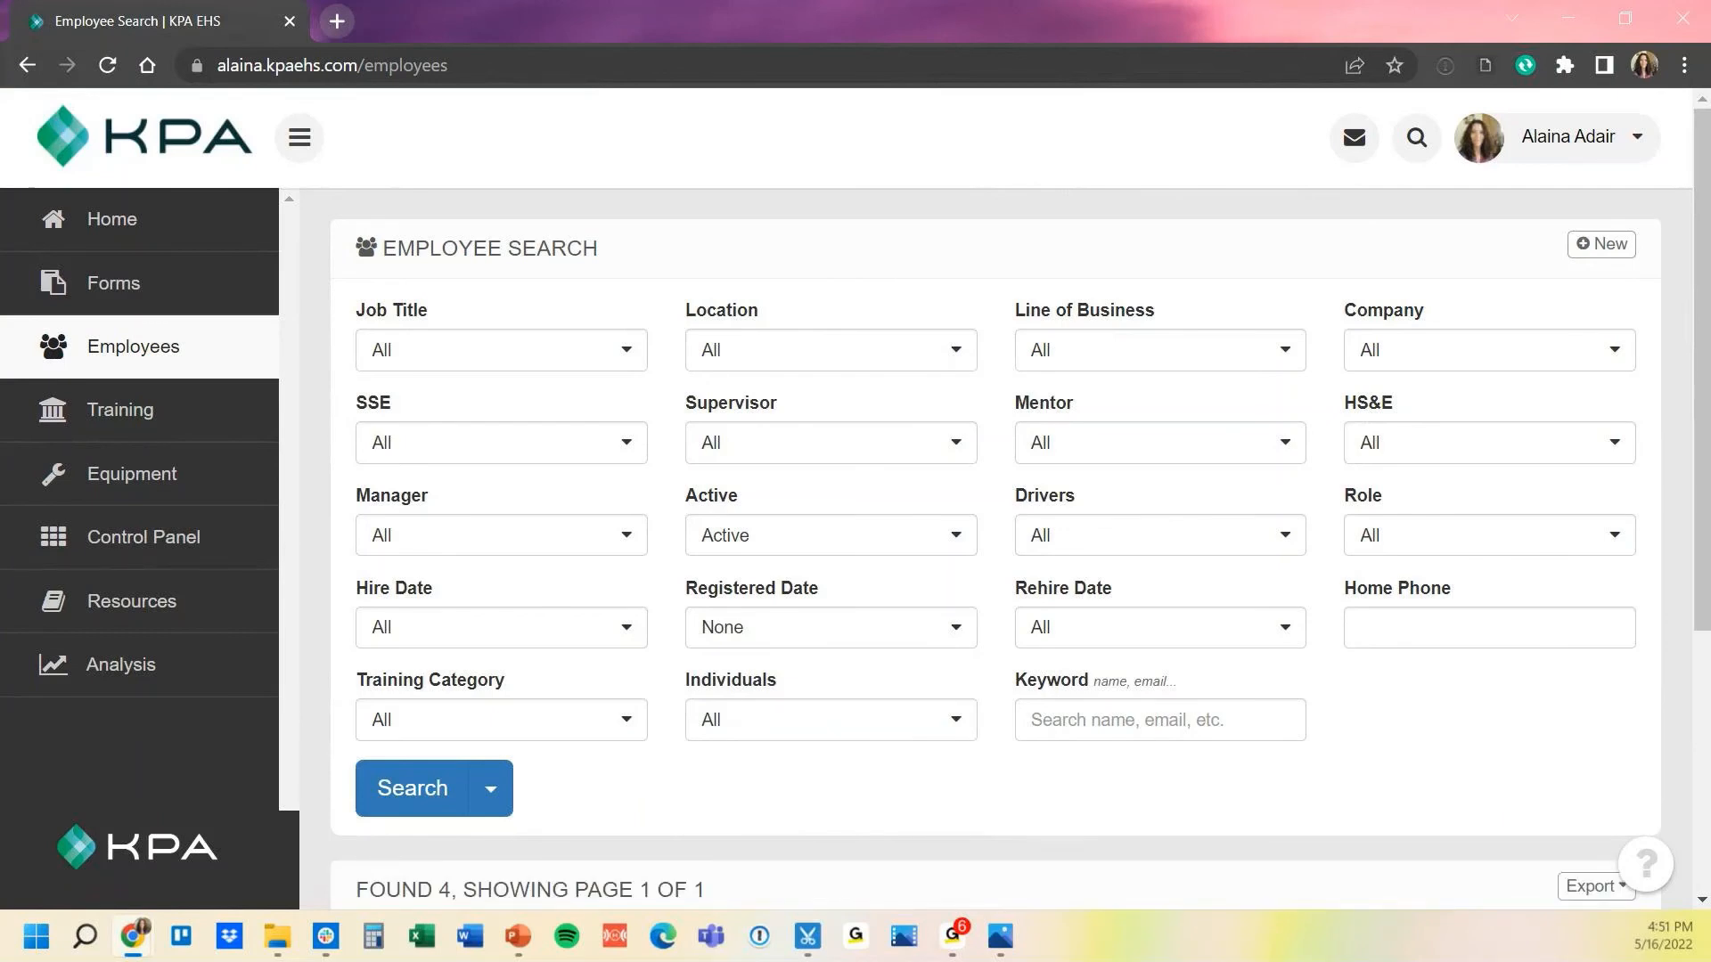
pyautogui.scroll(-3)
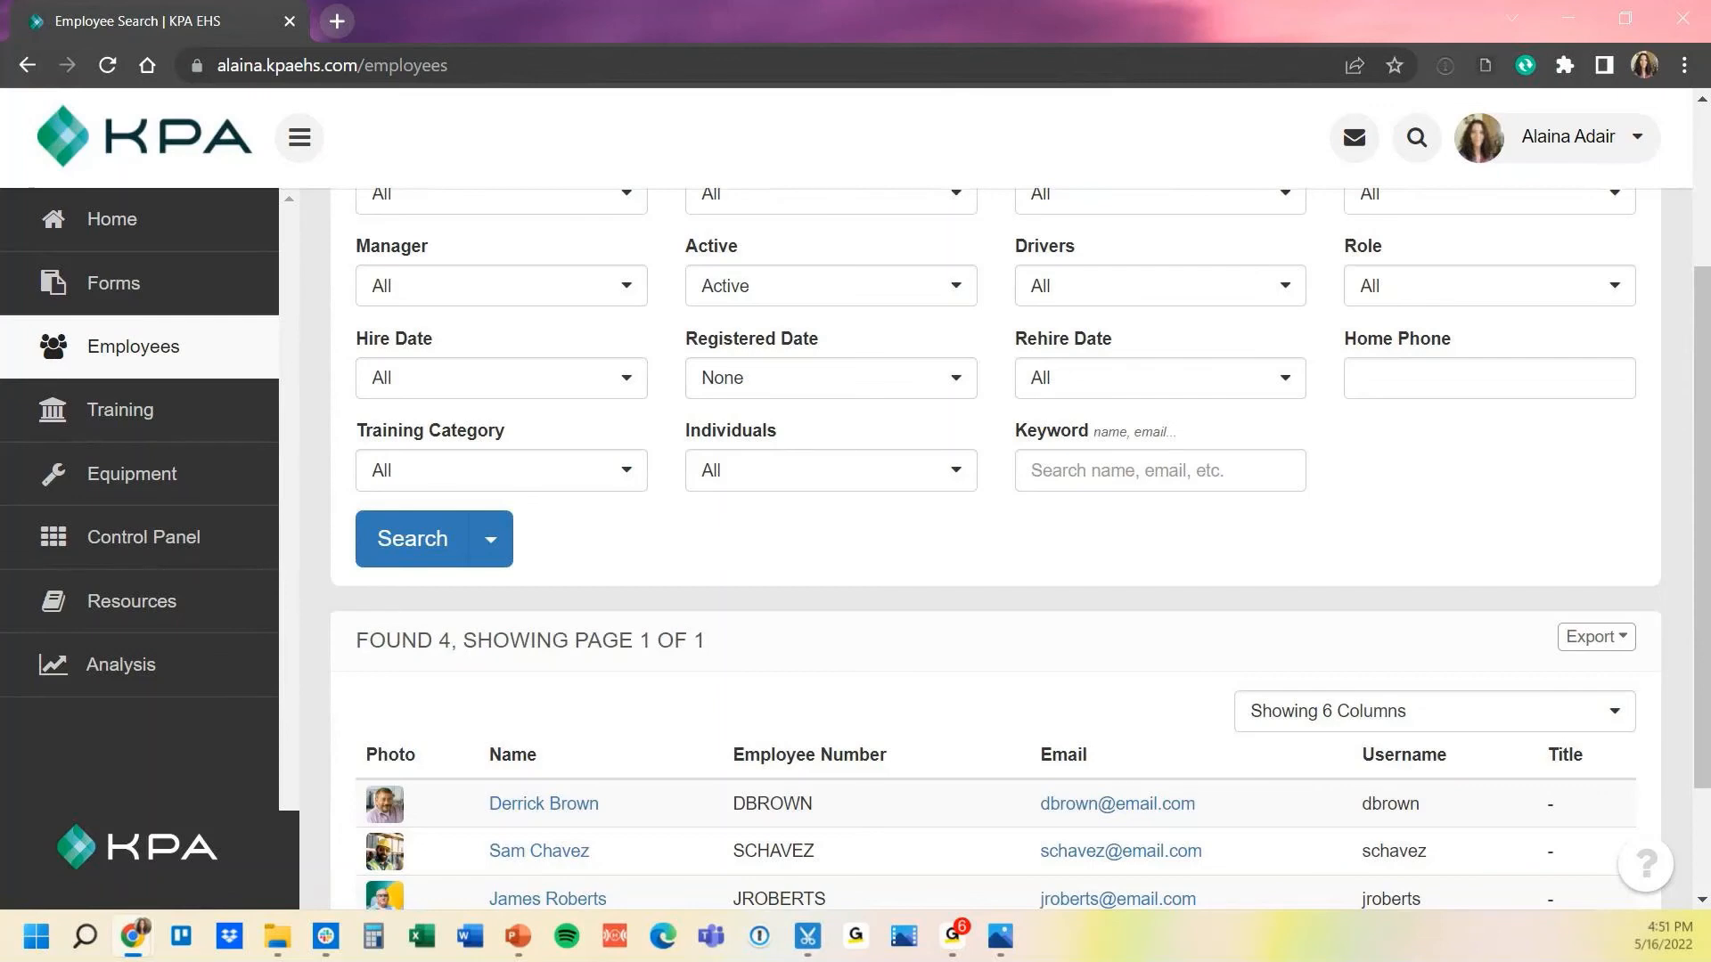
pyautogui.click(490, 538)
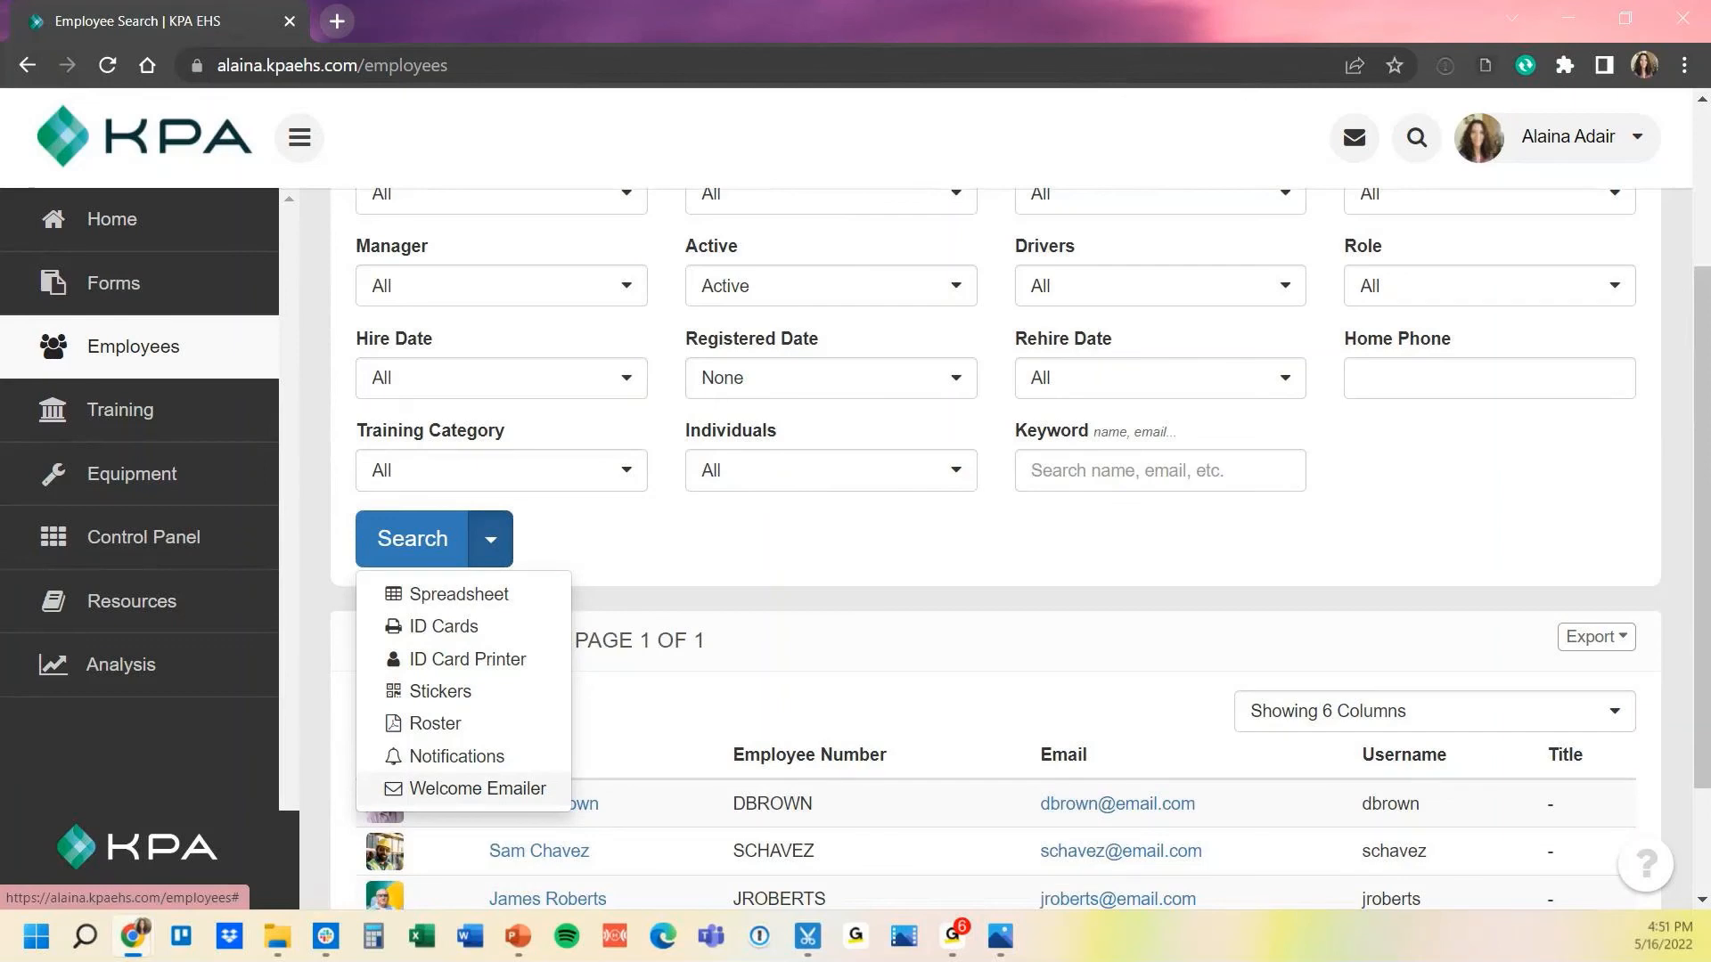
pyautogui.click(412, 538)
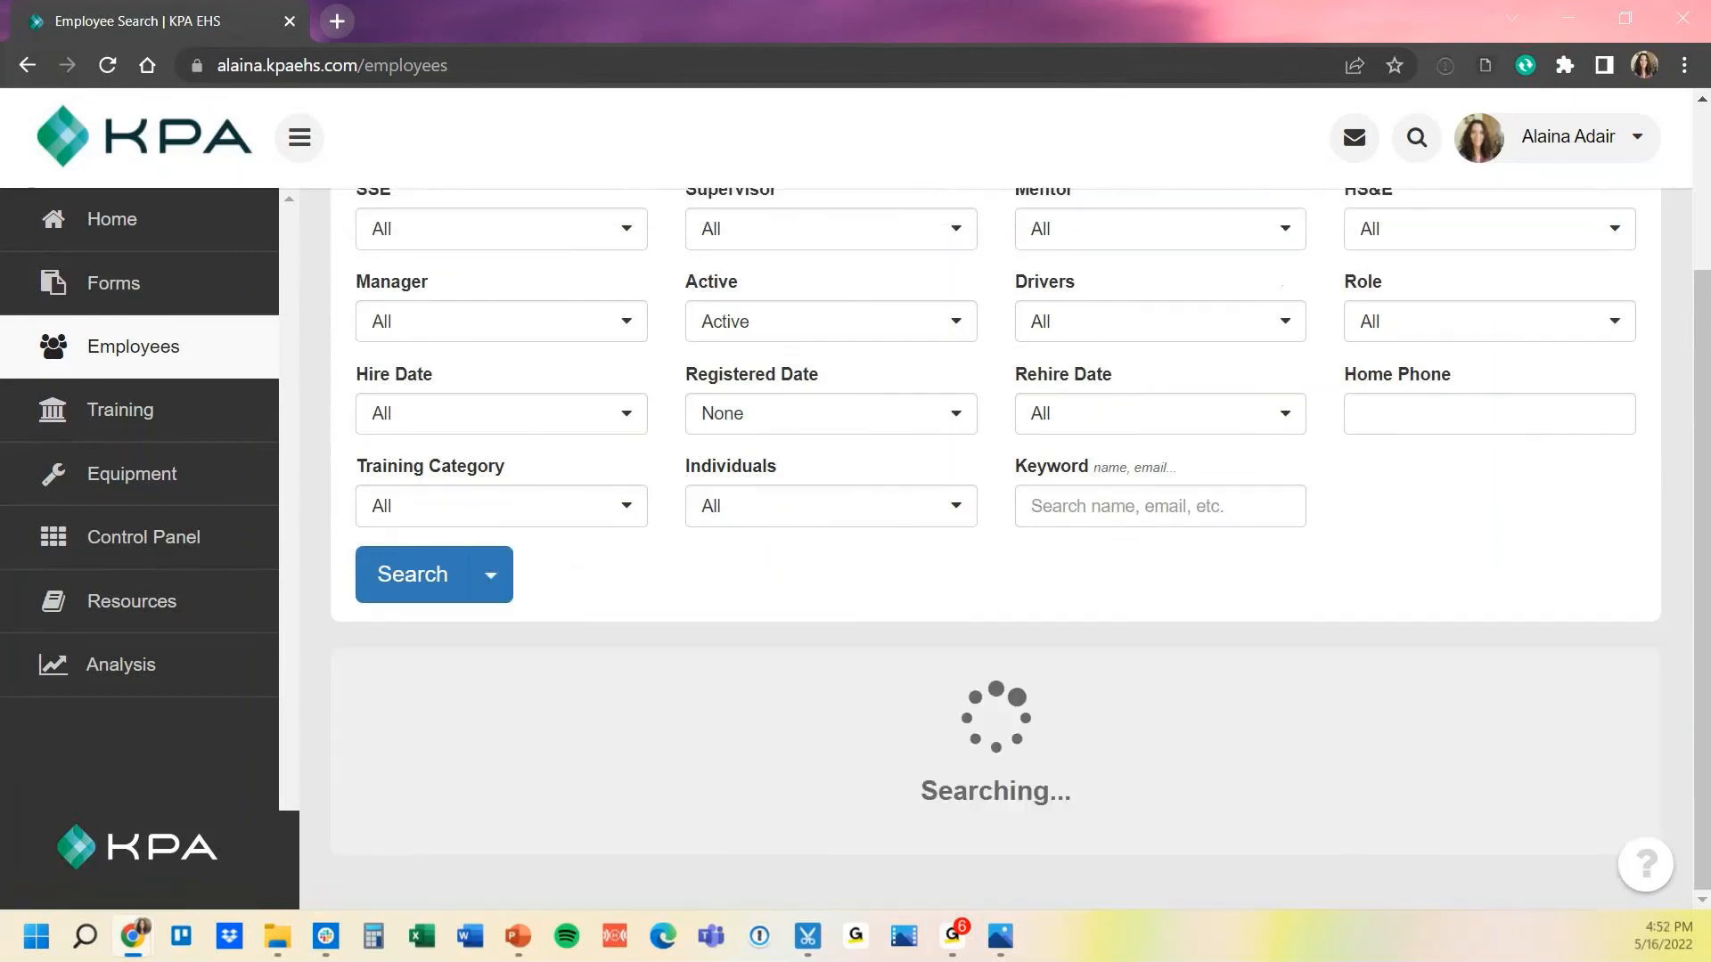